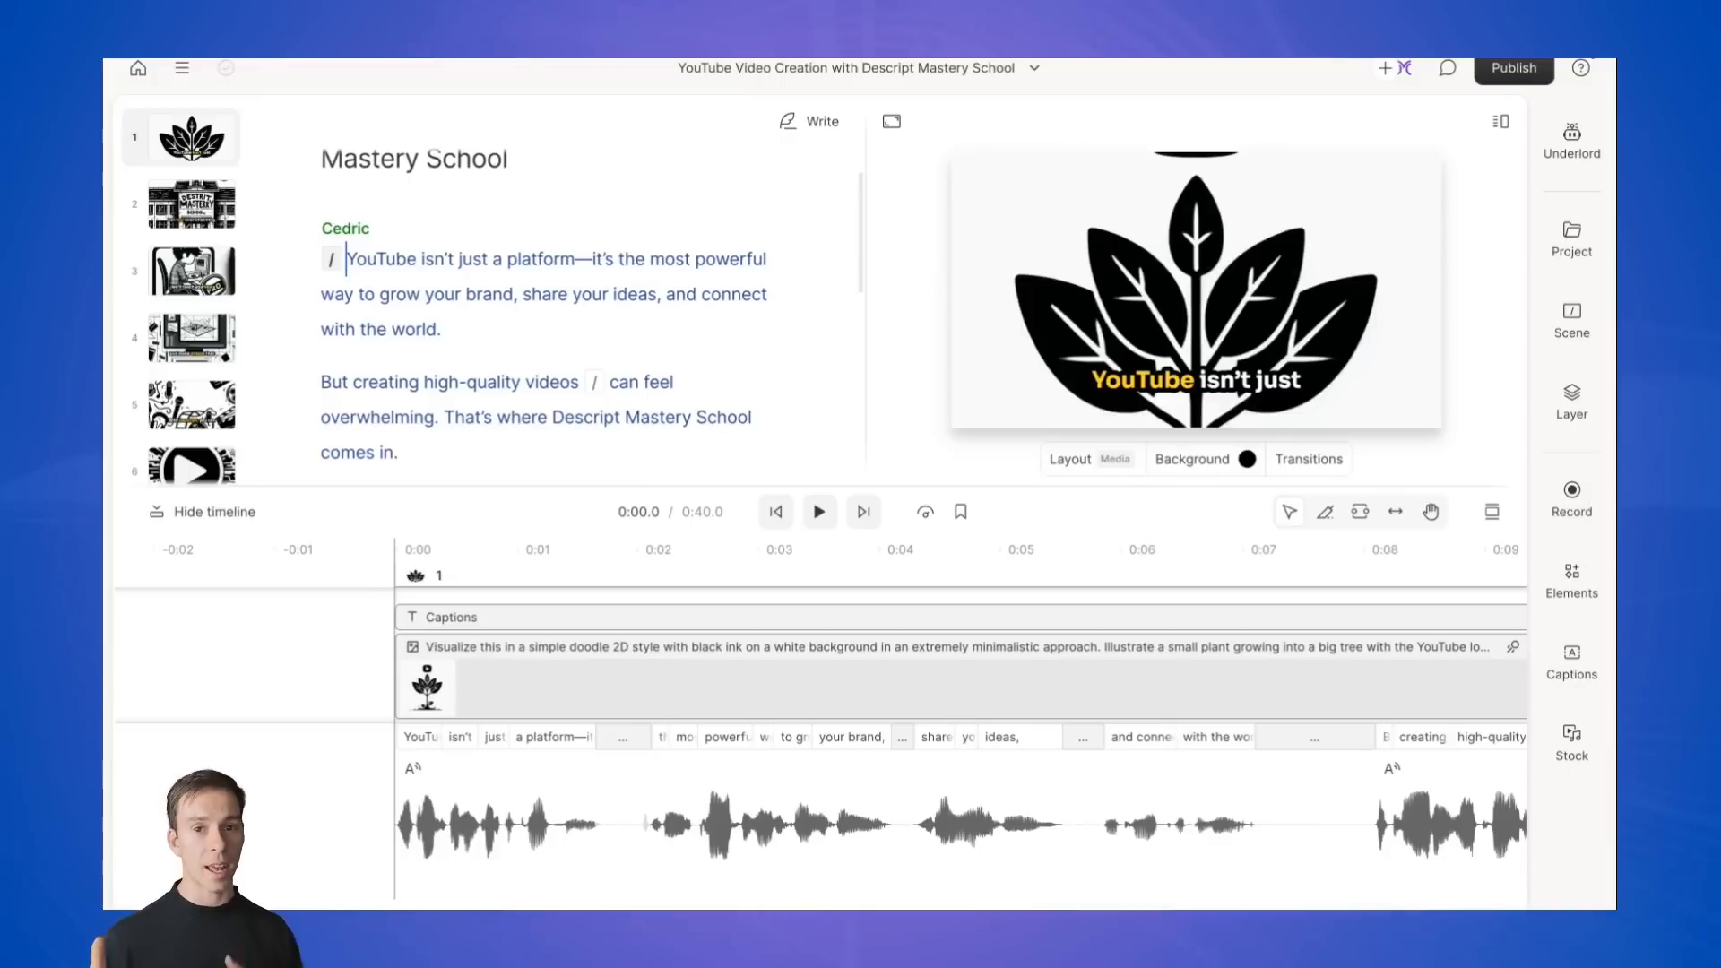
Send AI Video Maker a prompt for a short marketing video on YouTube videos and Descript Mastery School.
click(820, 511)
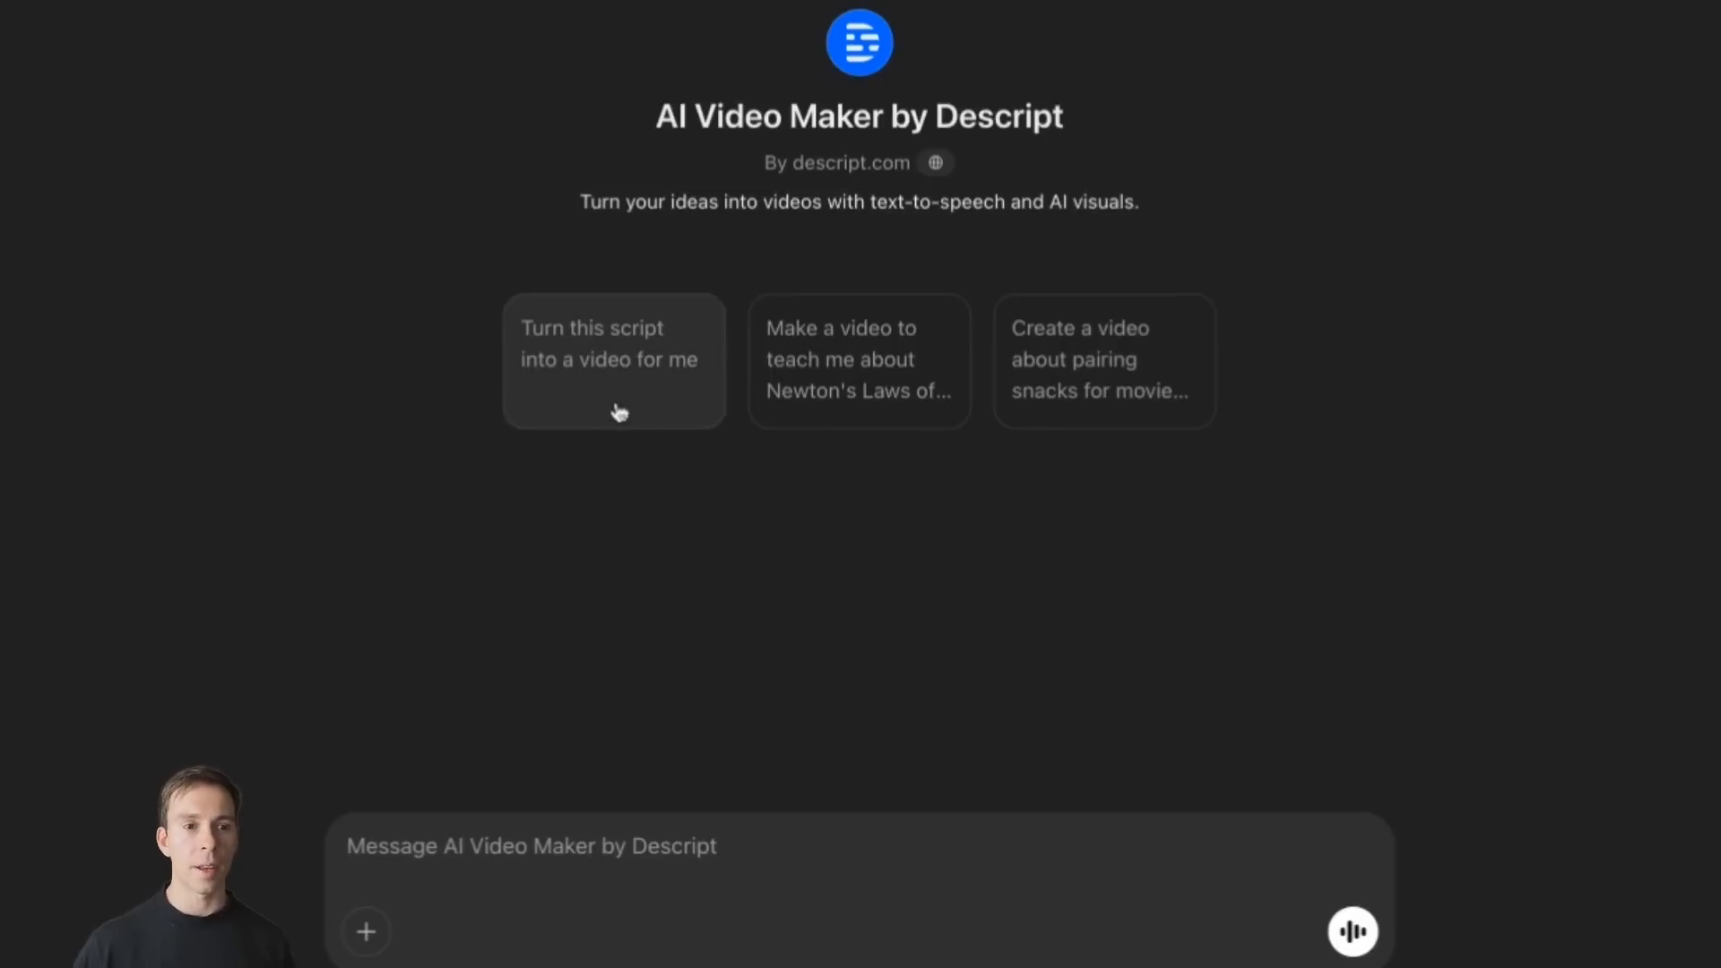
mouse_move(1029, 353)
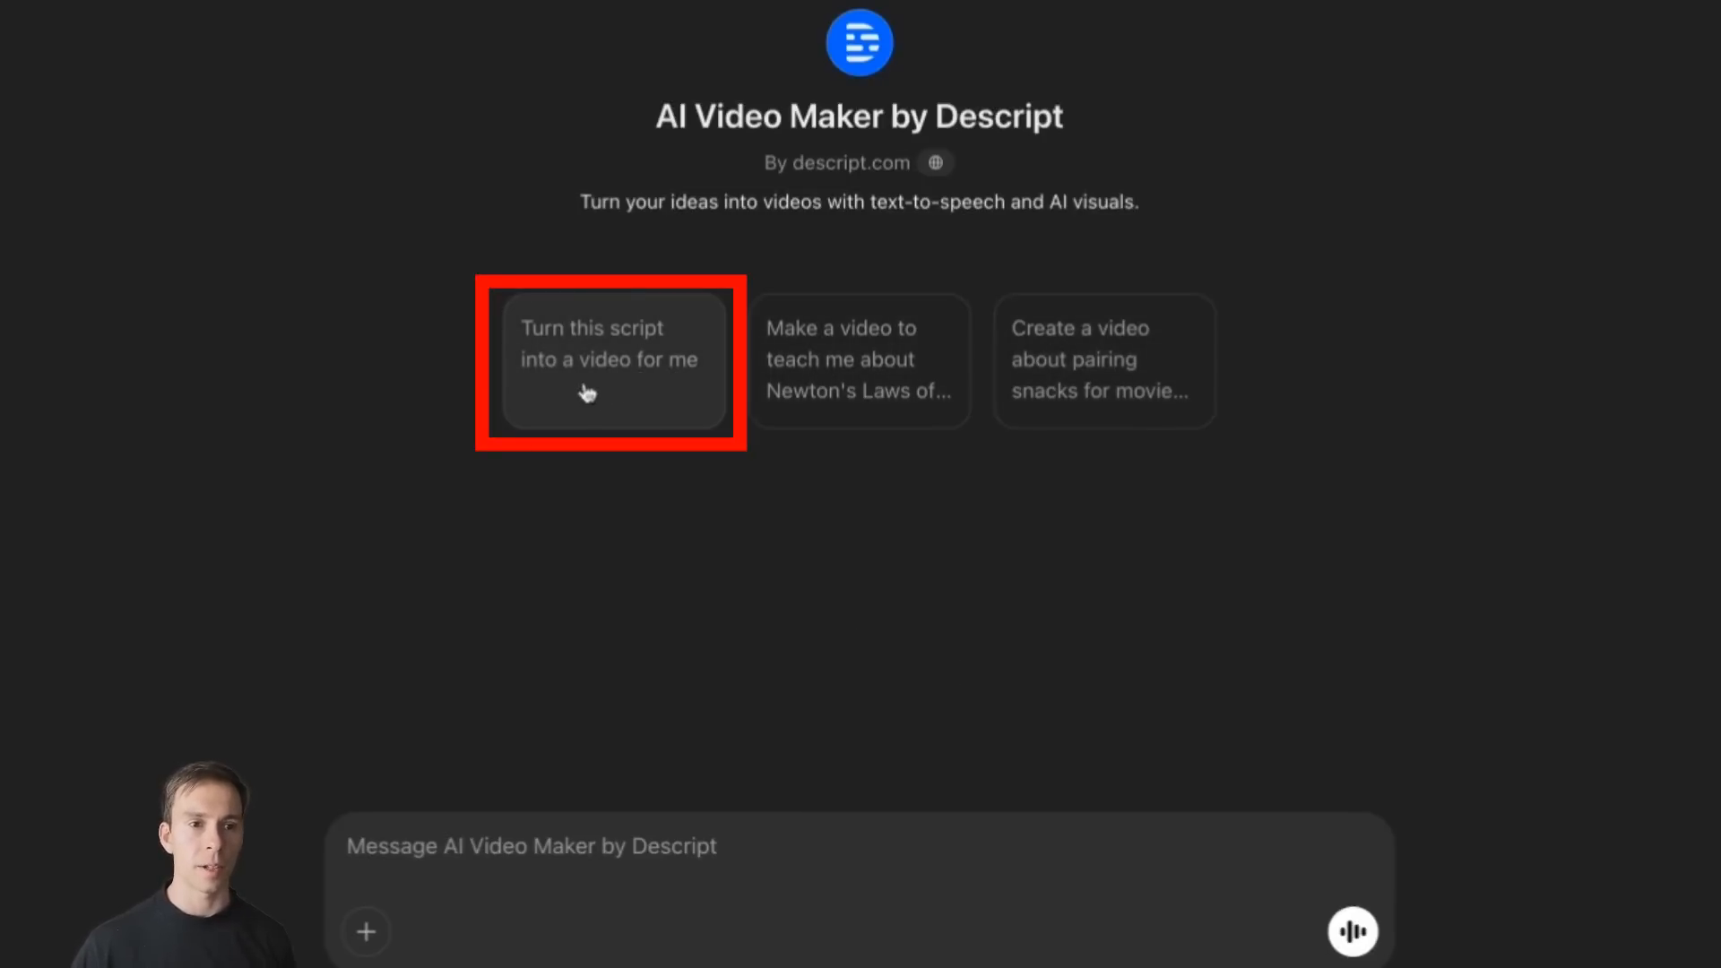
mouse_move(628, 401)
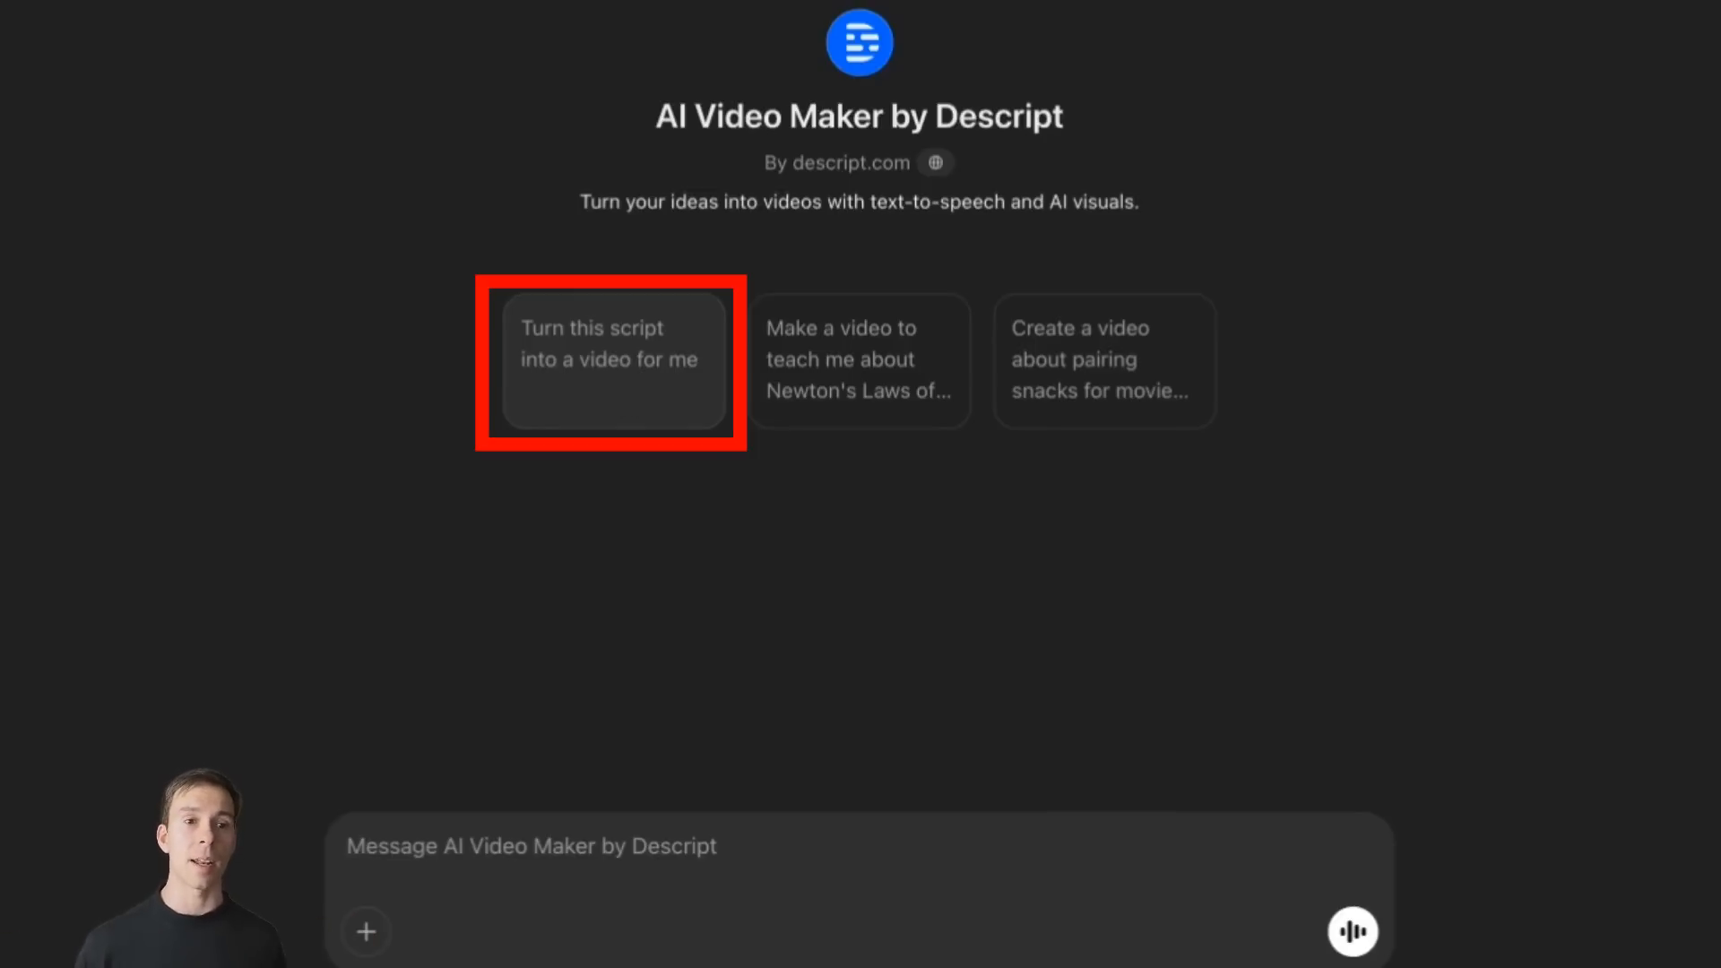
mouse_move(858, 360)
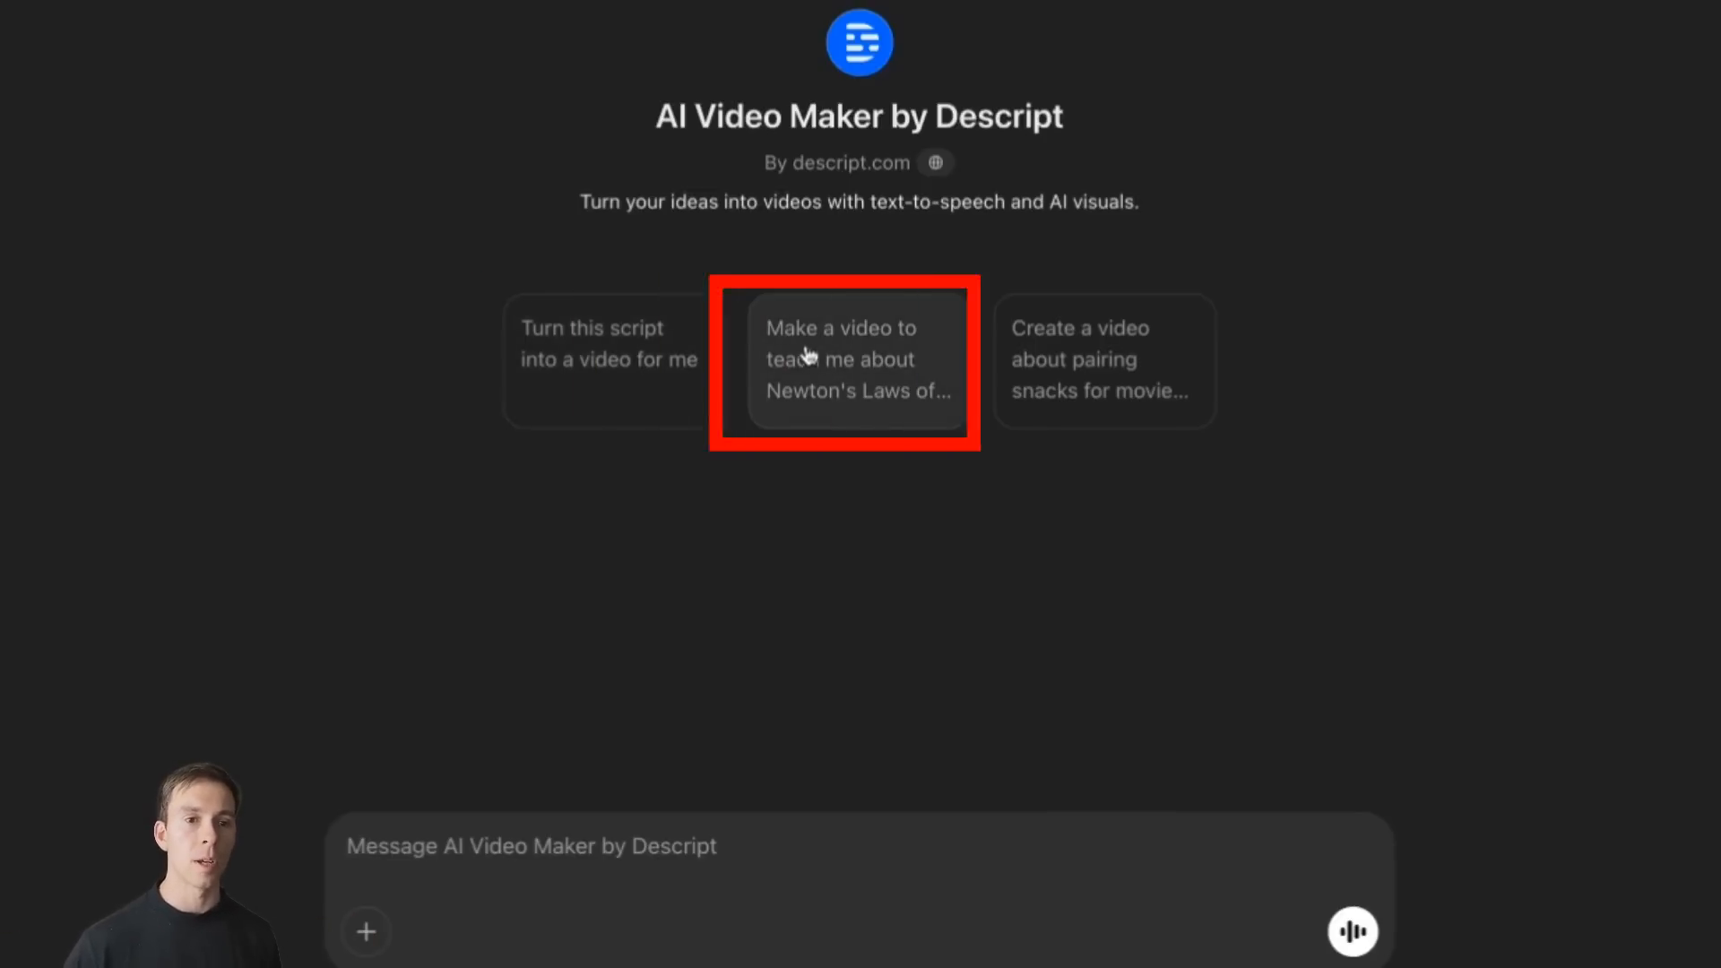
mouse_move(896, 423)
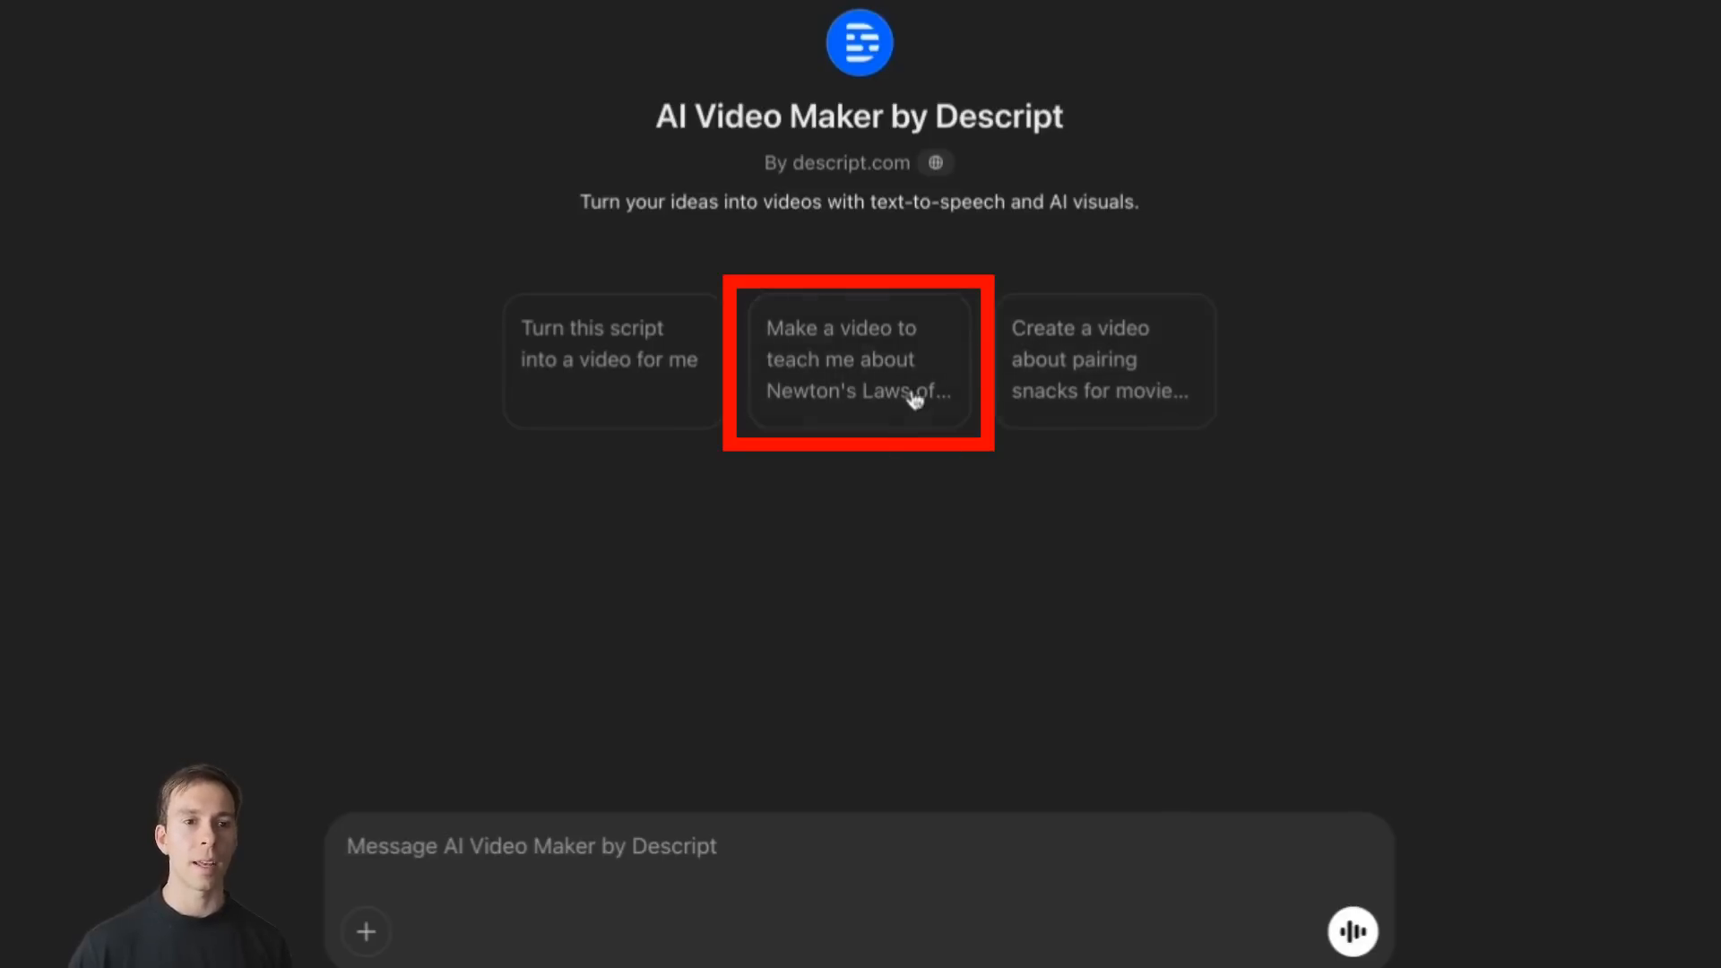
mouse_move(762, 832)
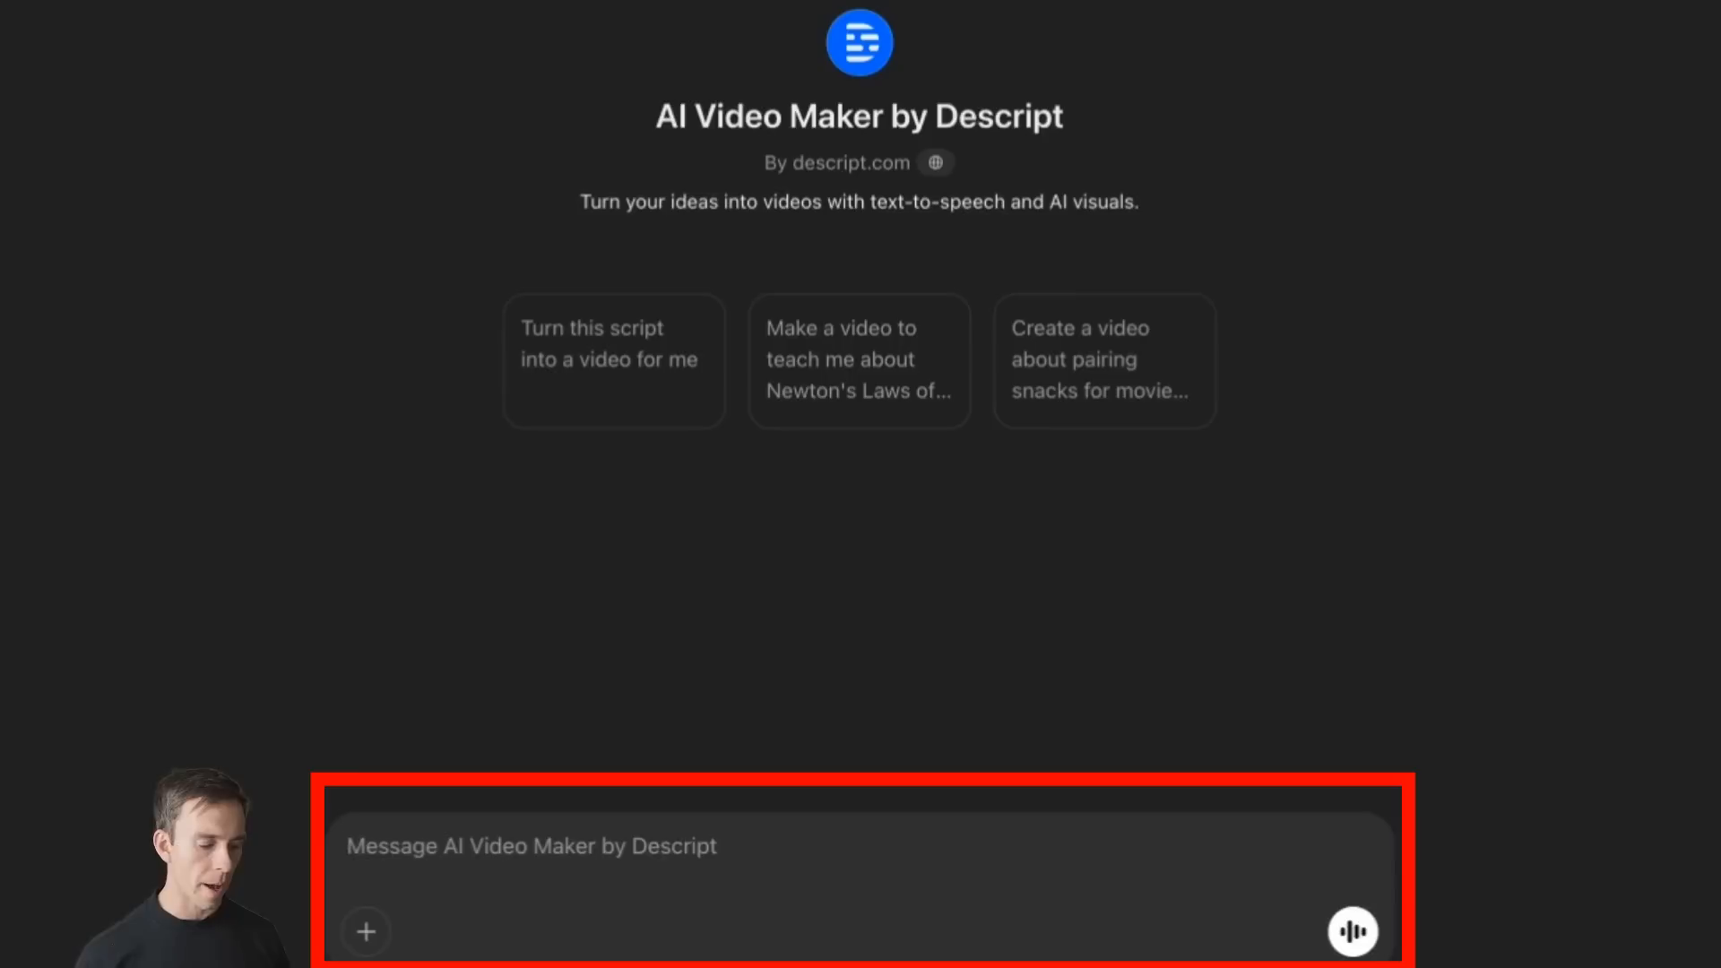
click(853, 844)
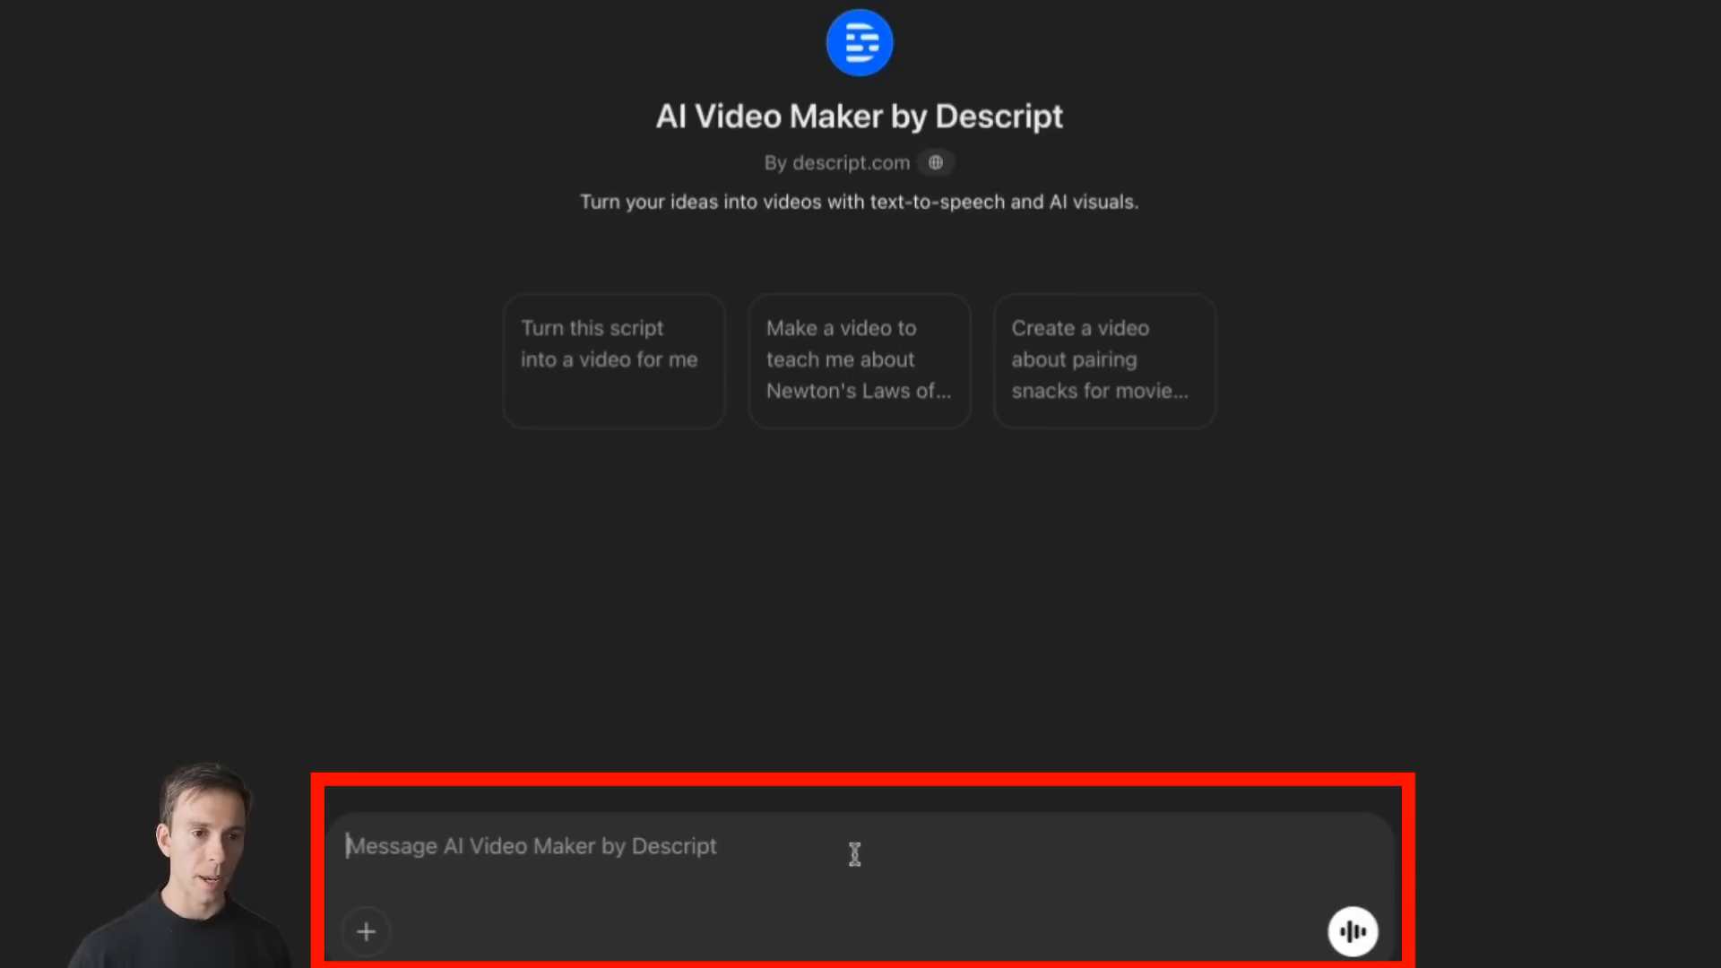
text(Make a short marketing video explaining the power of creating videos for Youtube and why the Descript Mastery School is the best place to learn how to get started.)
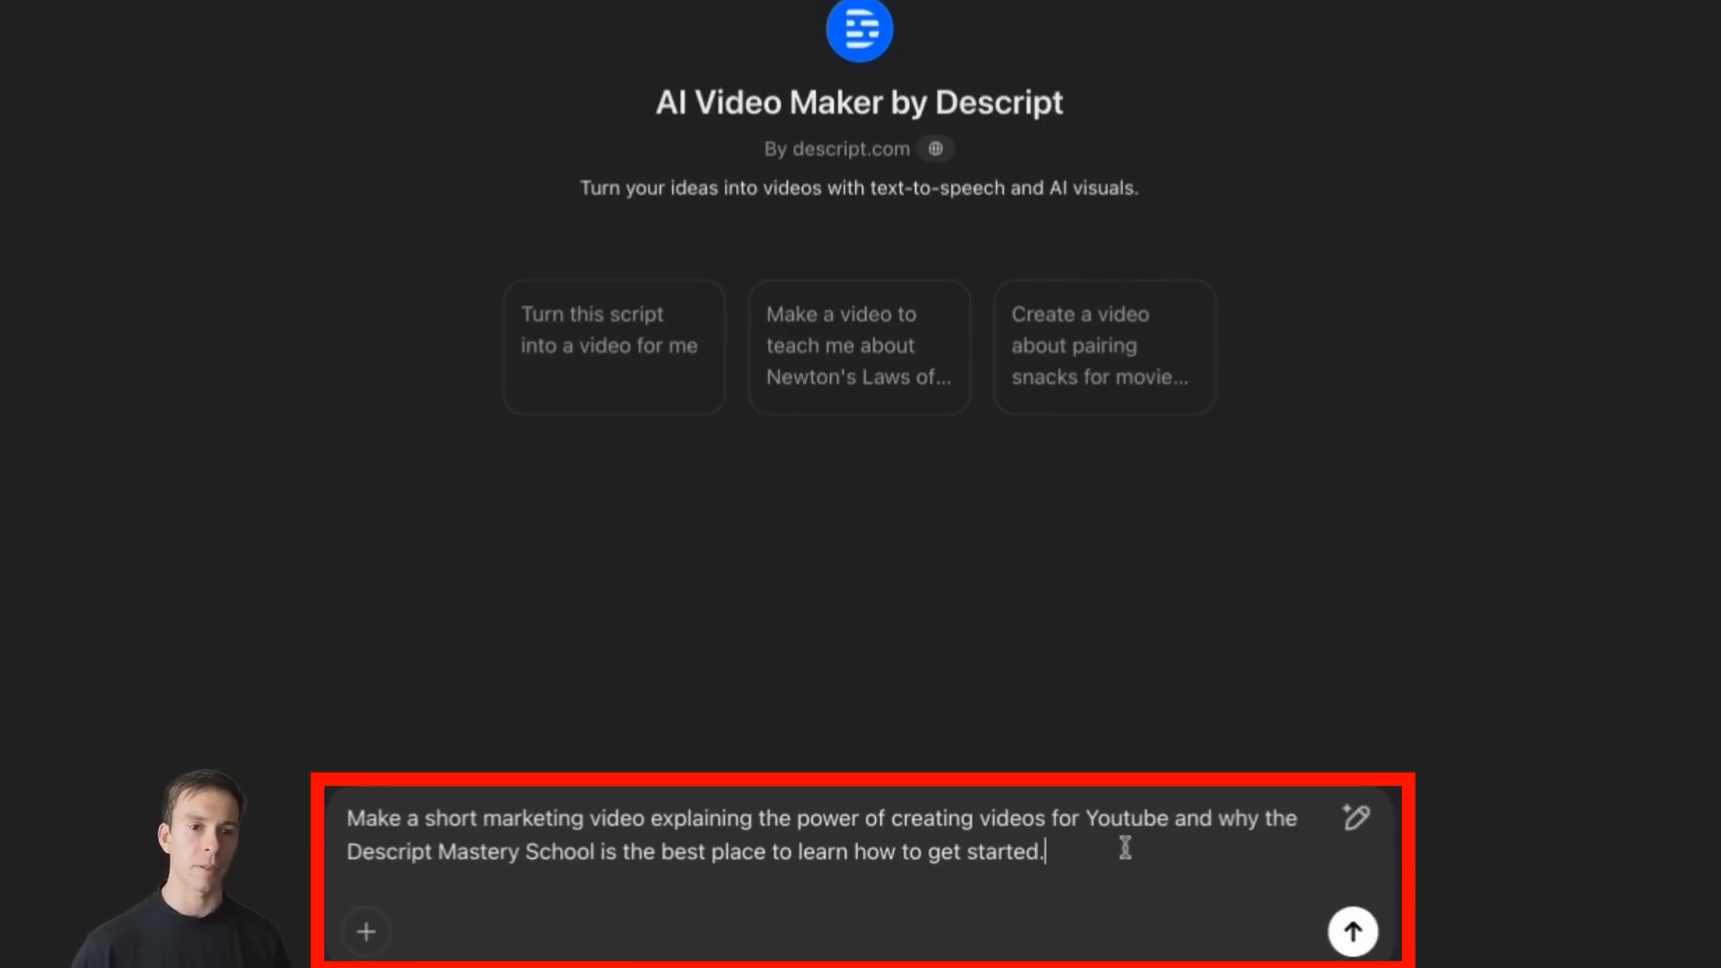
mouse_move(538, 843)
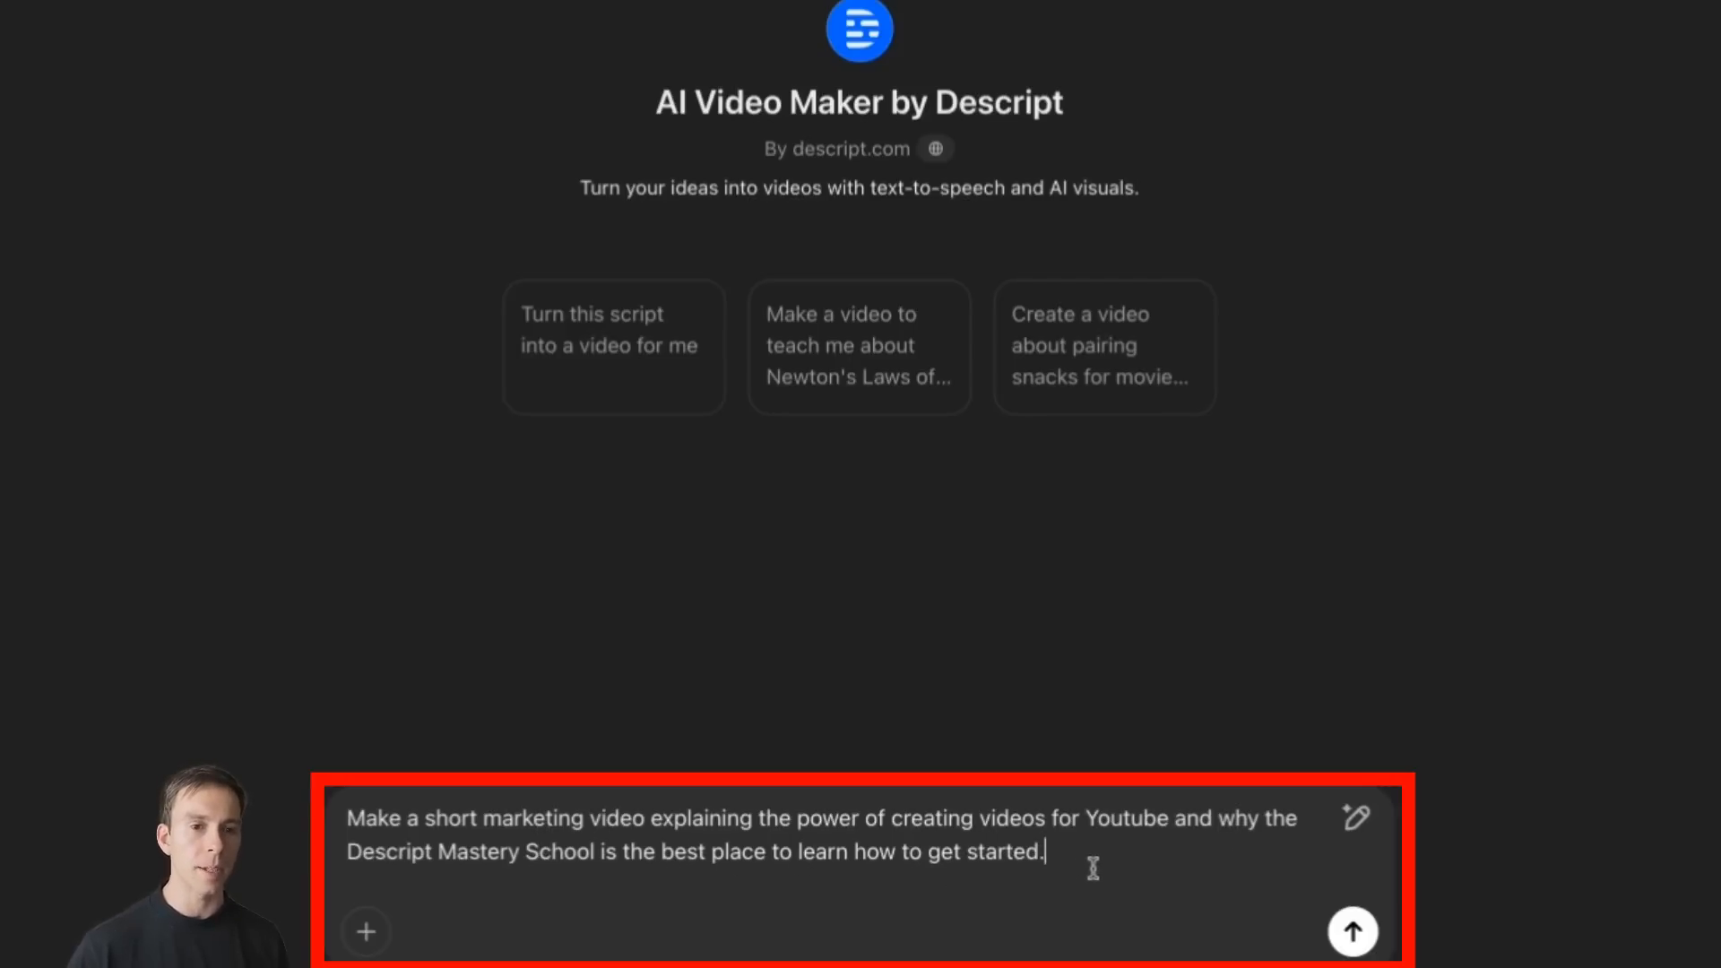
mouse_move(1352, 932)
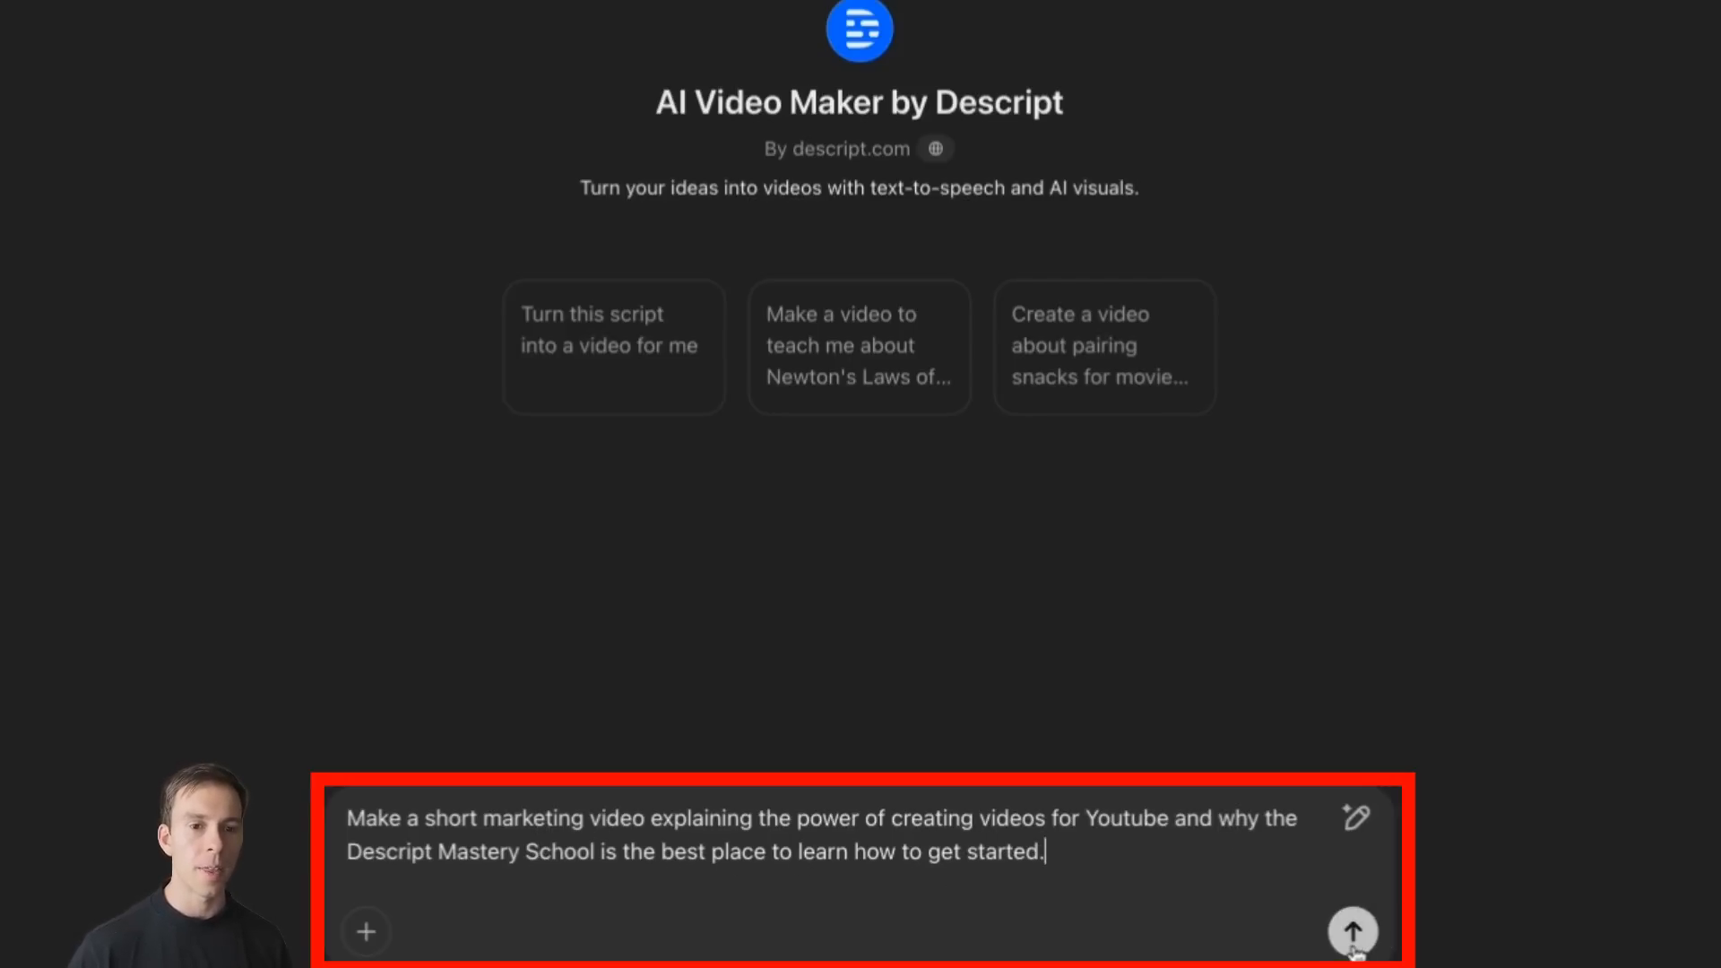
click(1351, 931)
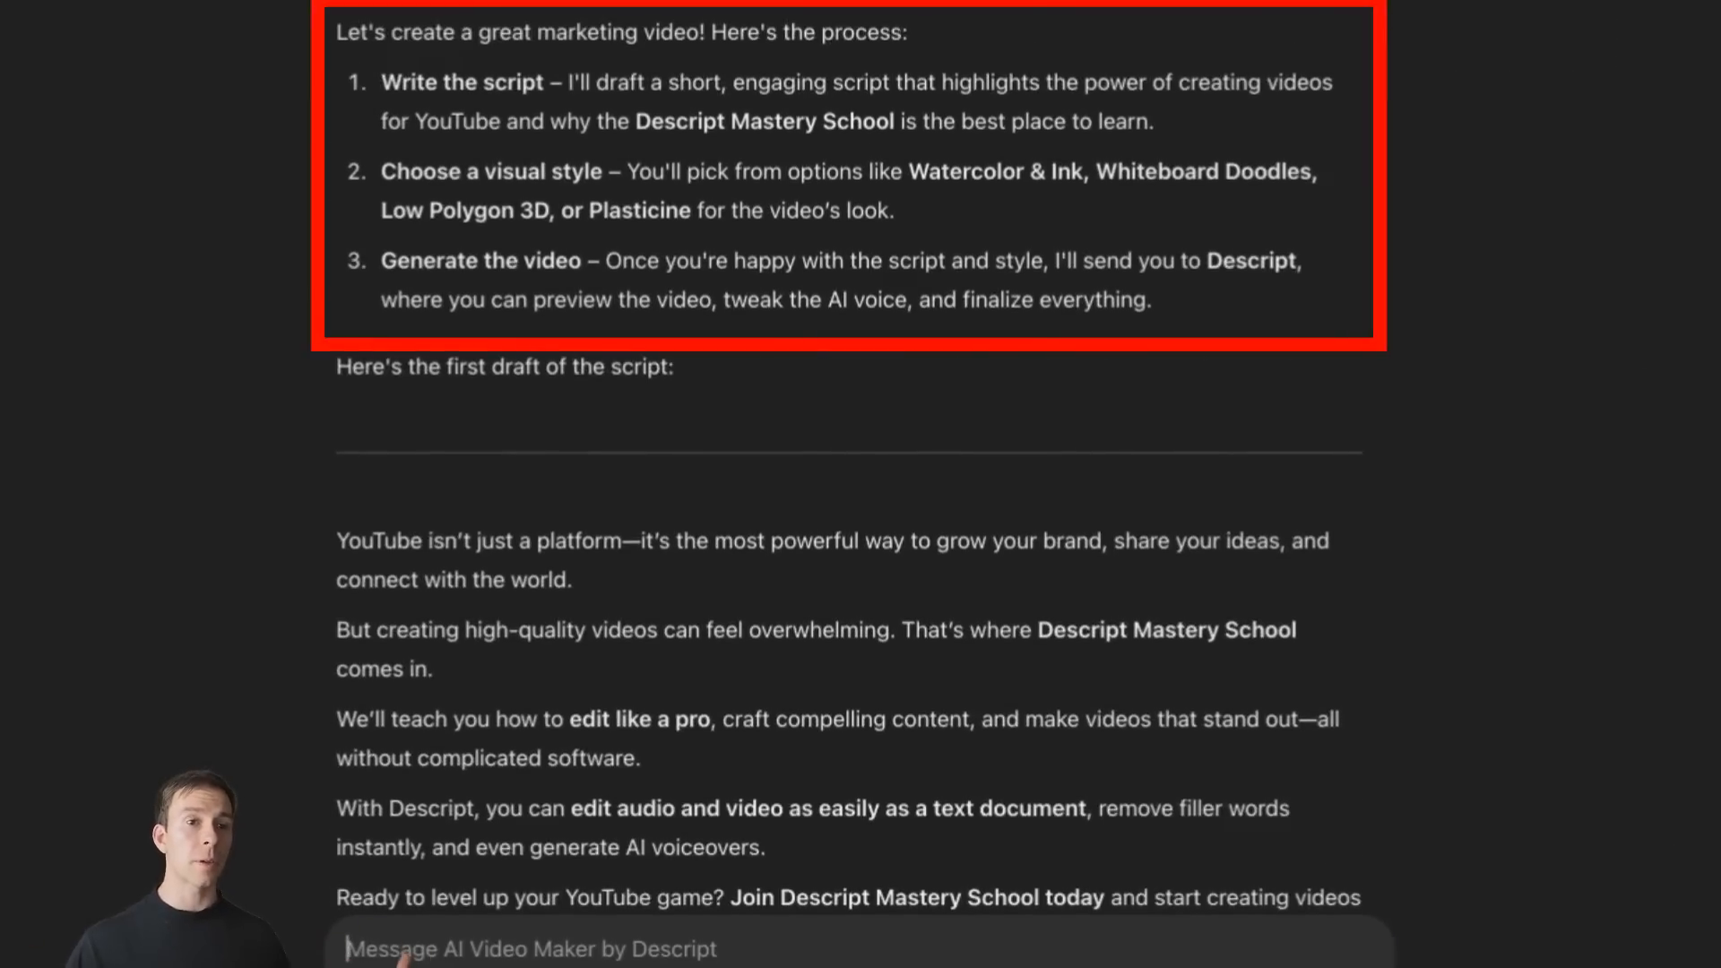
mouse_move(466, 149)
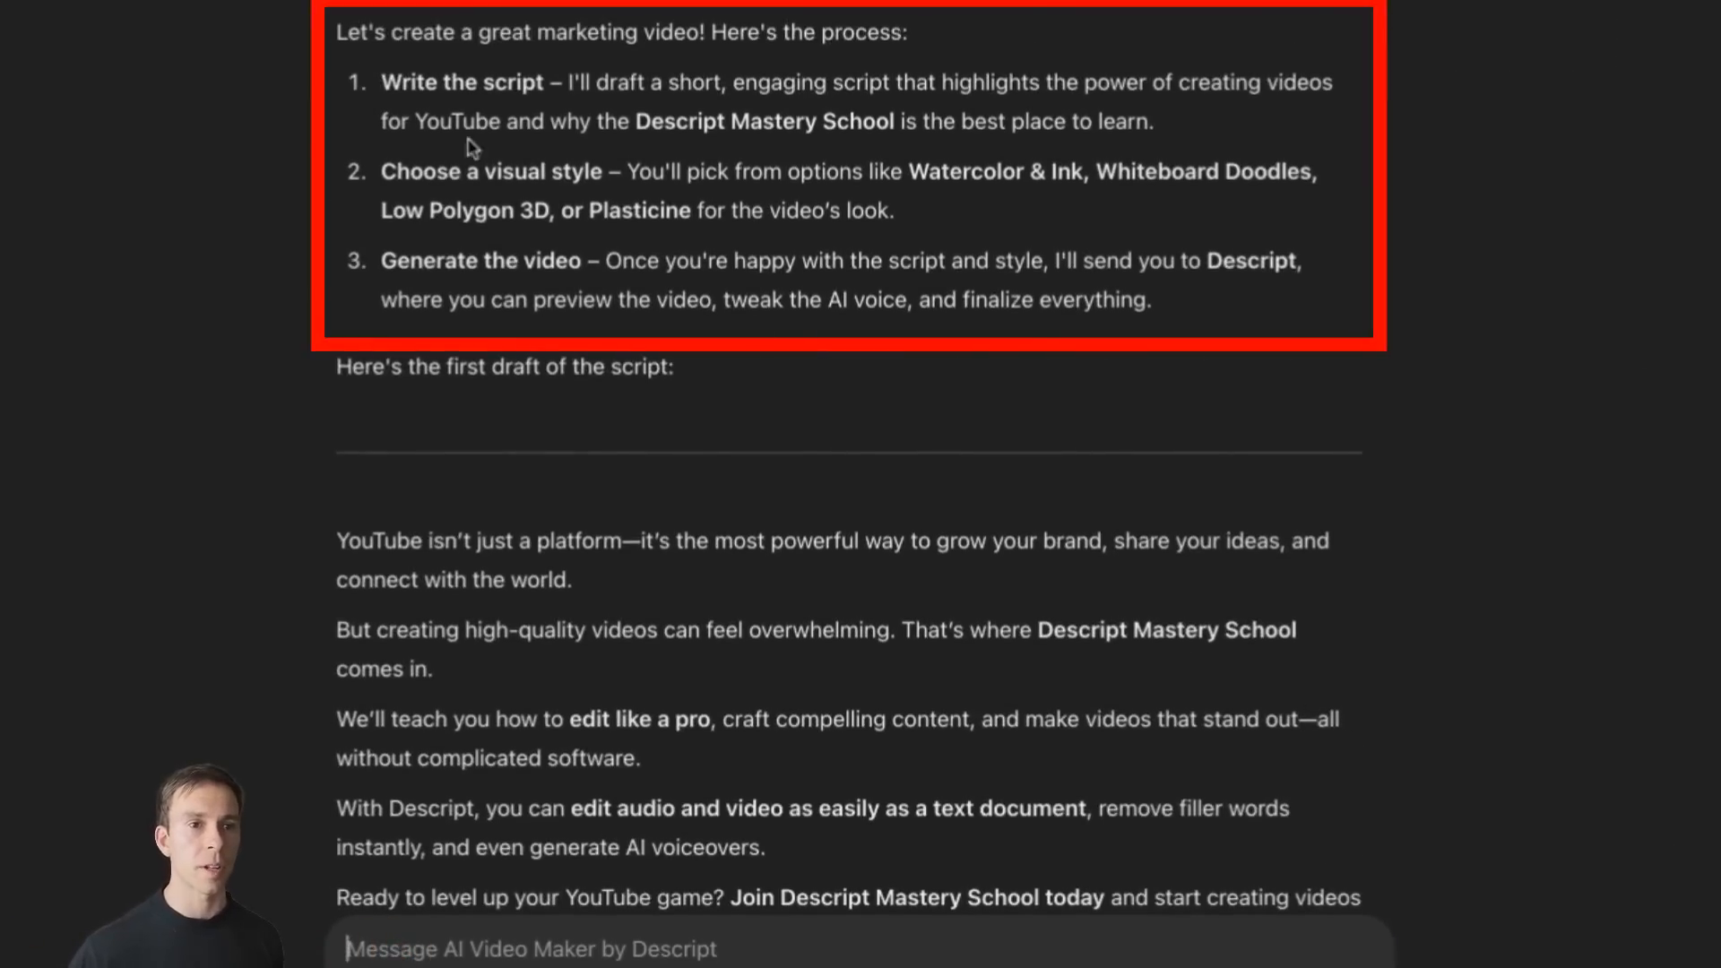
mouse_move(796, 83)
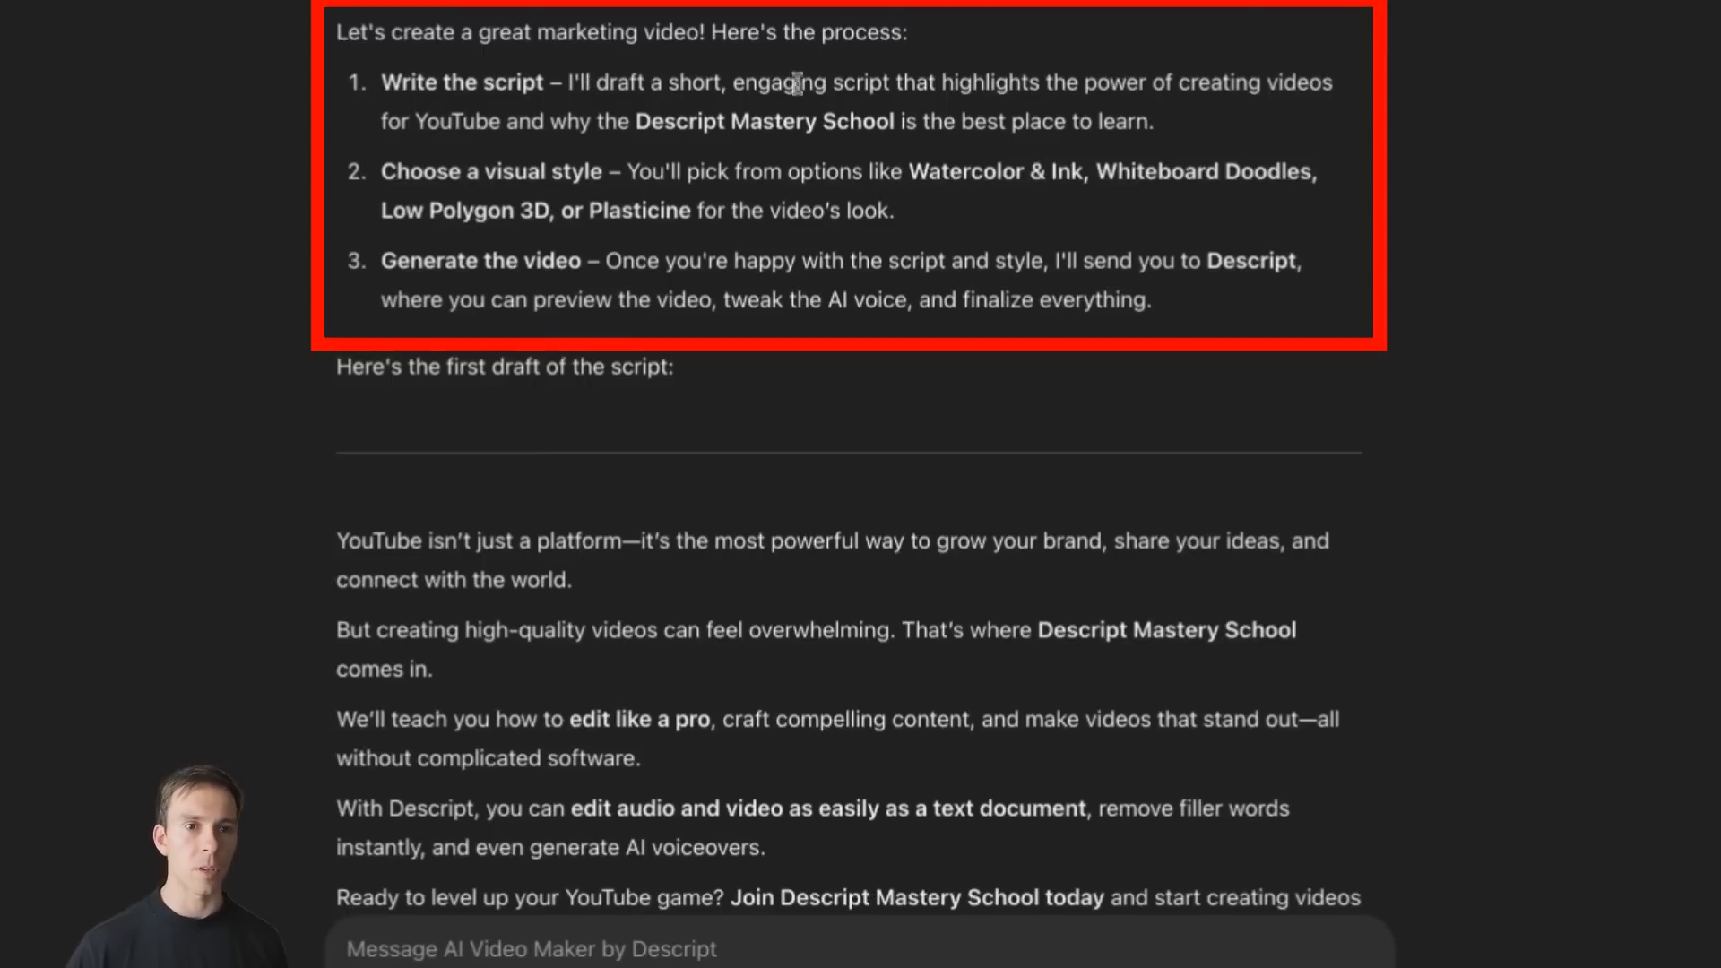
mouse_move(1043, 461)
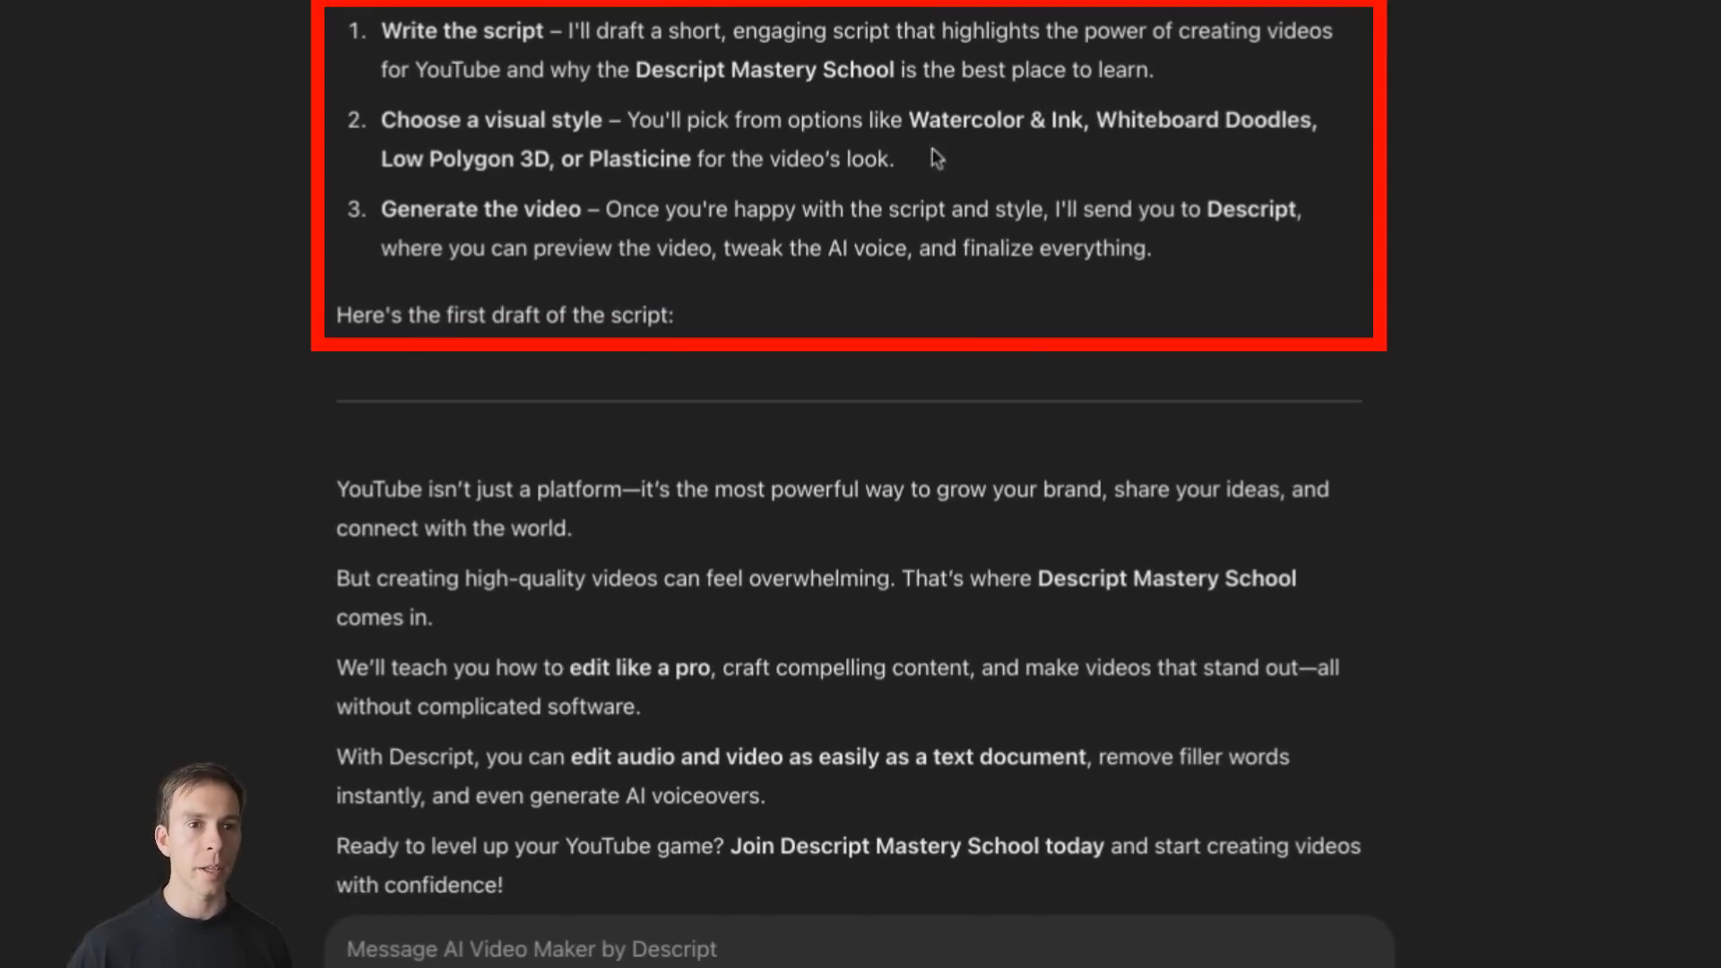
Review the three-step plan and draft script, then clear the highlight from the script.
scroll(down, 3)
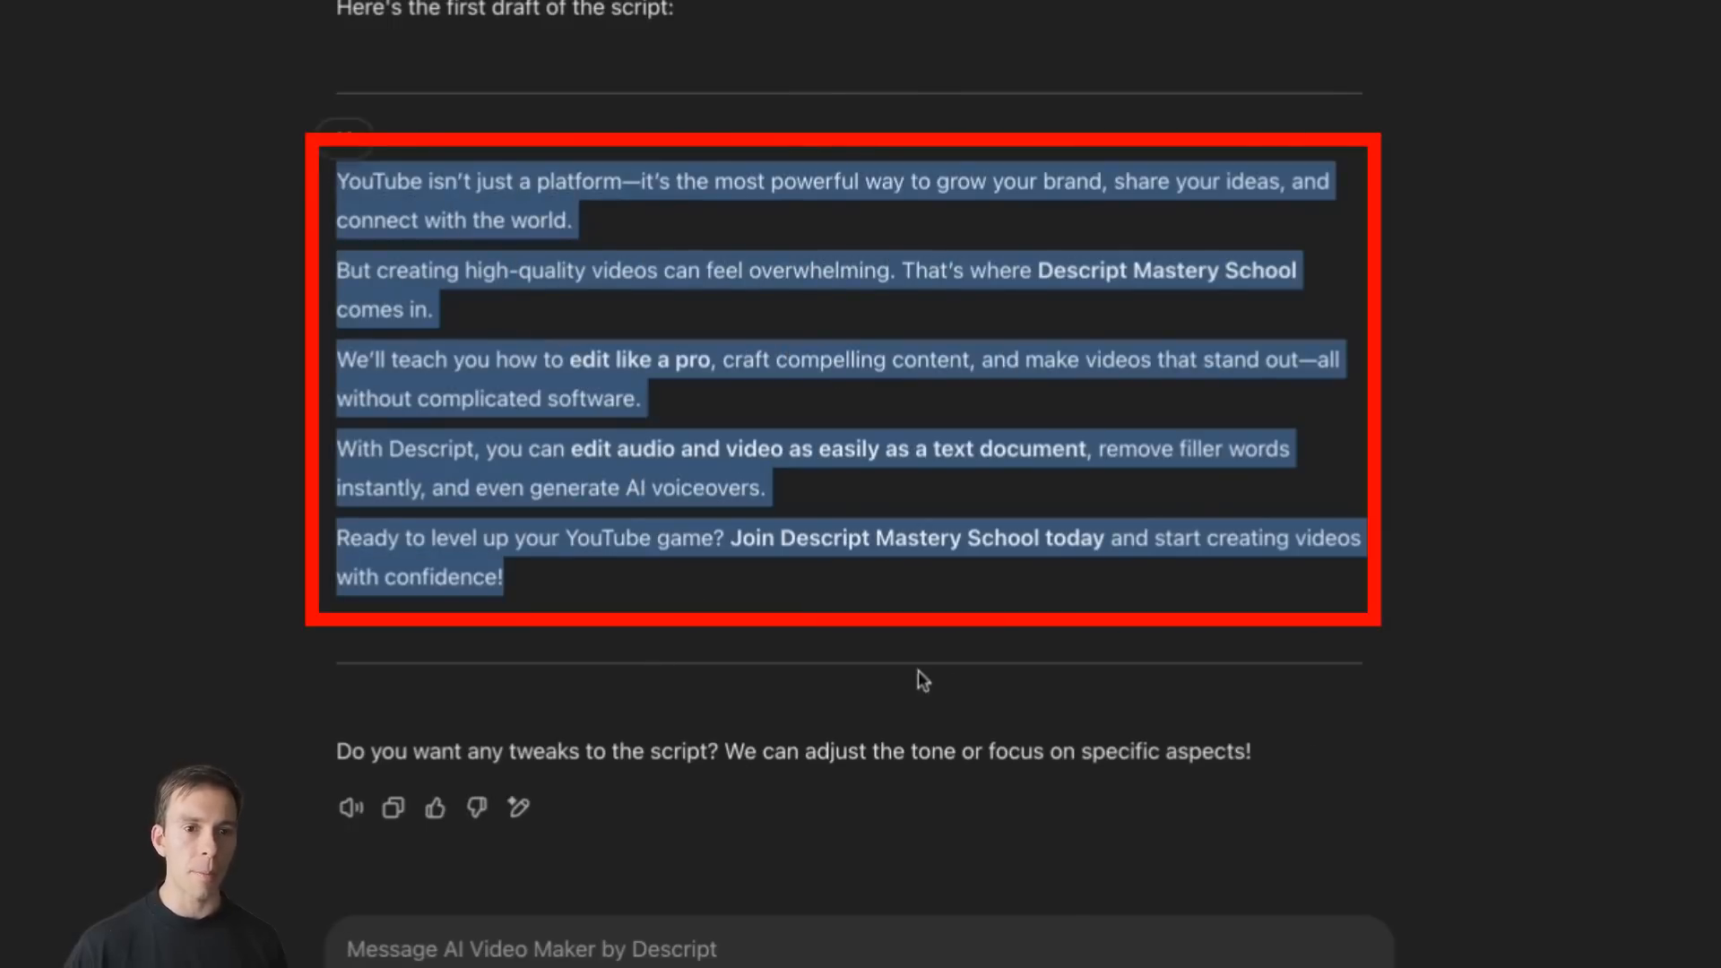
click(982, 662)
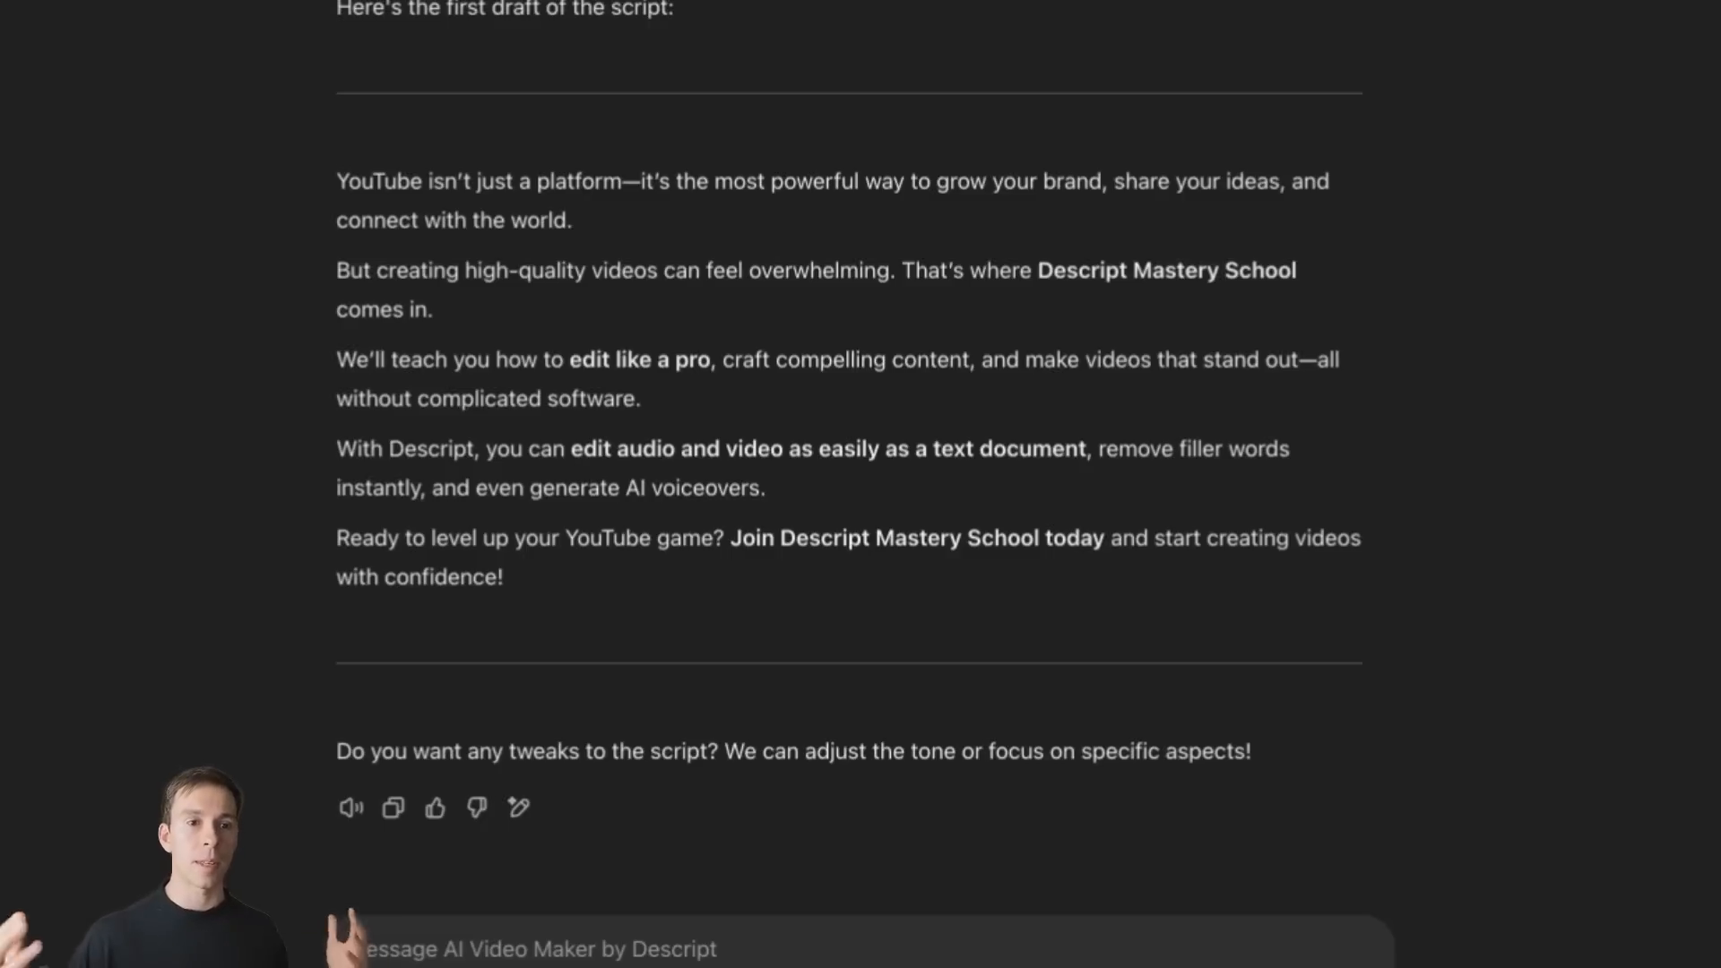
mouse_move(786, 934)
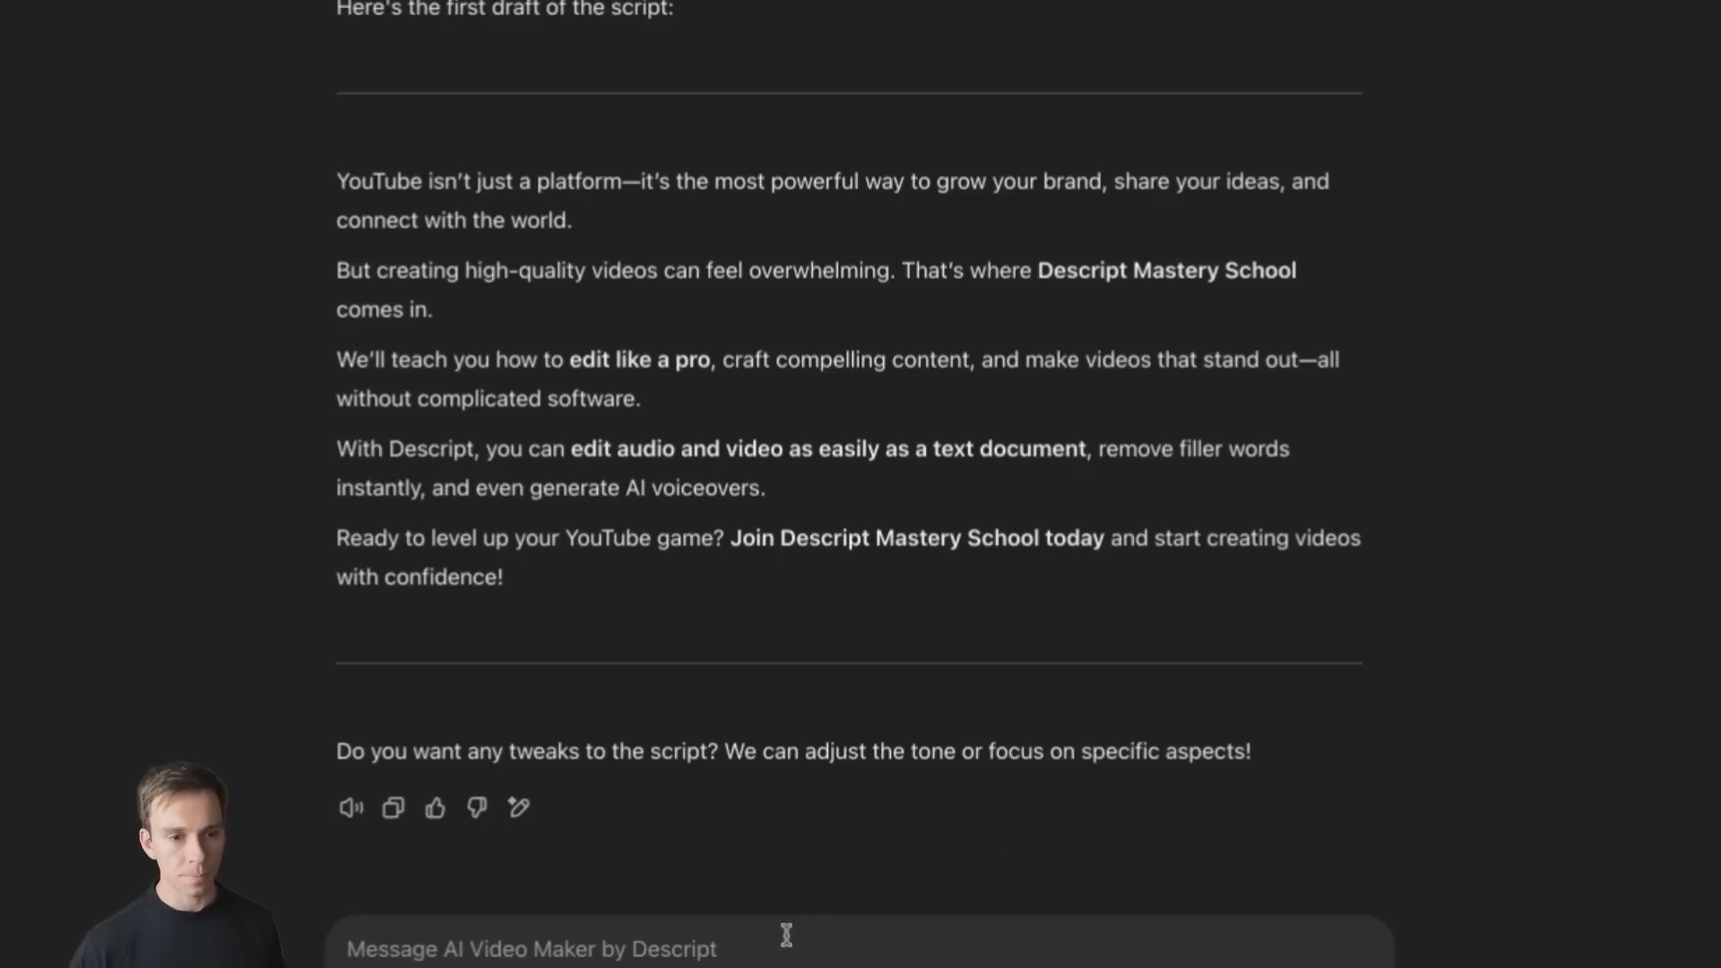
Approve the script with 'That's fine' and send 'whiteboard dood' as the chosen visual style.
text(That's fine)
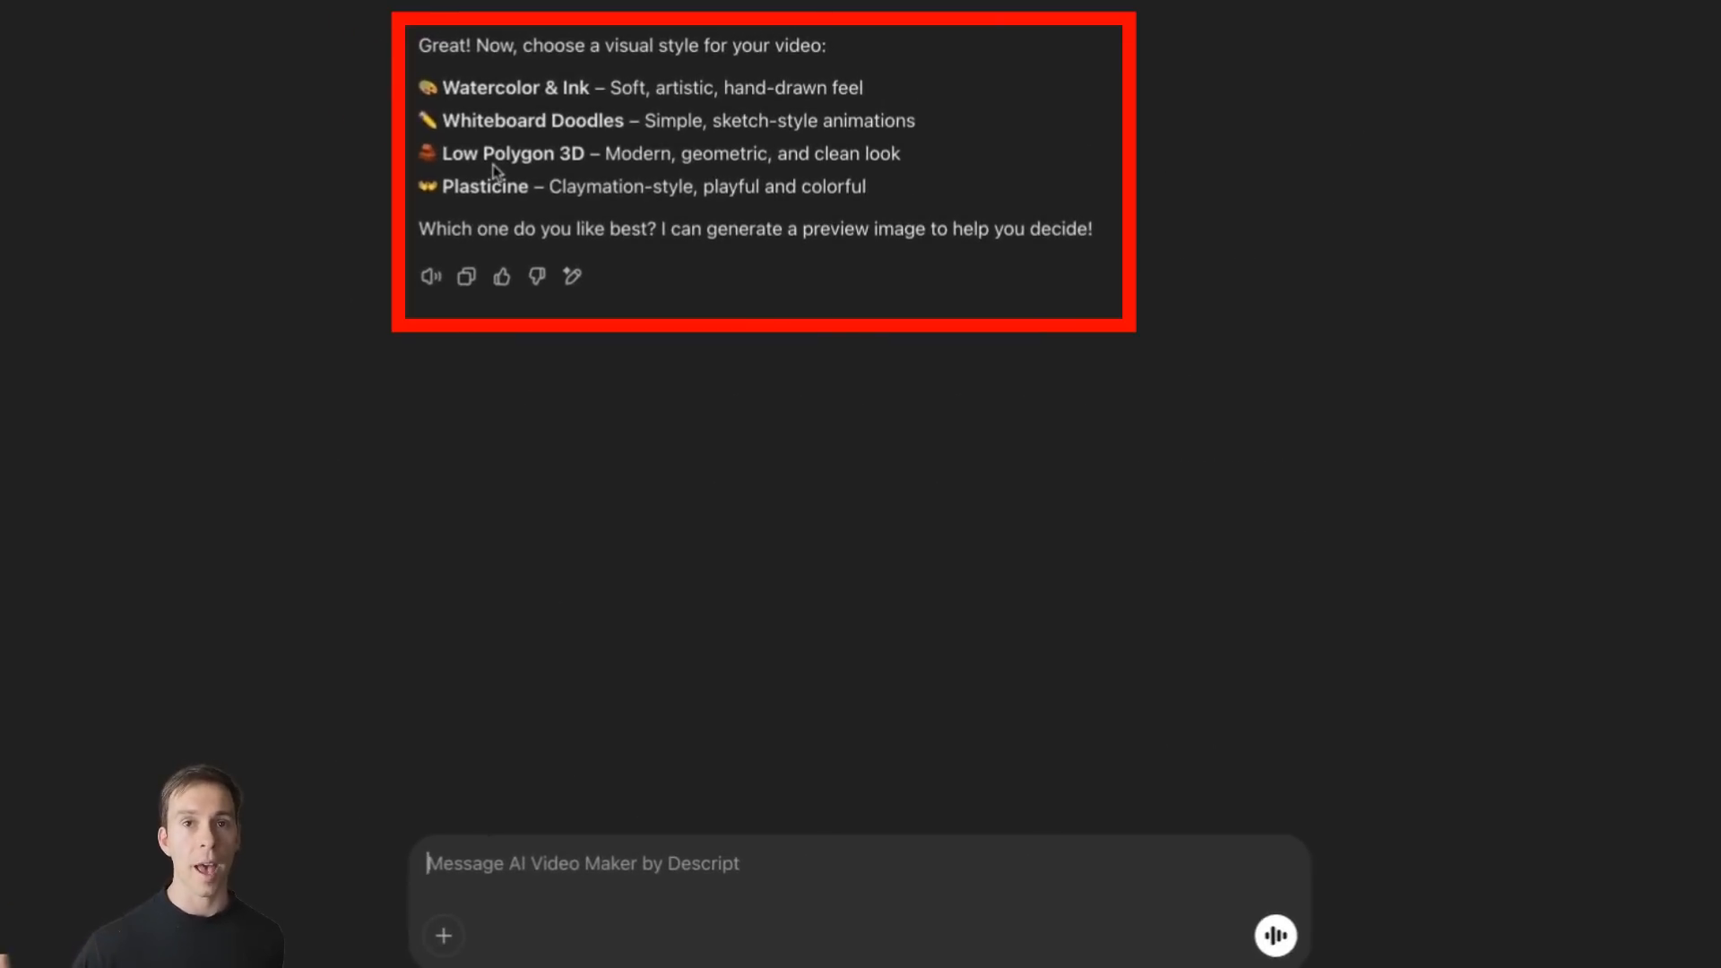
mouse_move(487, 120)
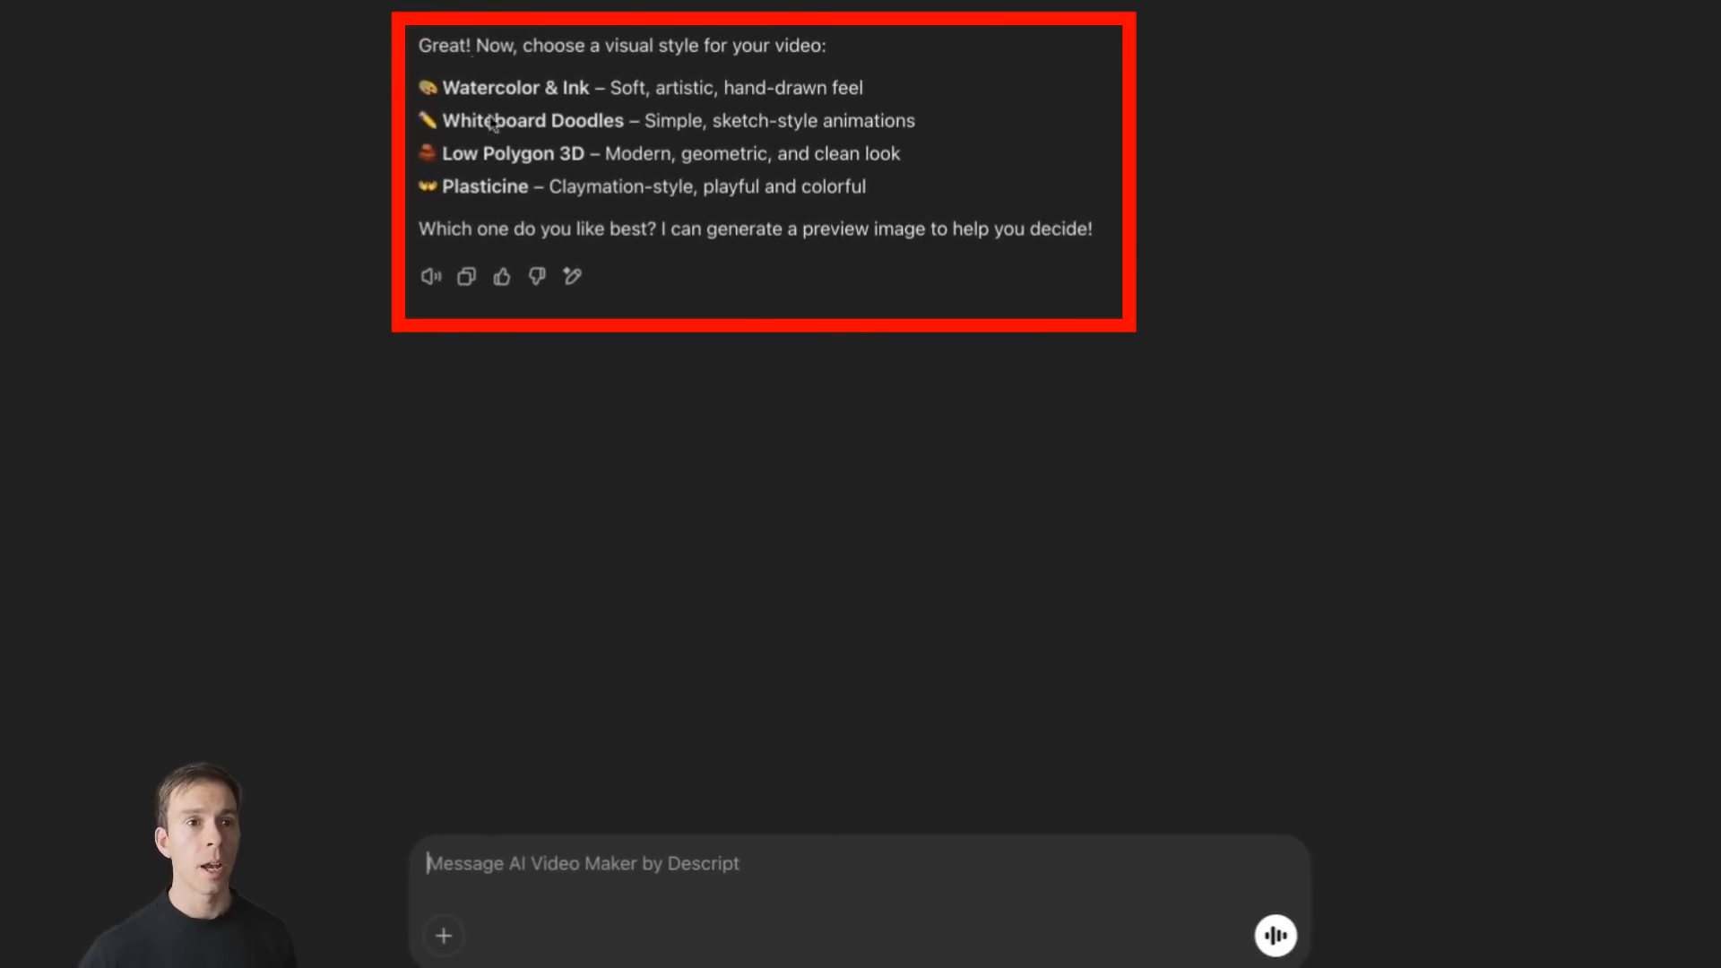
mouse_move(437, 124)
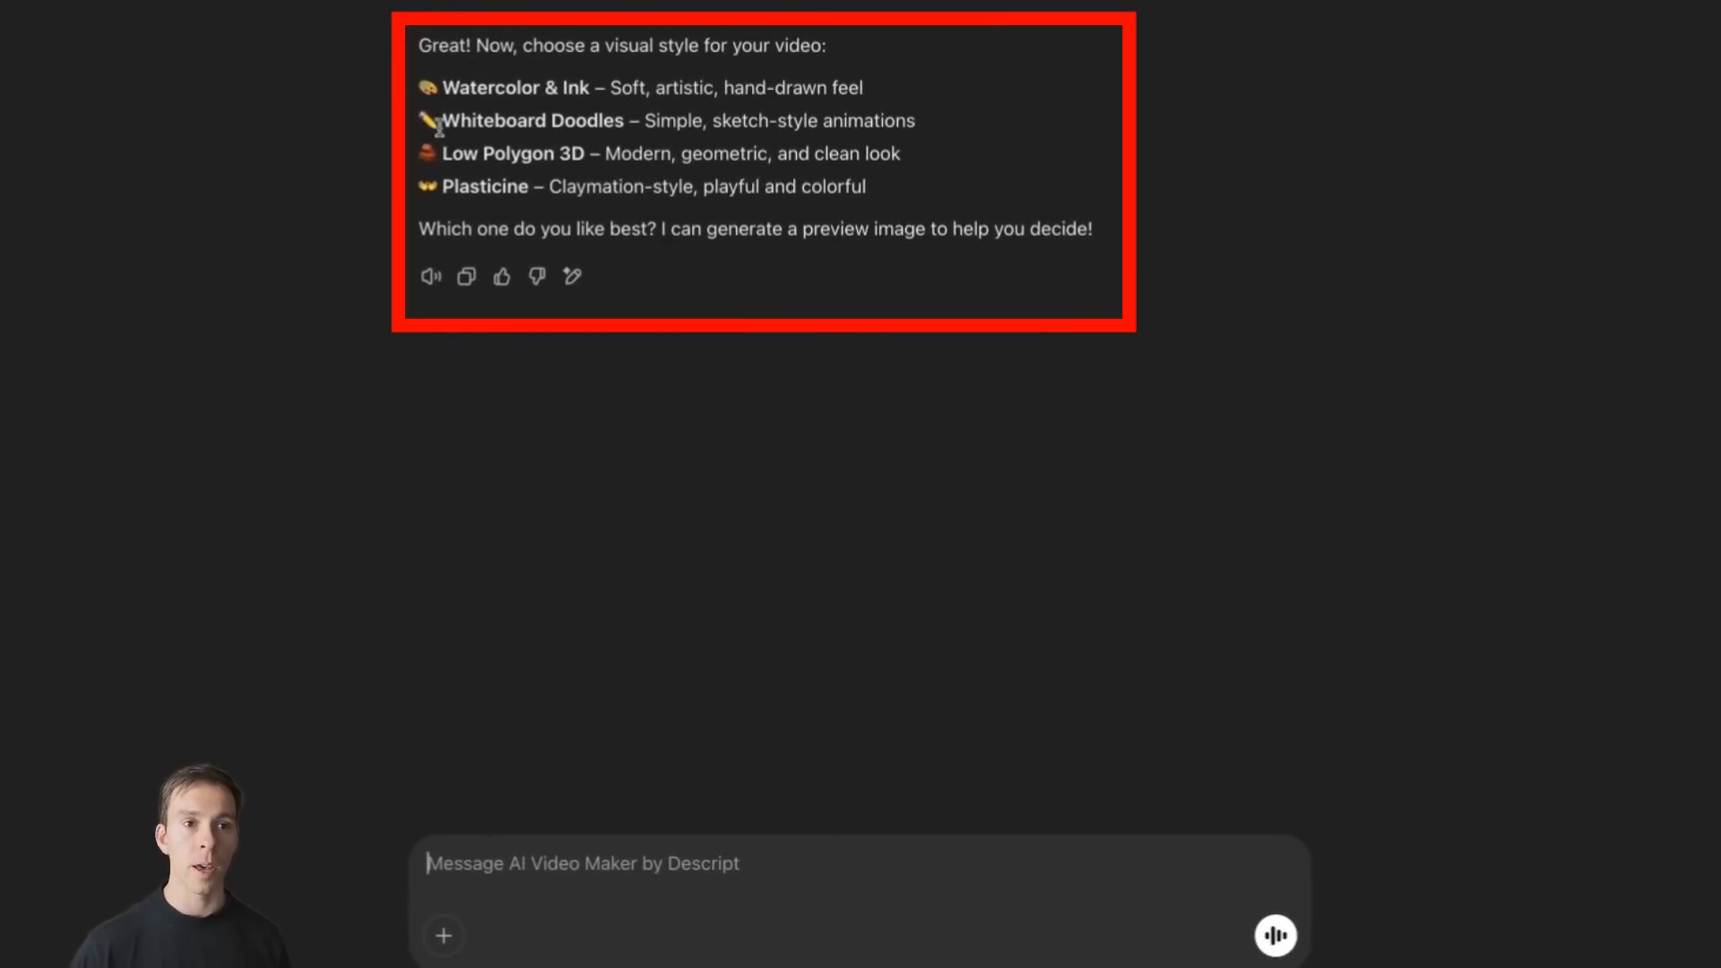
double_click(511, 154)
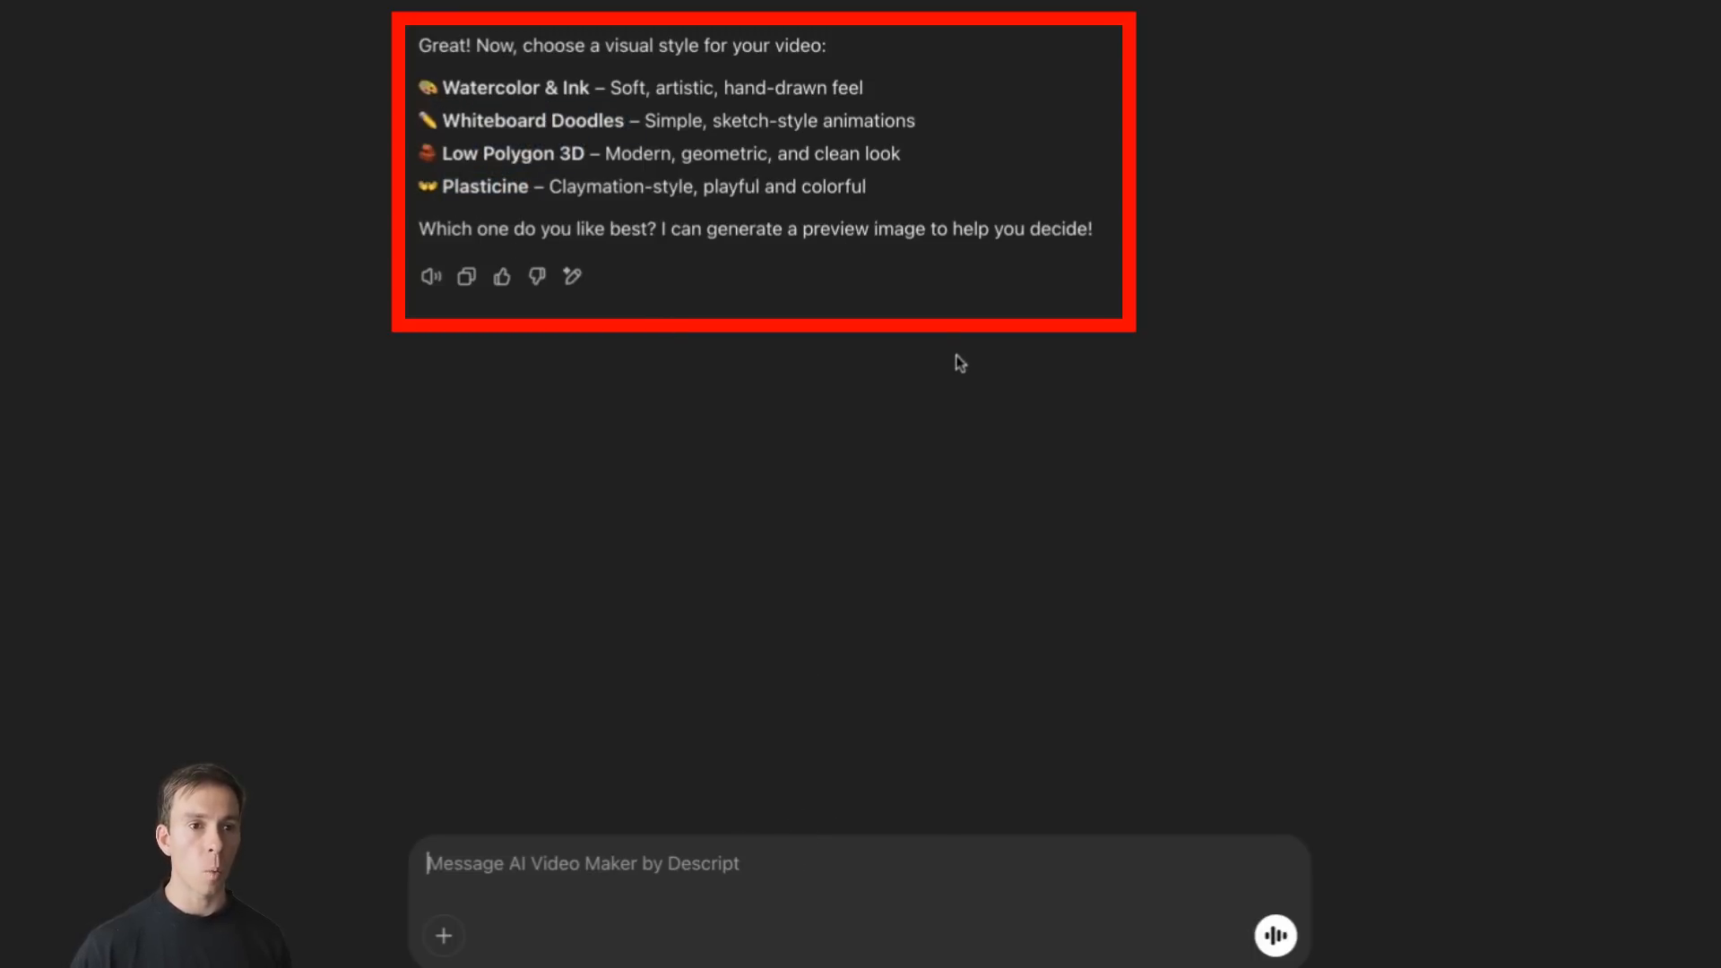
text(whiteboard doodl)
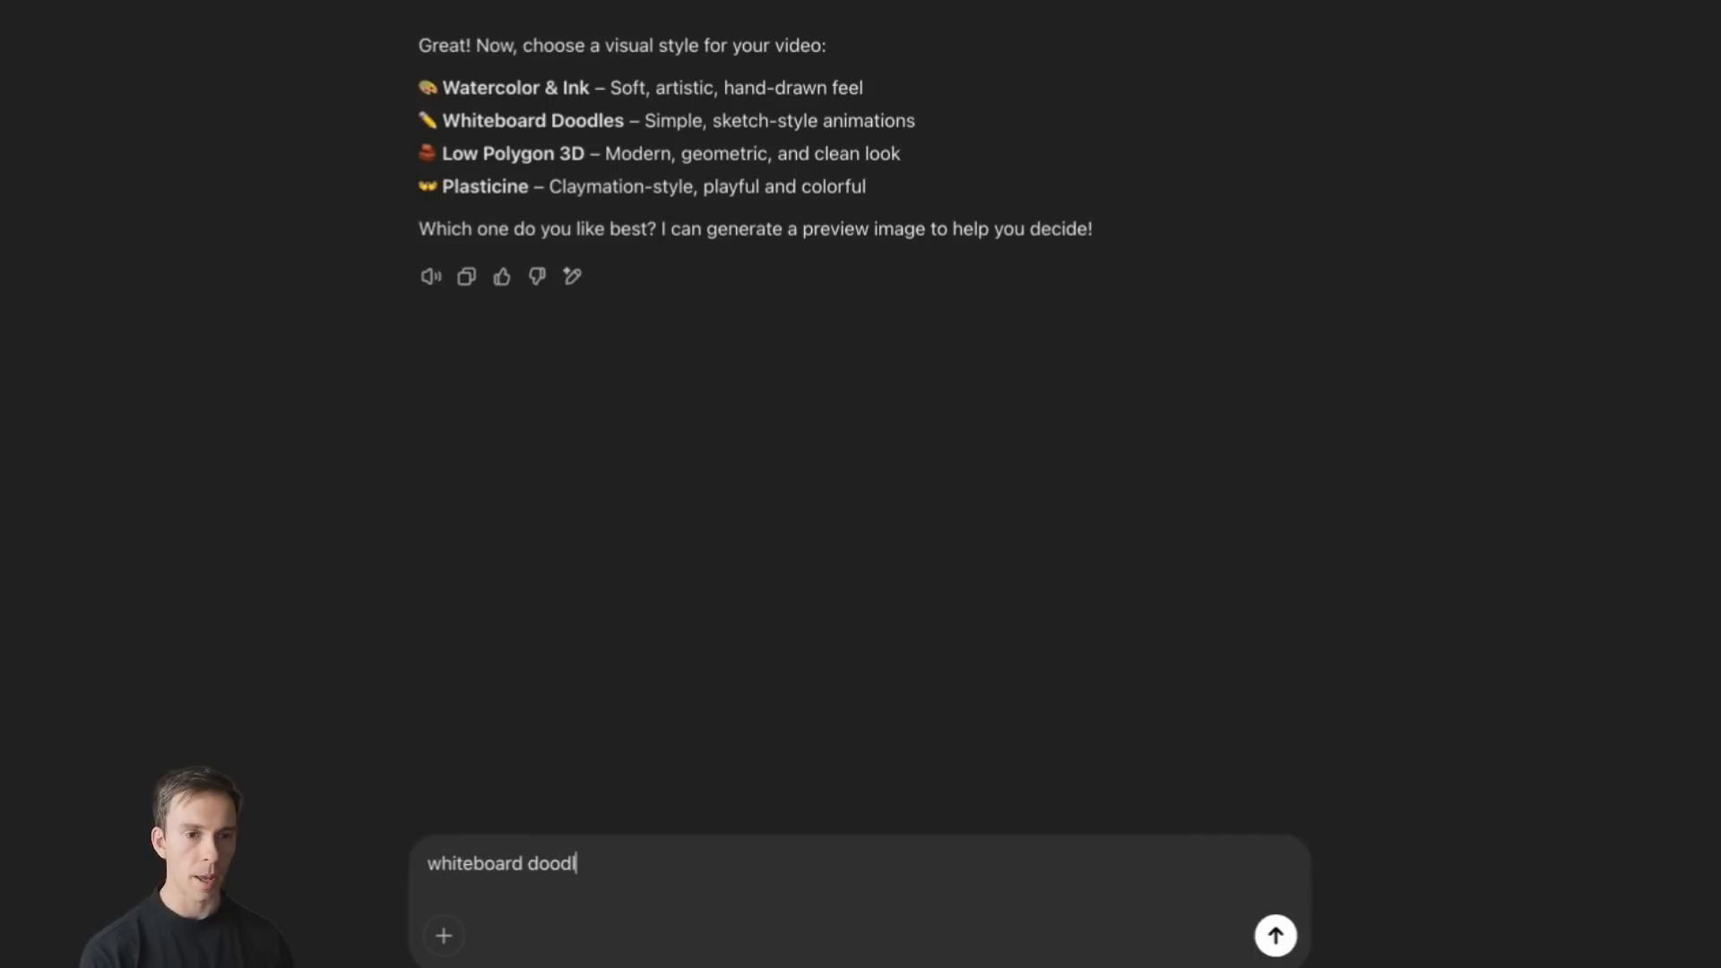
click(1273, 935)
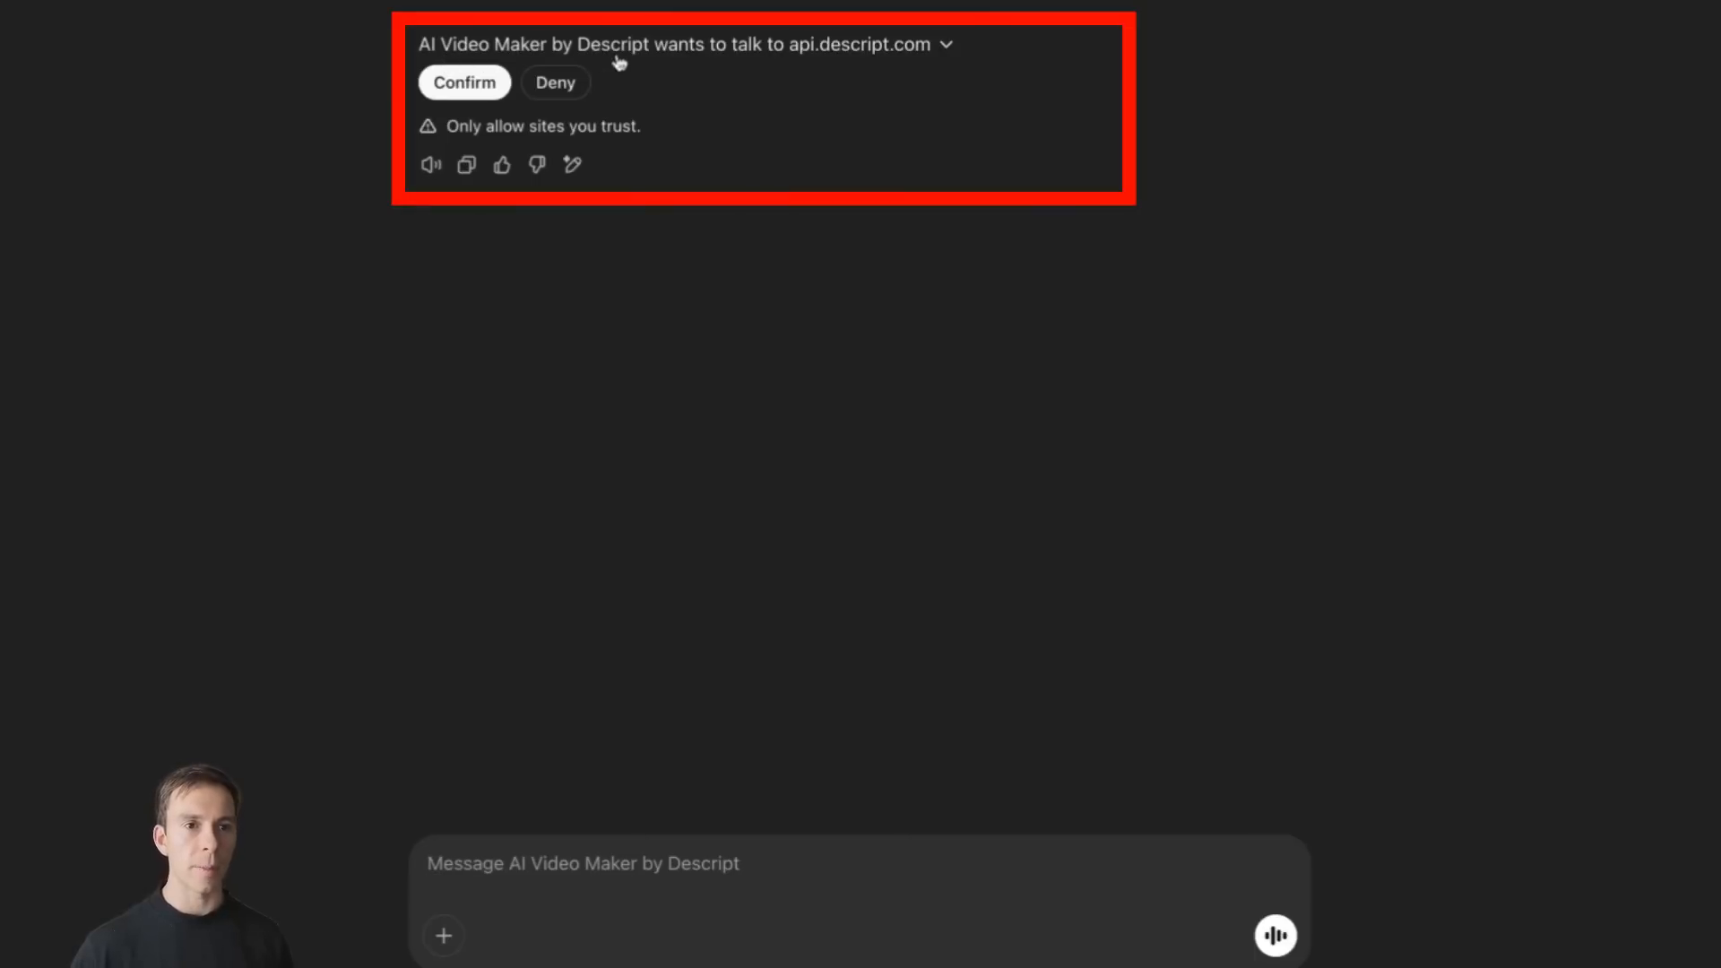
mouse_move(932, 69)
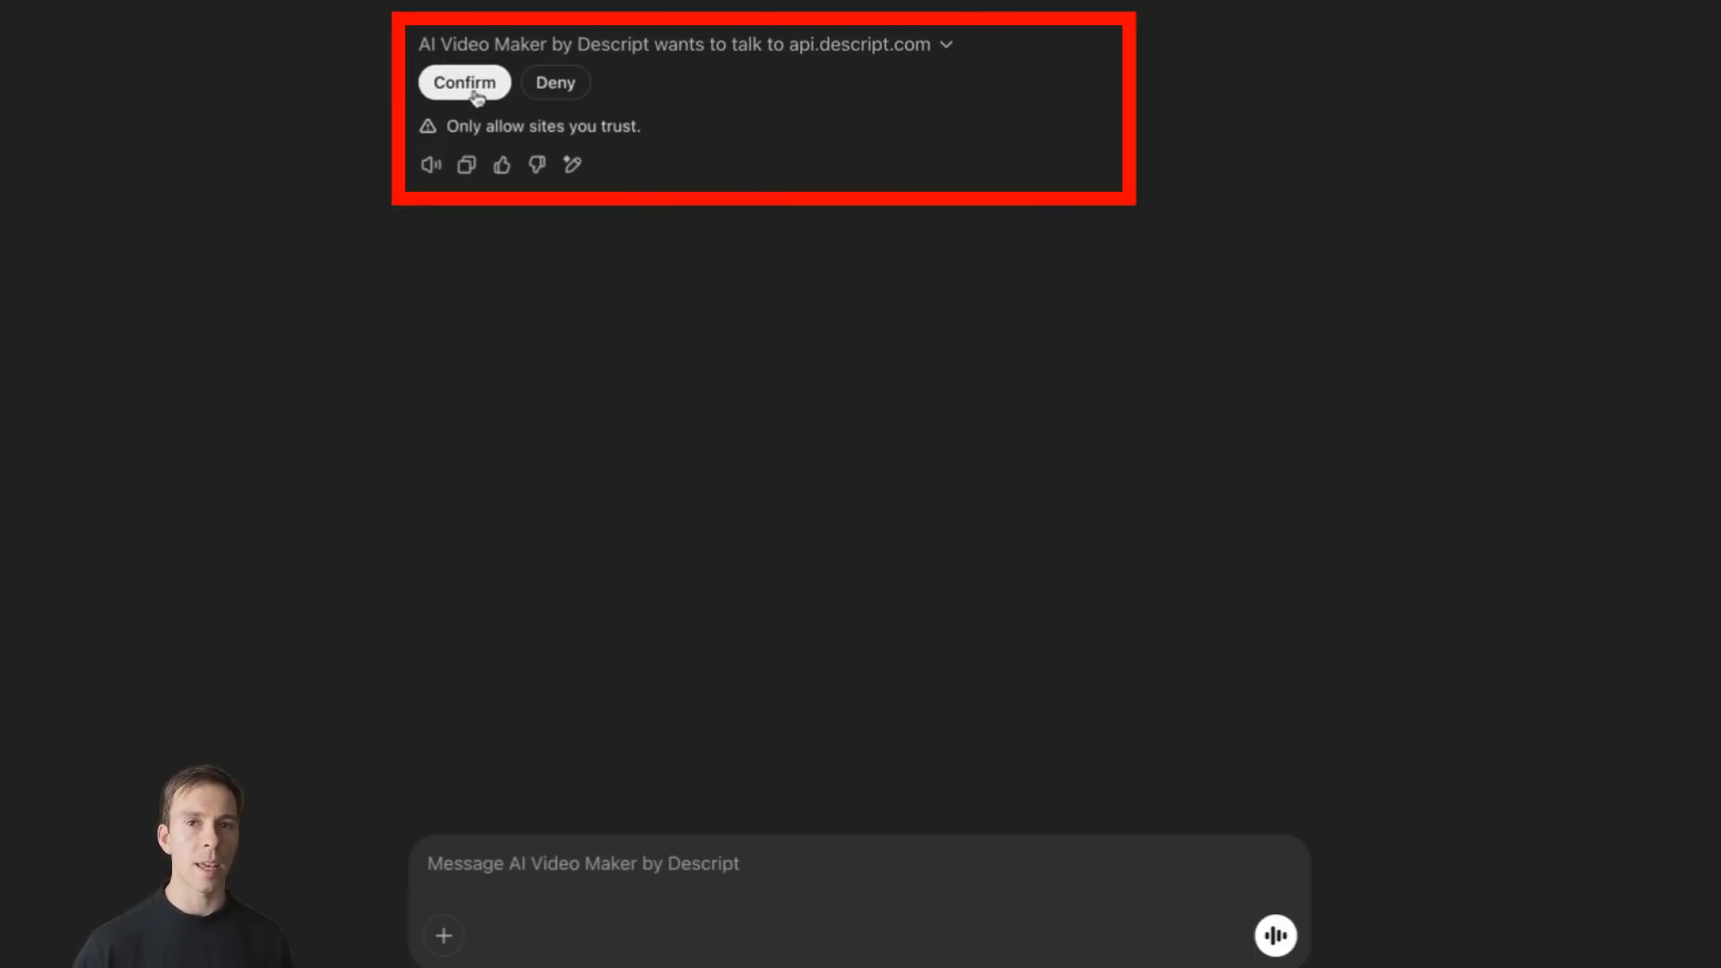
Allow access to api.descript.com and follow the Generate Your Video link into Descript.
click(462, 82)
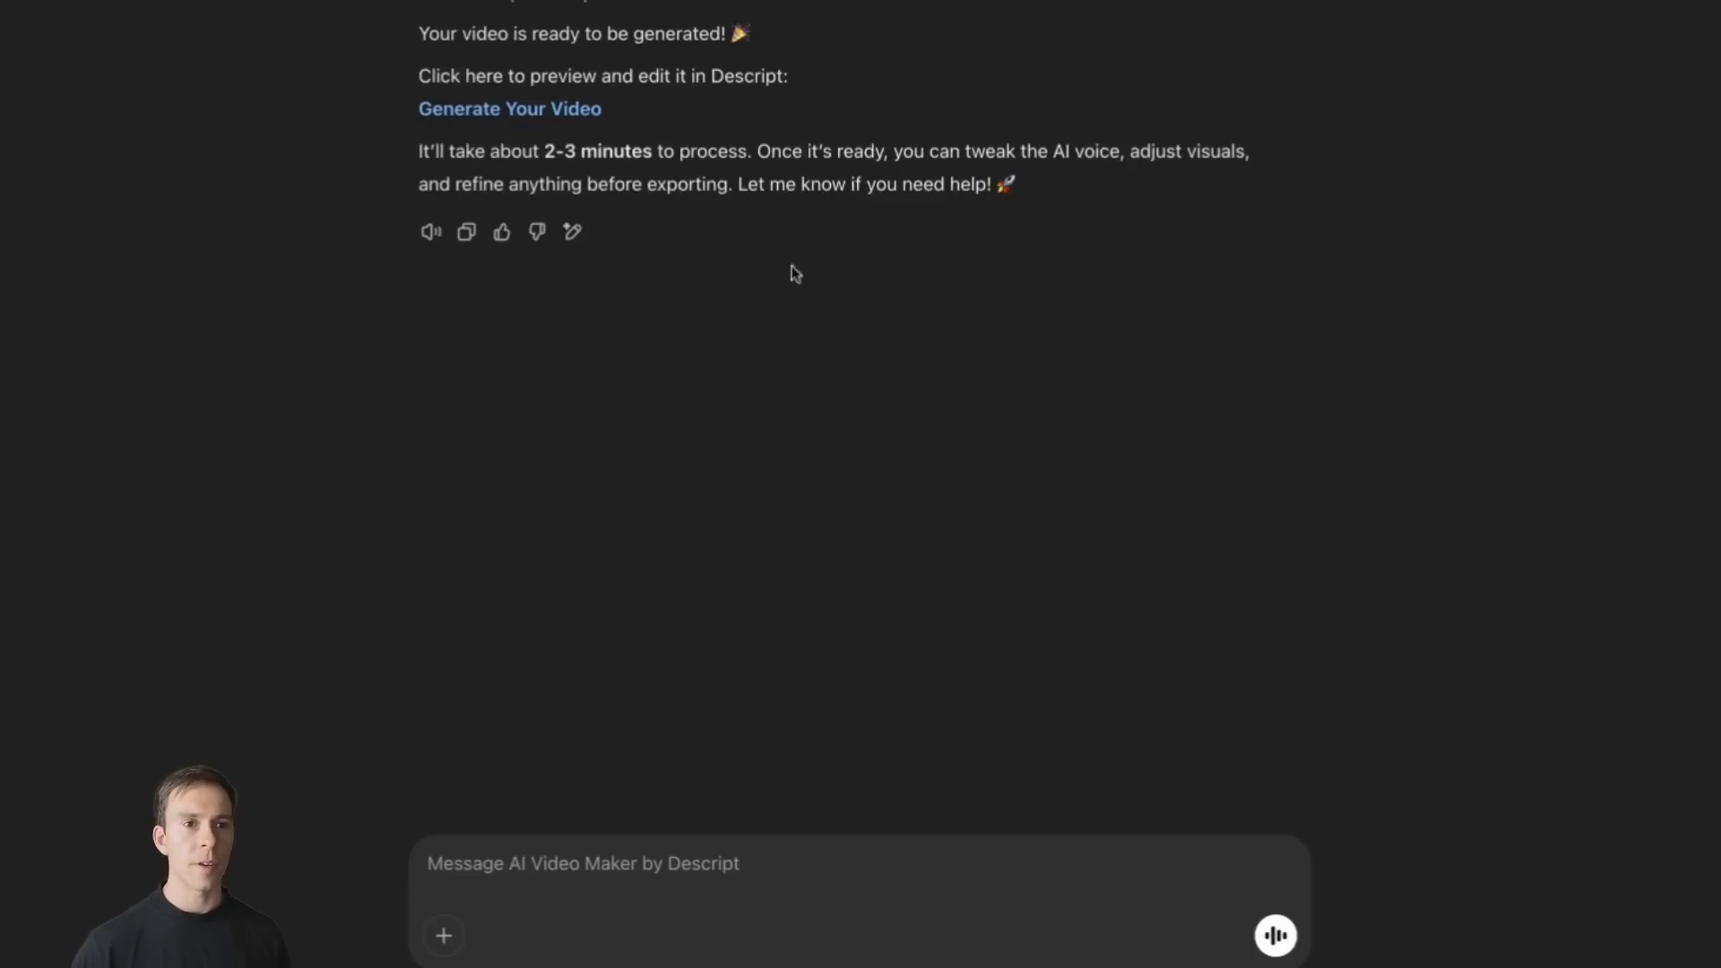
mouse_move(708, 97)
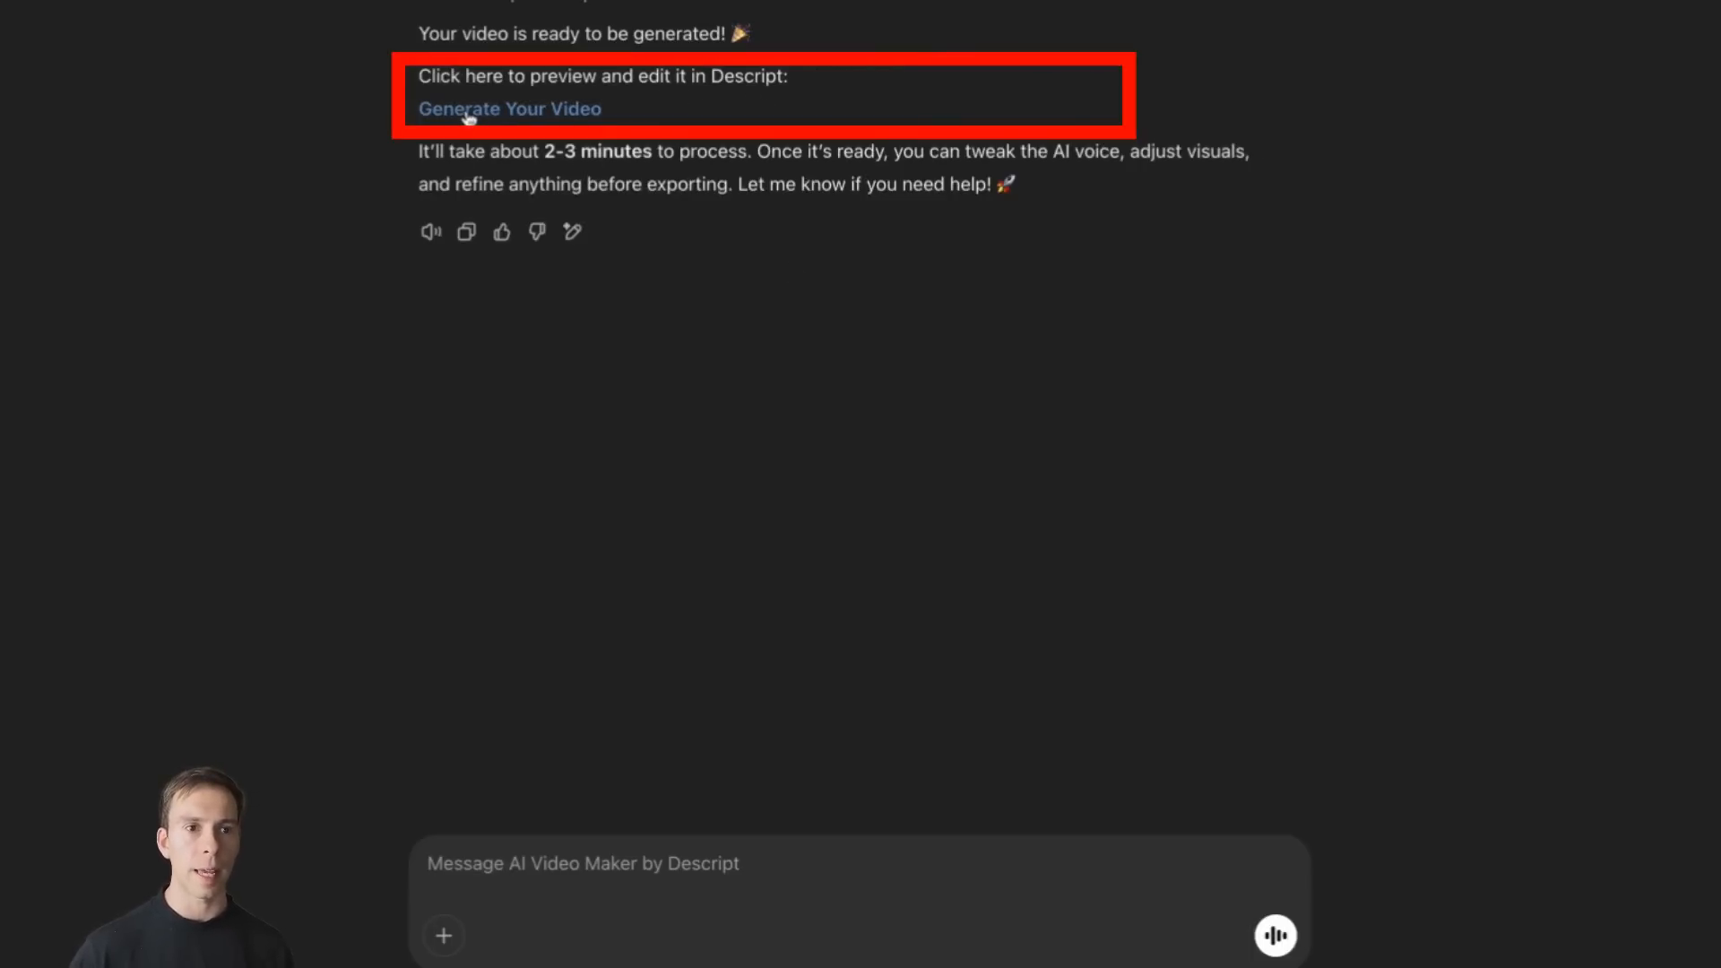
click(507, 110)
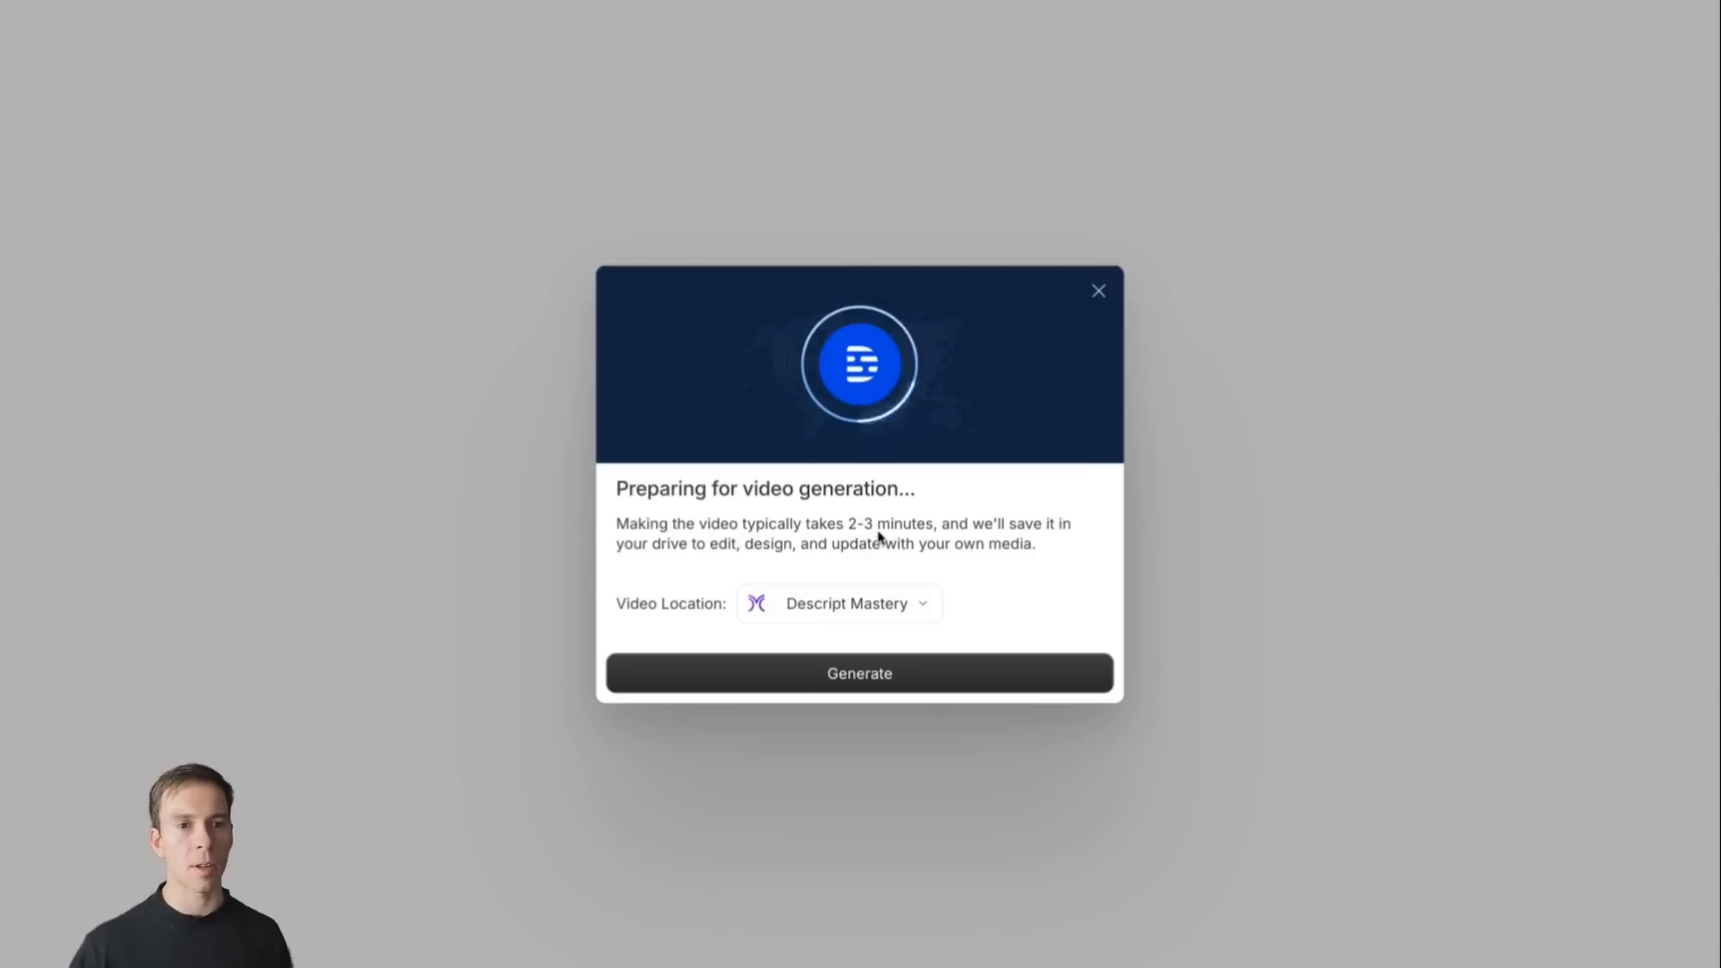
mouse_move(837, 603)
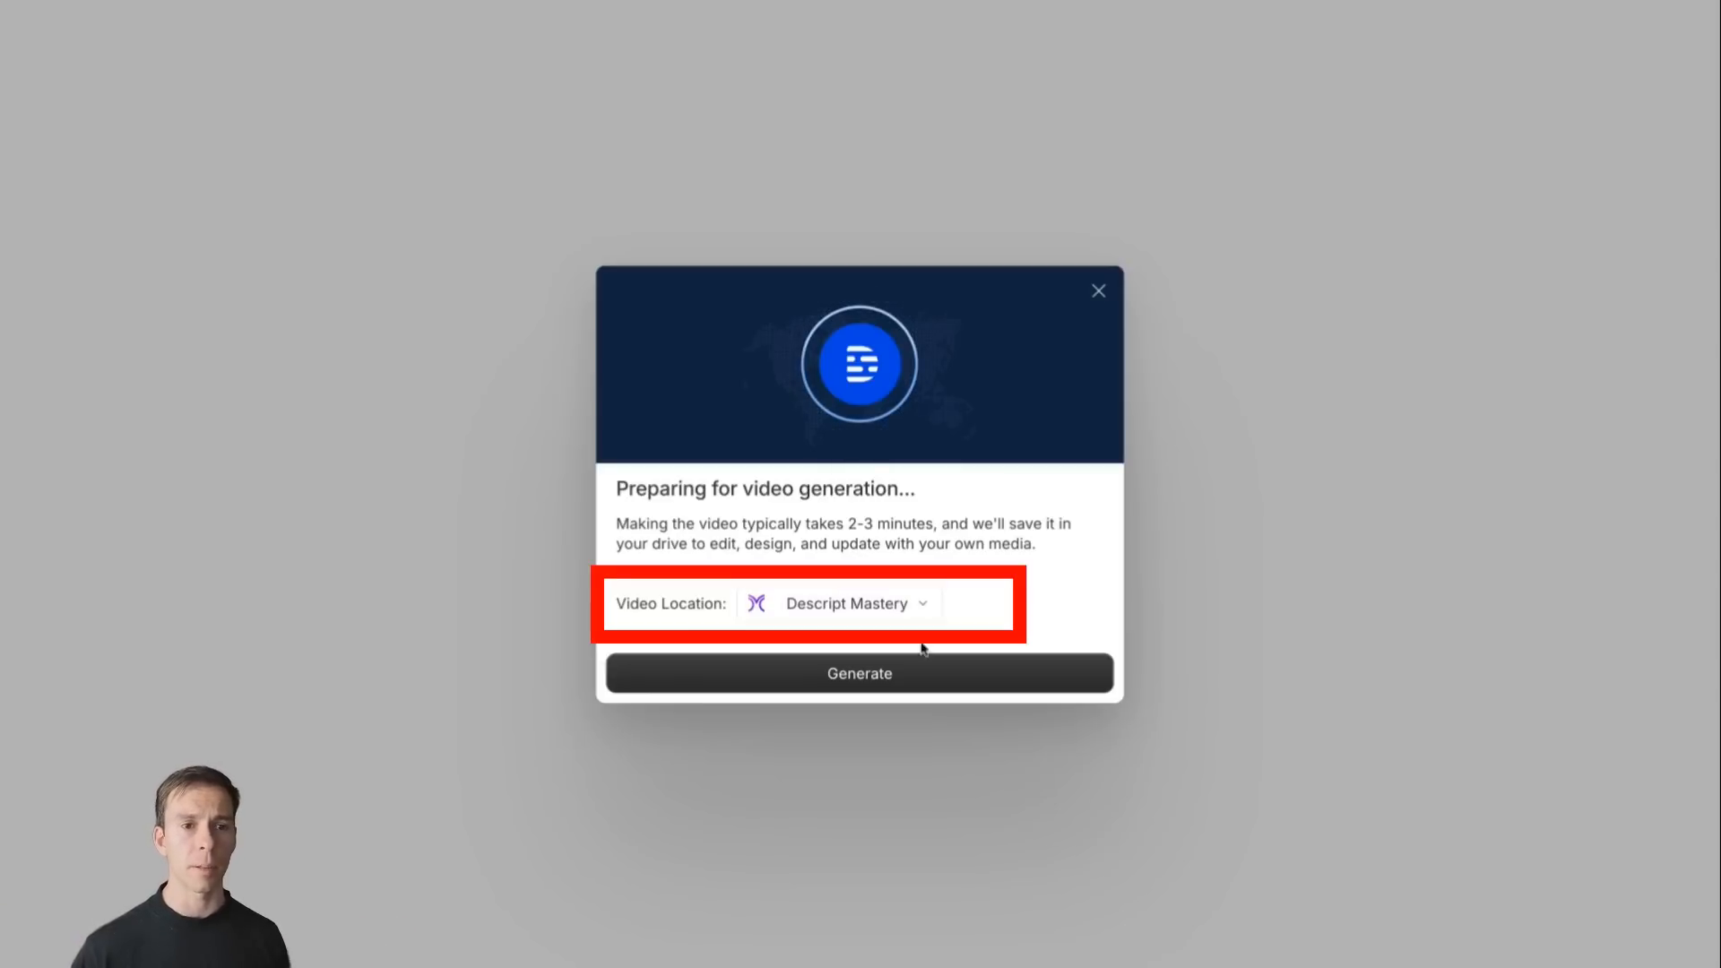
Generate the video into the Descript Mastery drive and return playback to the start.
click(859, 673)
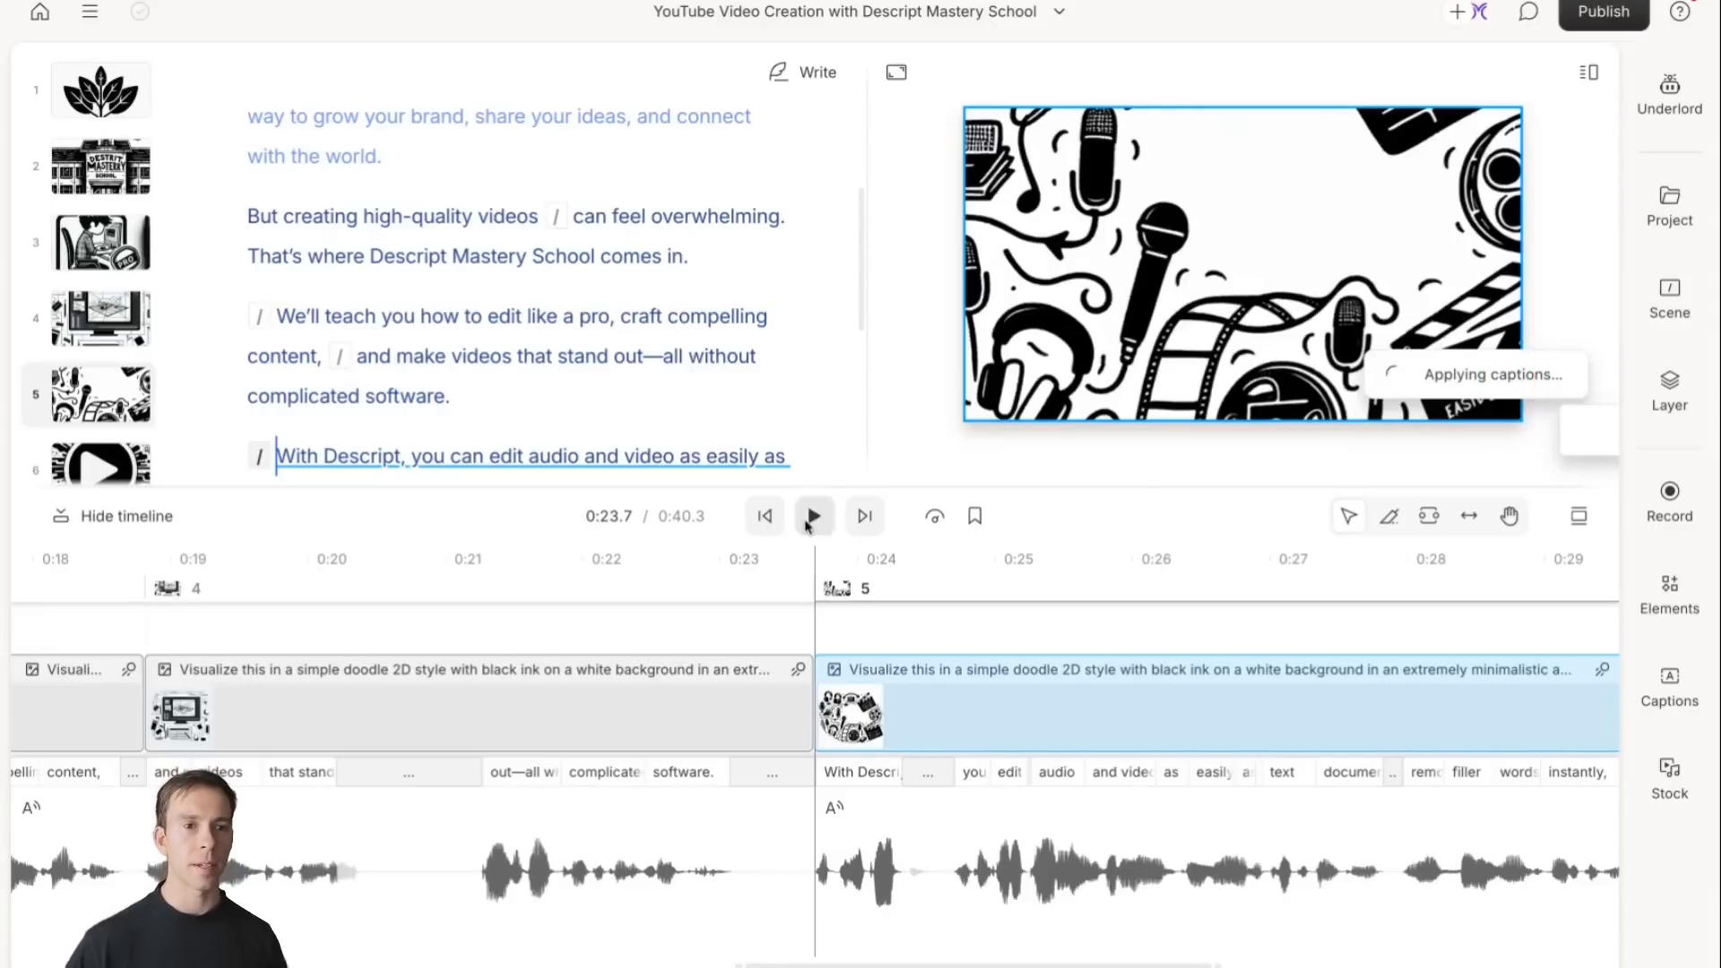
click(764, 516)
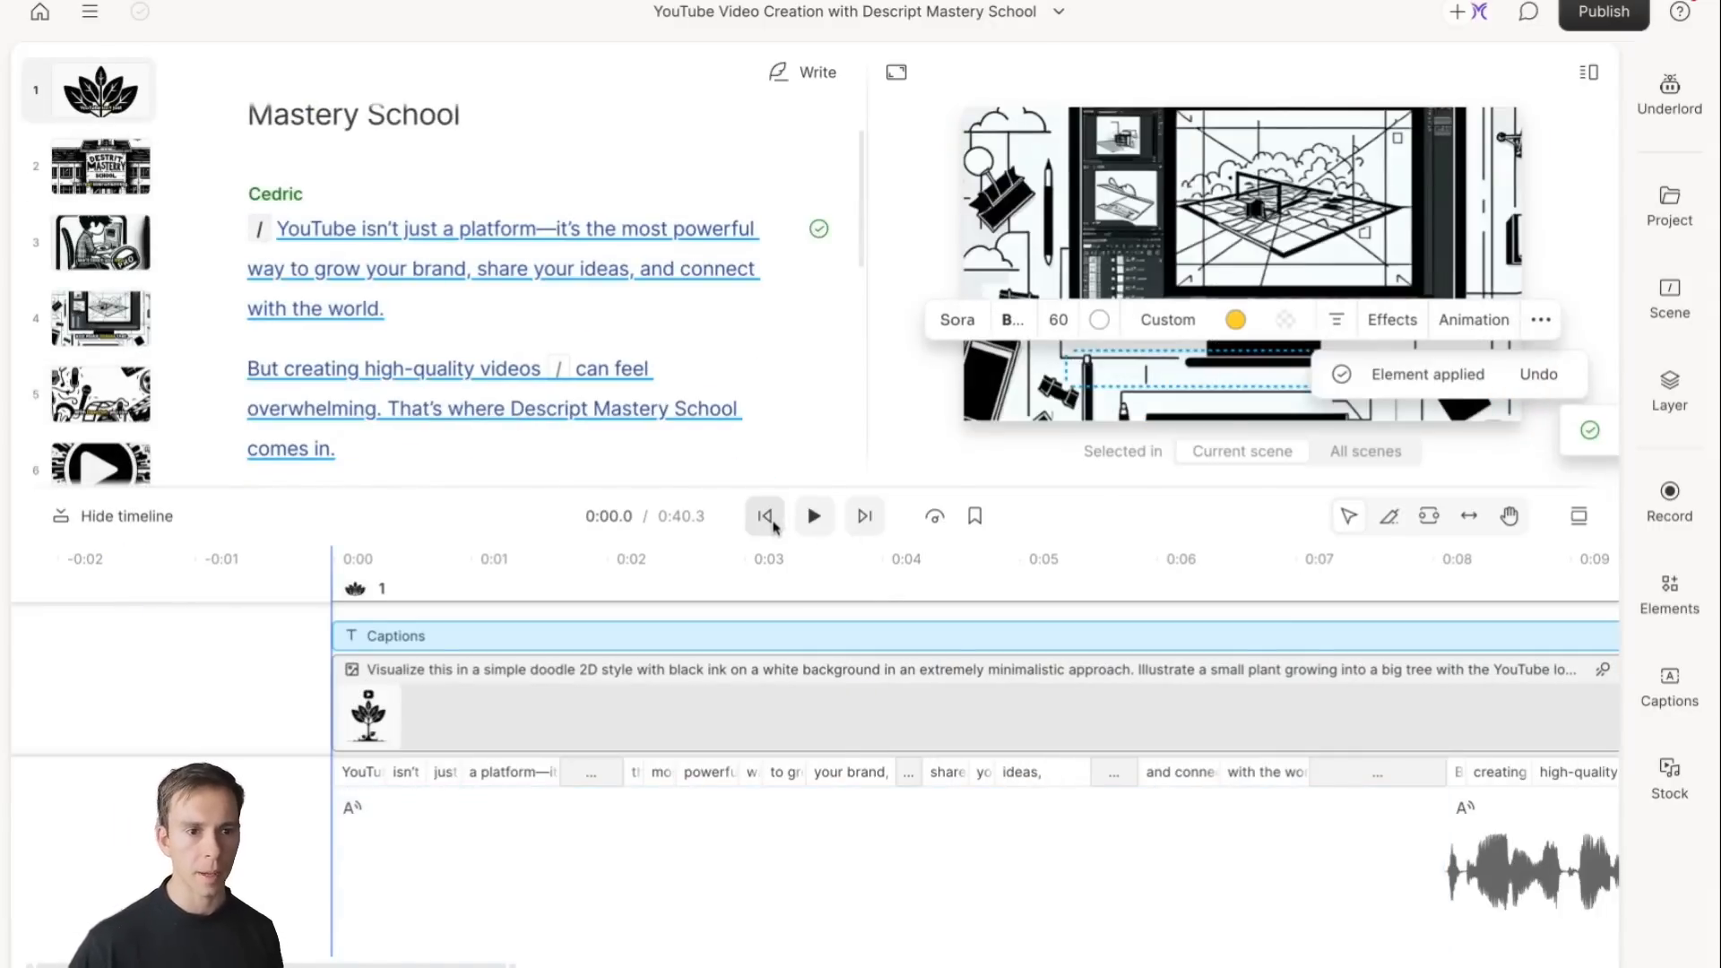
Play the opening plant-doodle scene to check the captions, then return to the start.
click(766, 516)
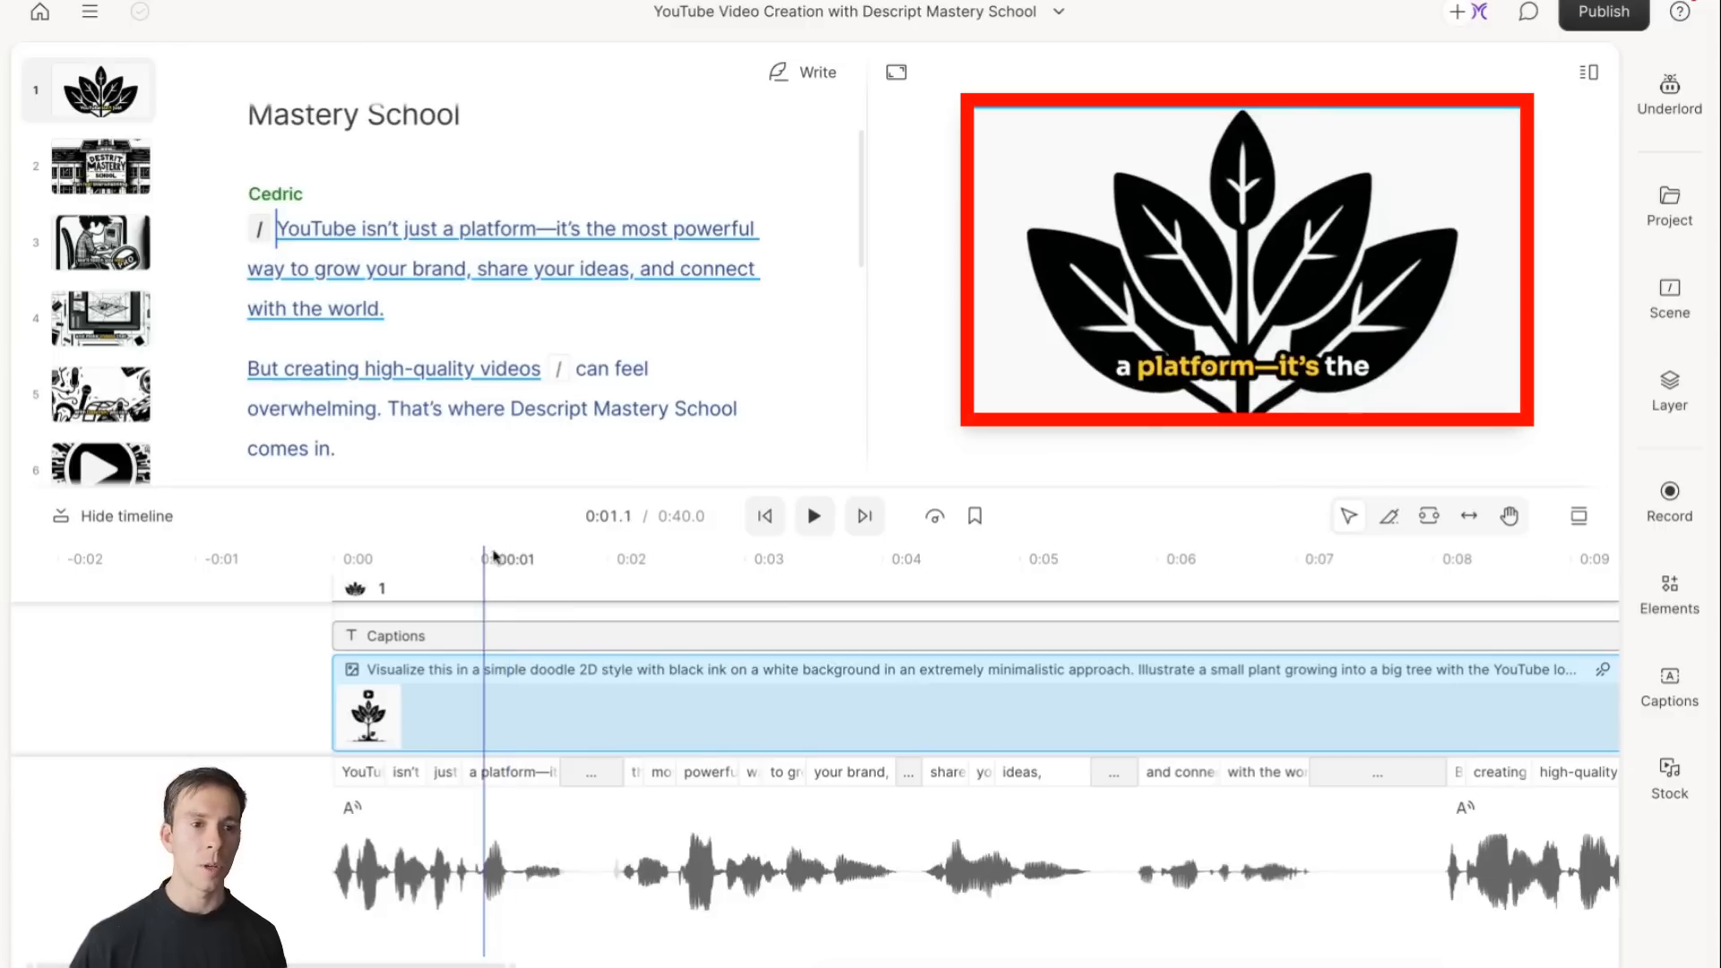
click(1269, 559)
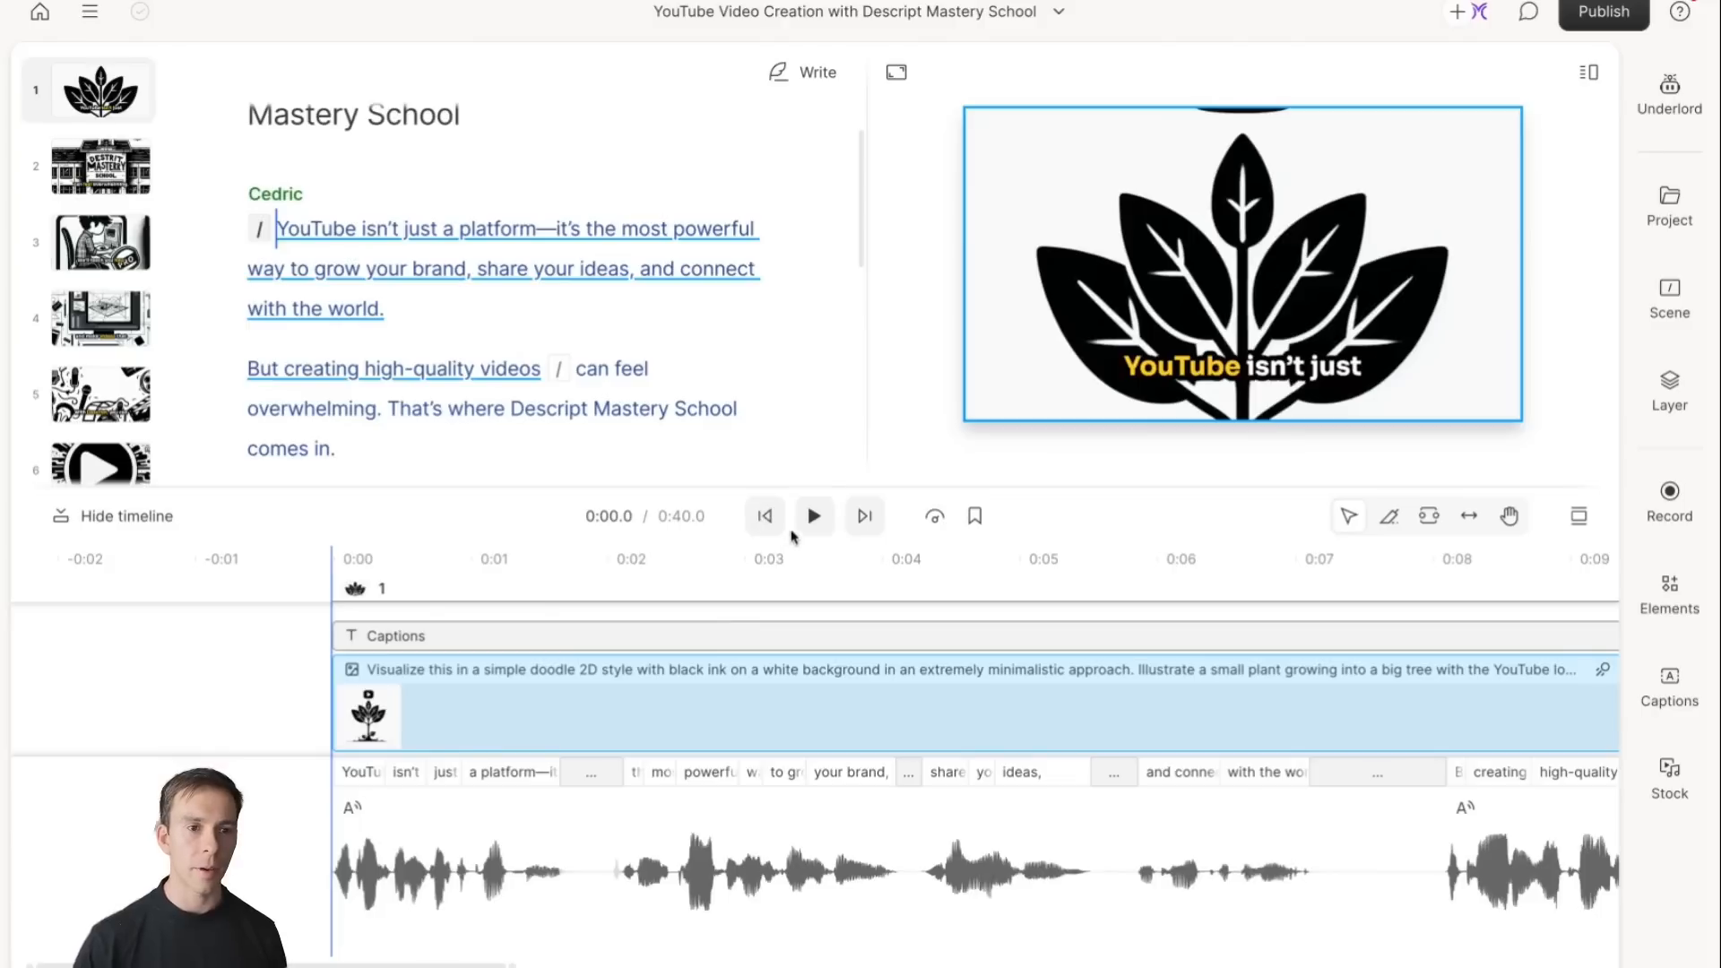
click(814, 516)
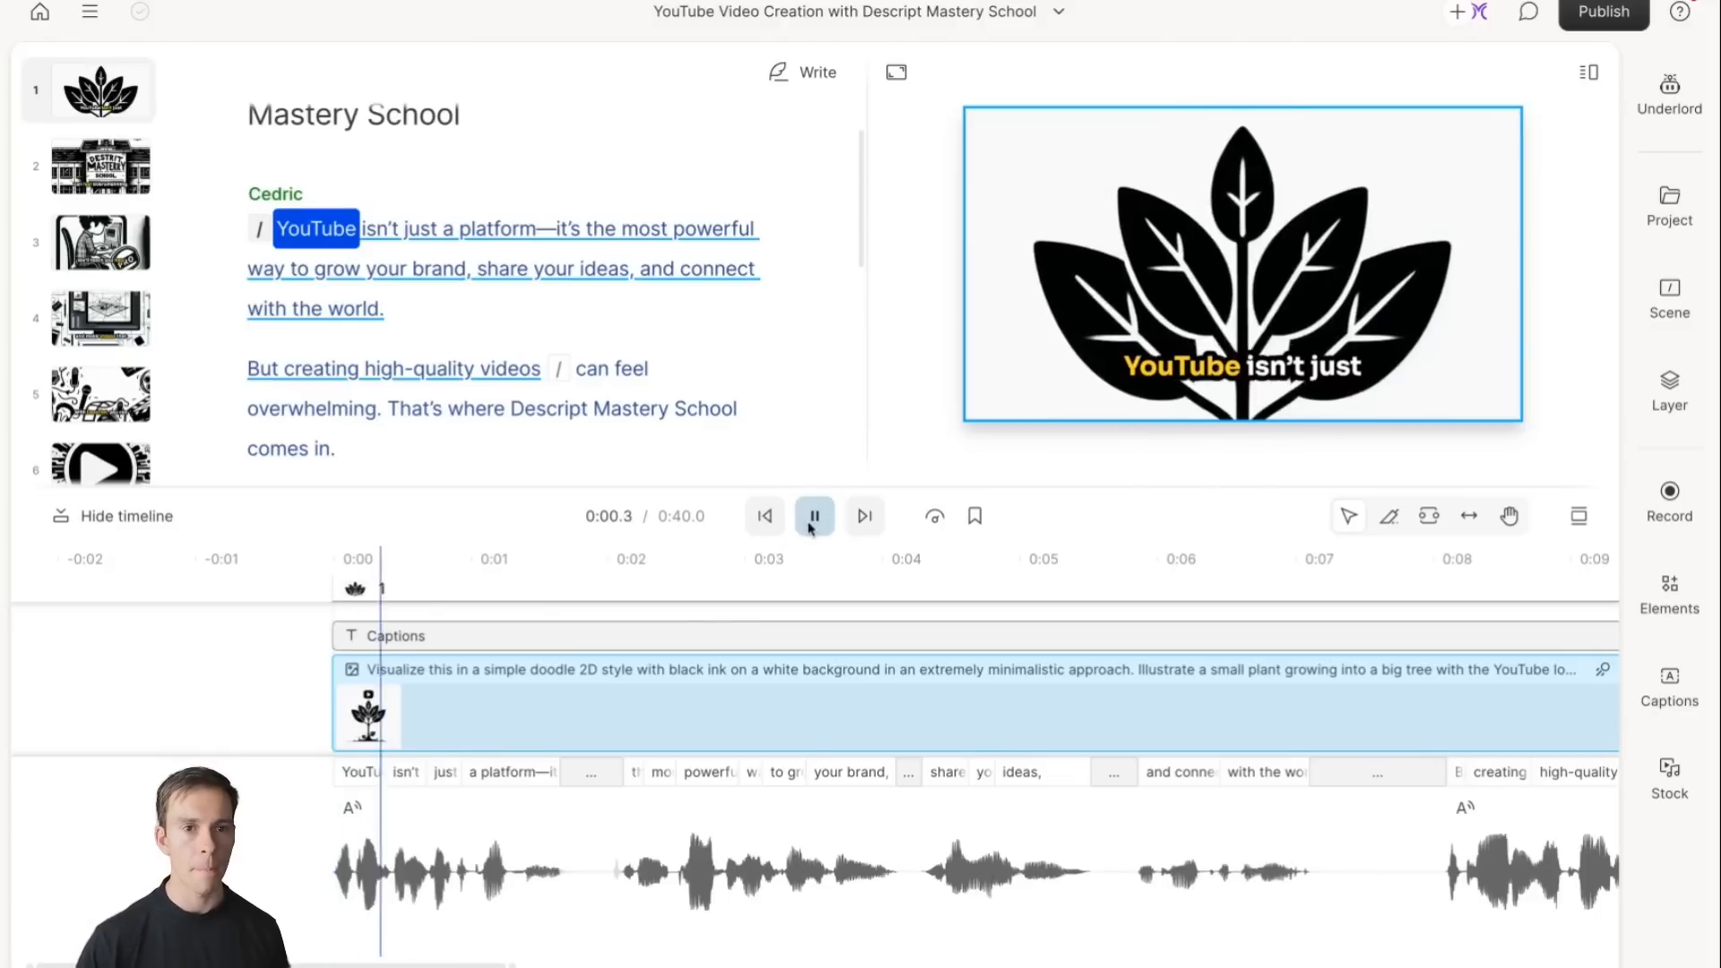
click(816, 516)
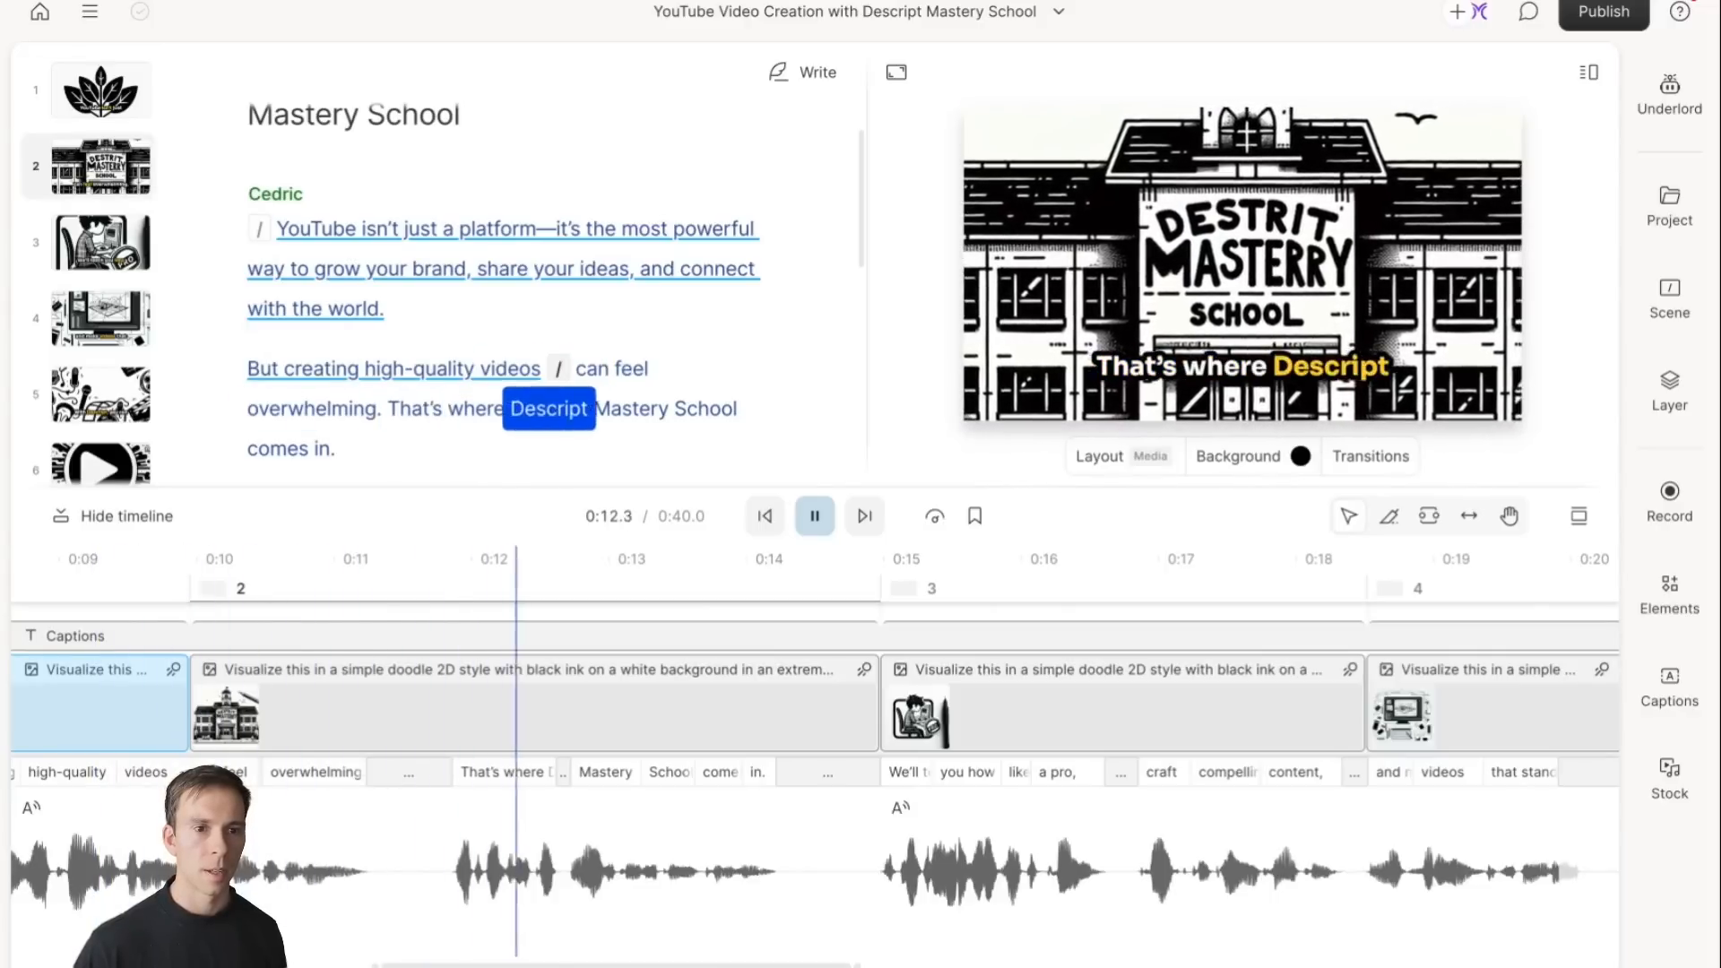
click(814, 517)
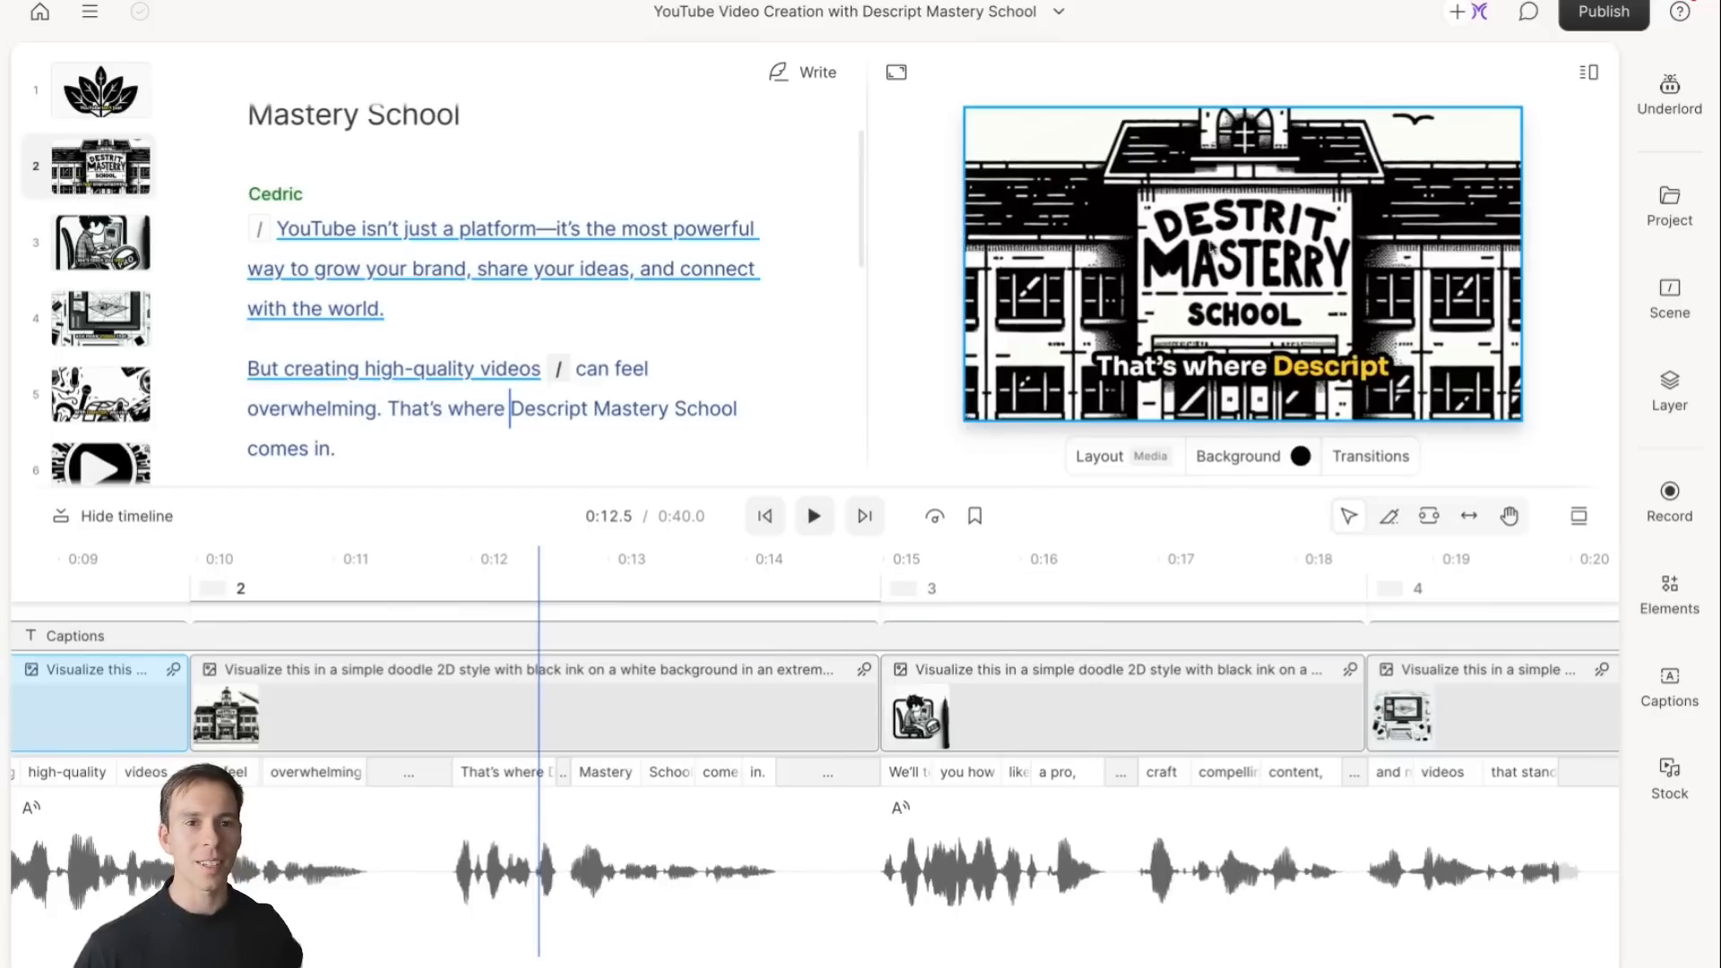
click(1240, 263)
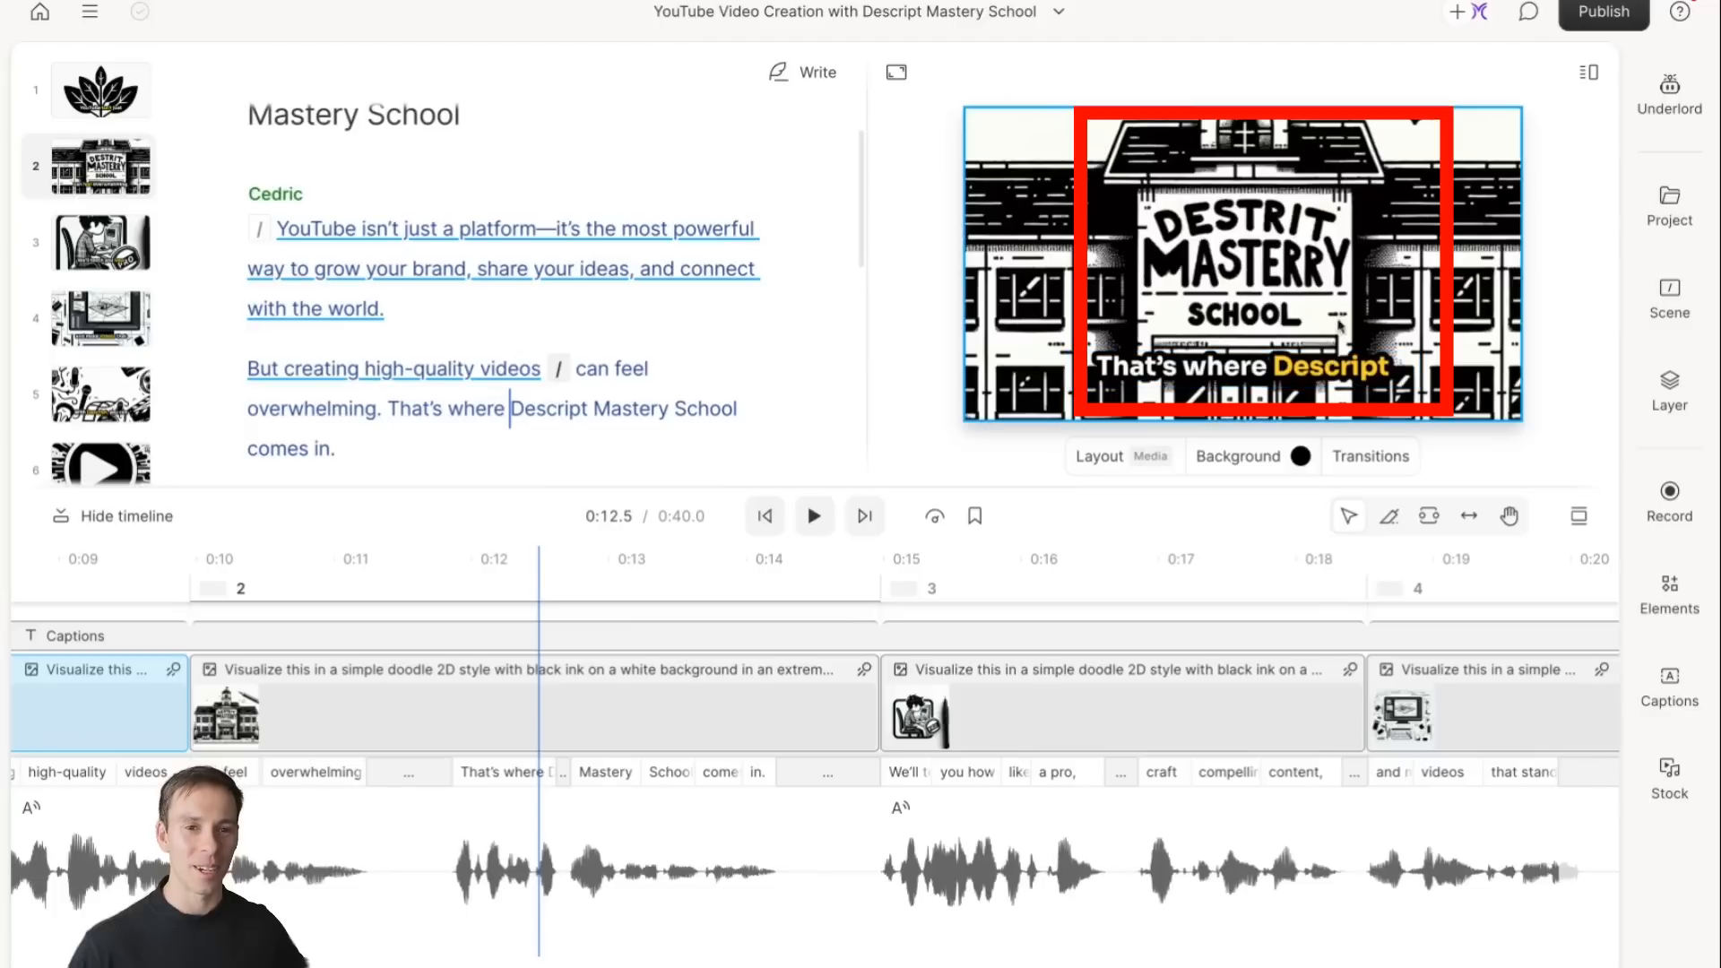
click(1159, 588)
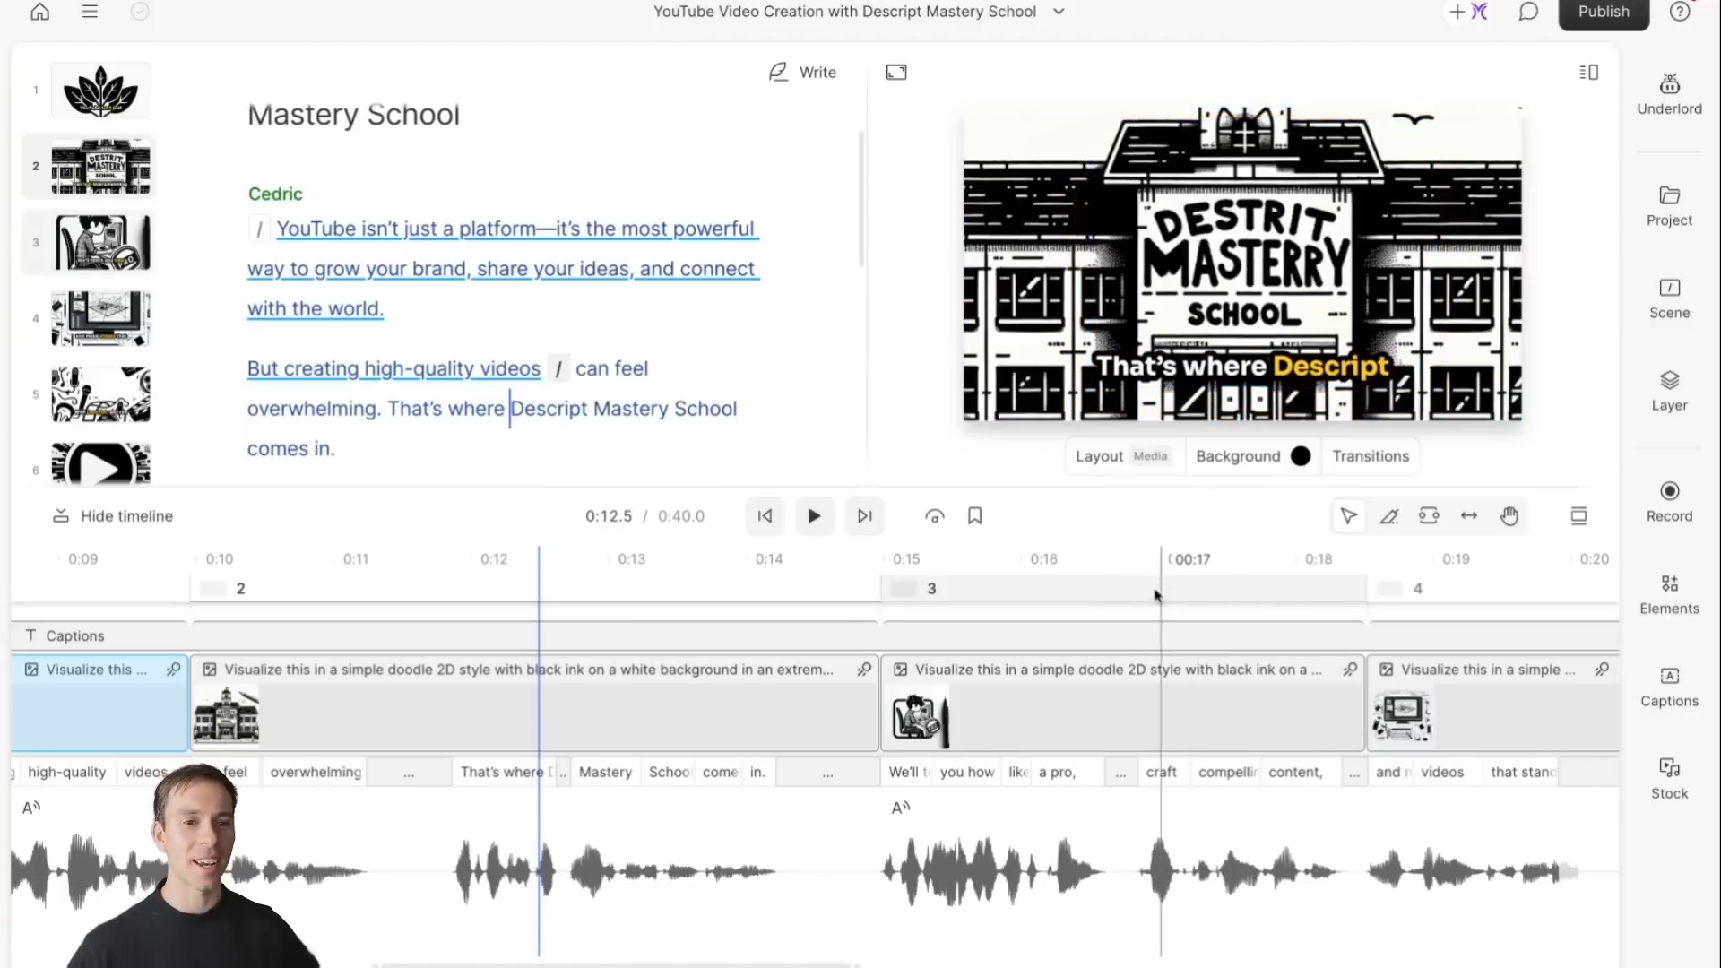
click(1233, 588)
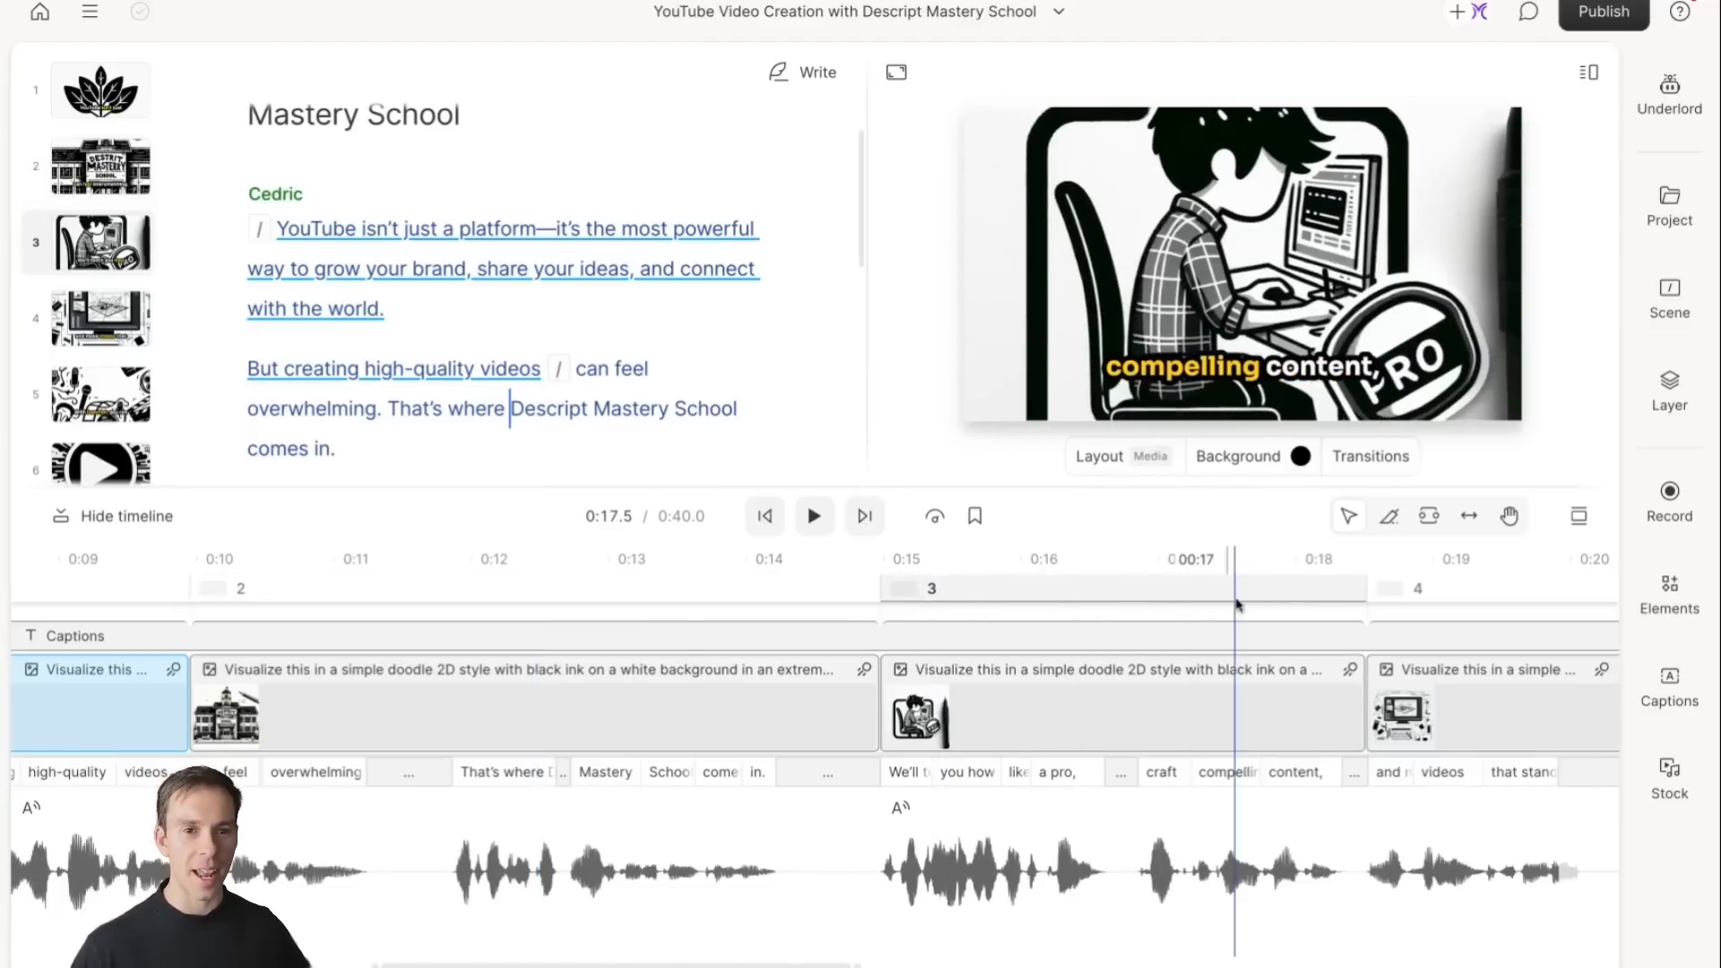
click(453, 559)
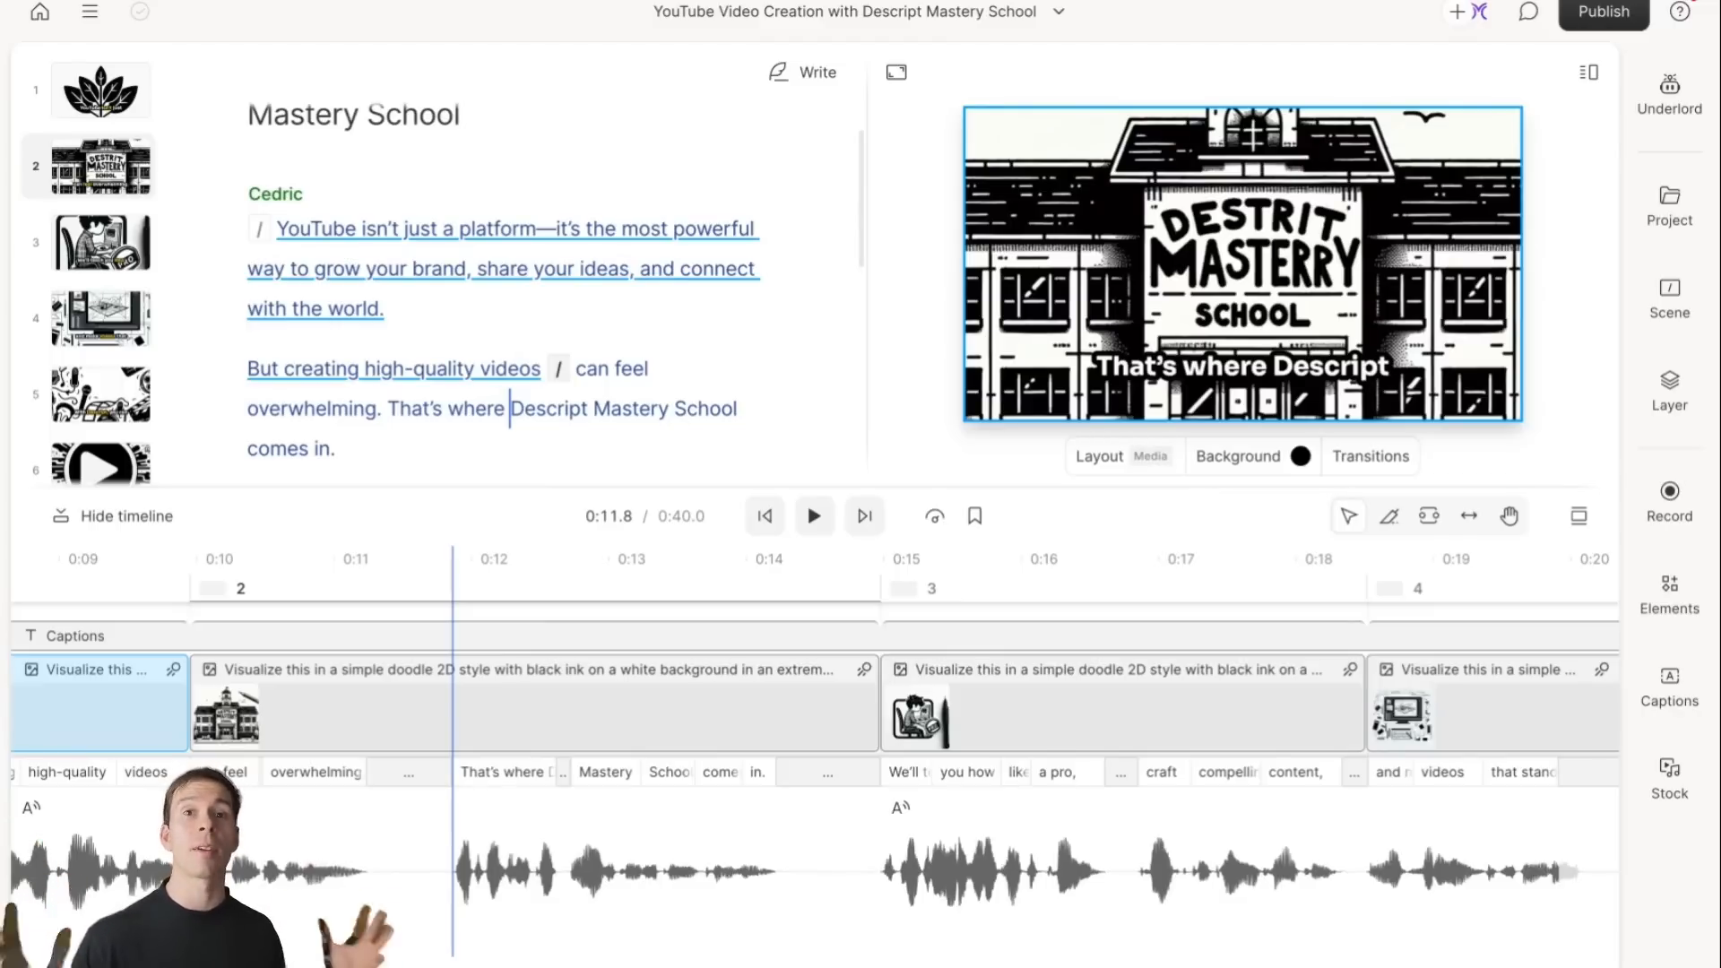
mouse_move(1040, 598)
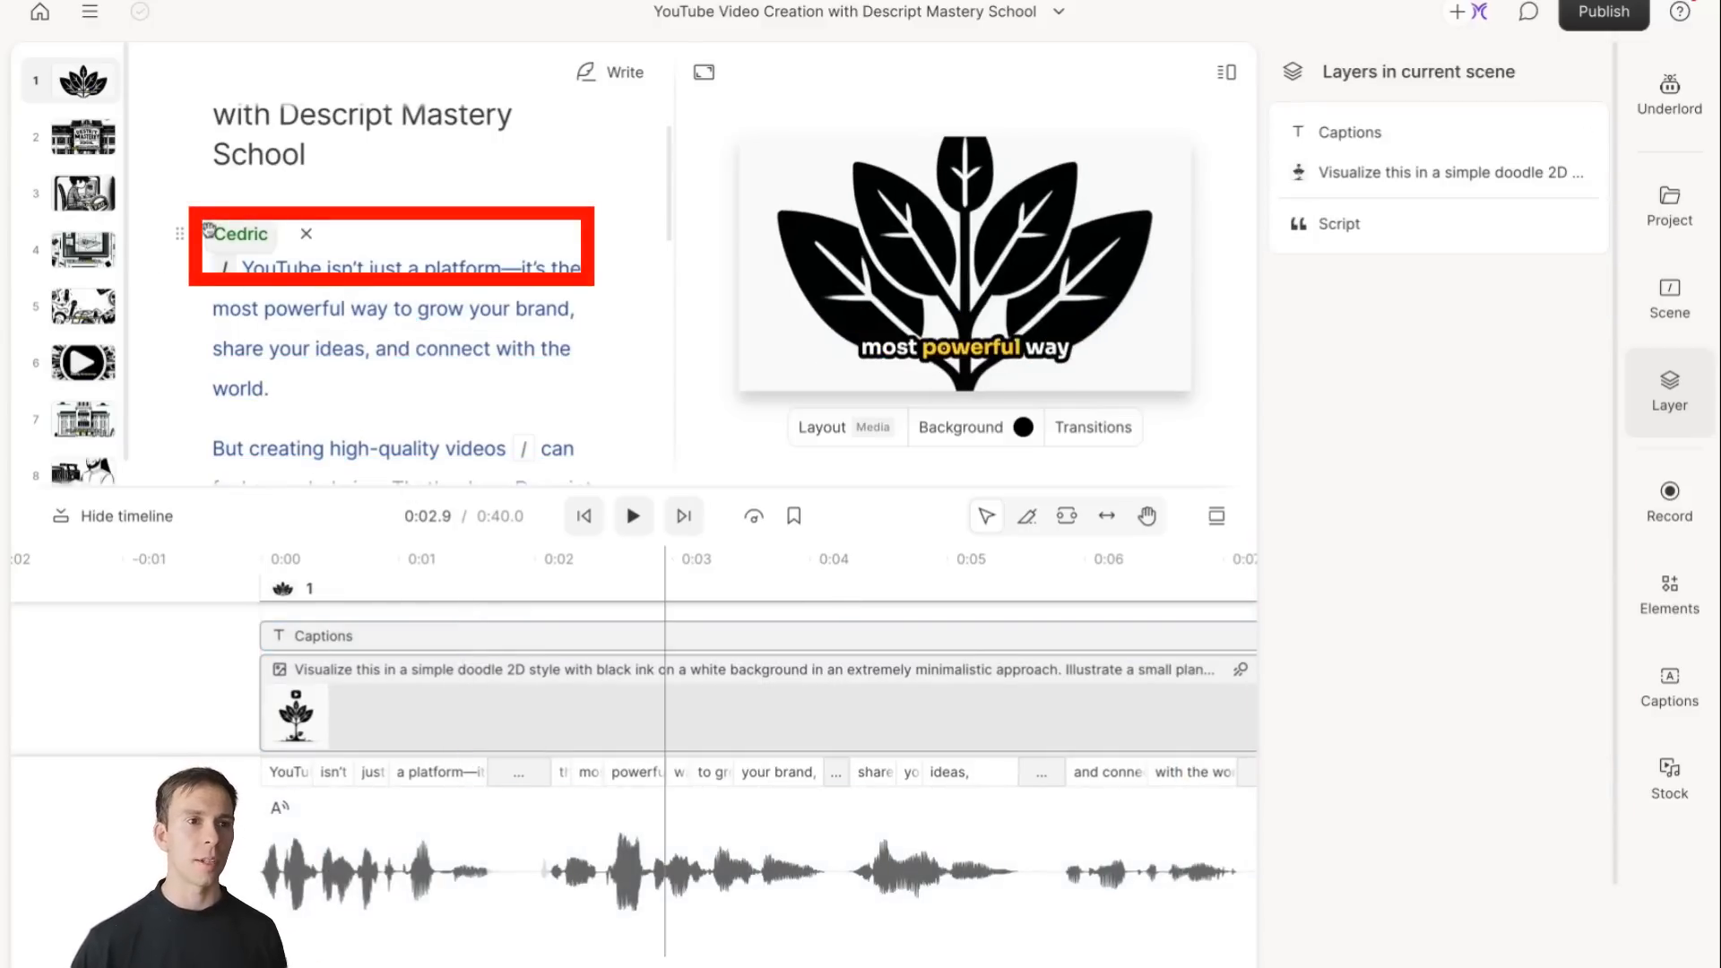
Swap the Cedric narrator for a different AI speaker, regenerating the voiceover.
click(237, 233)
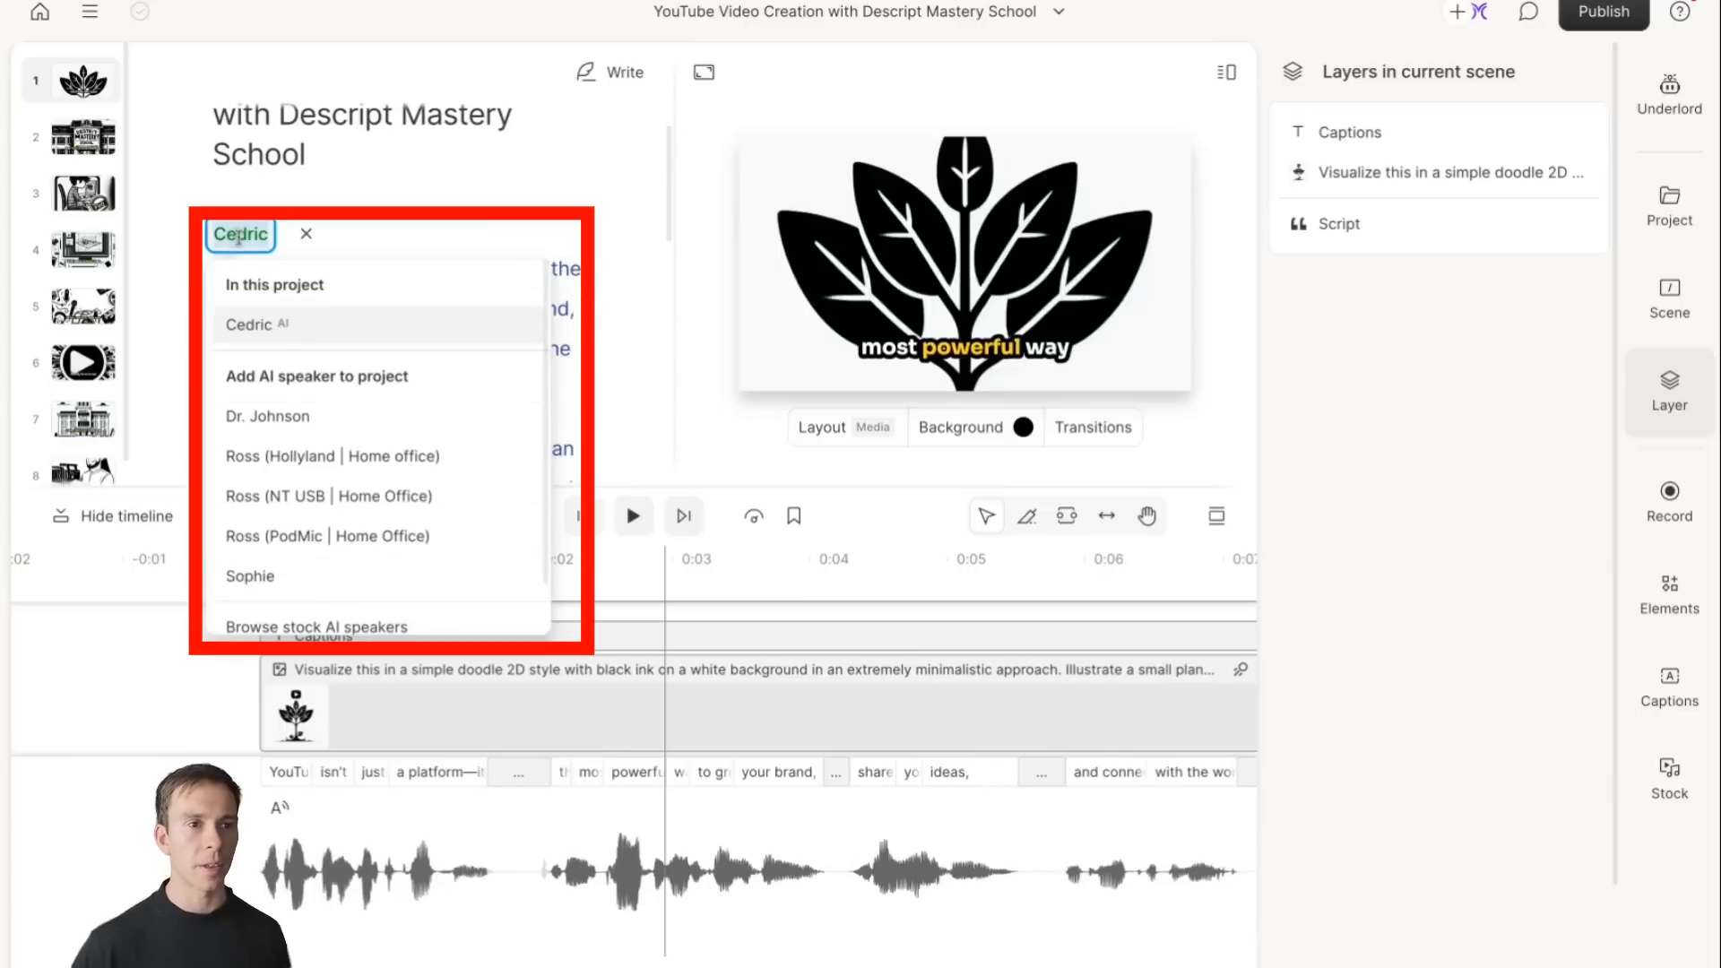
mouse_move(359, 496)
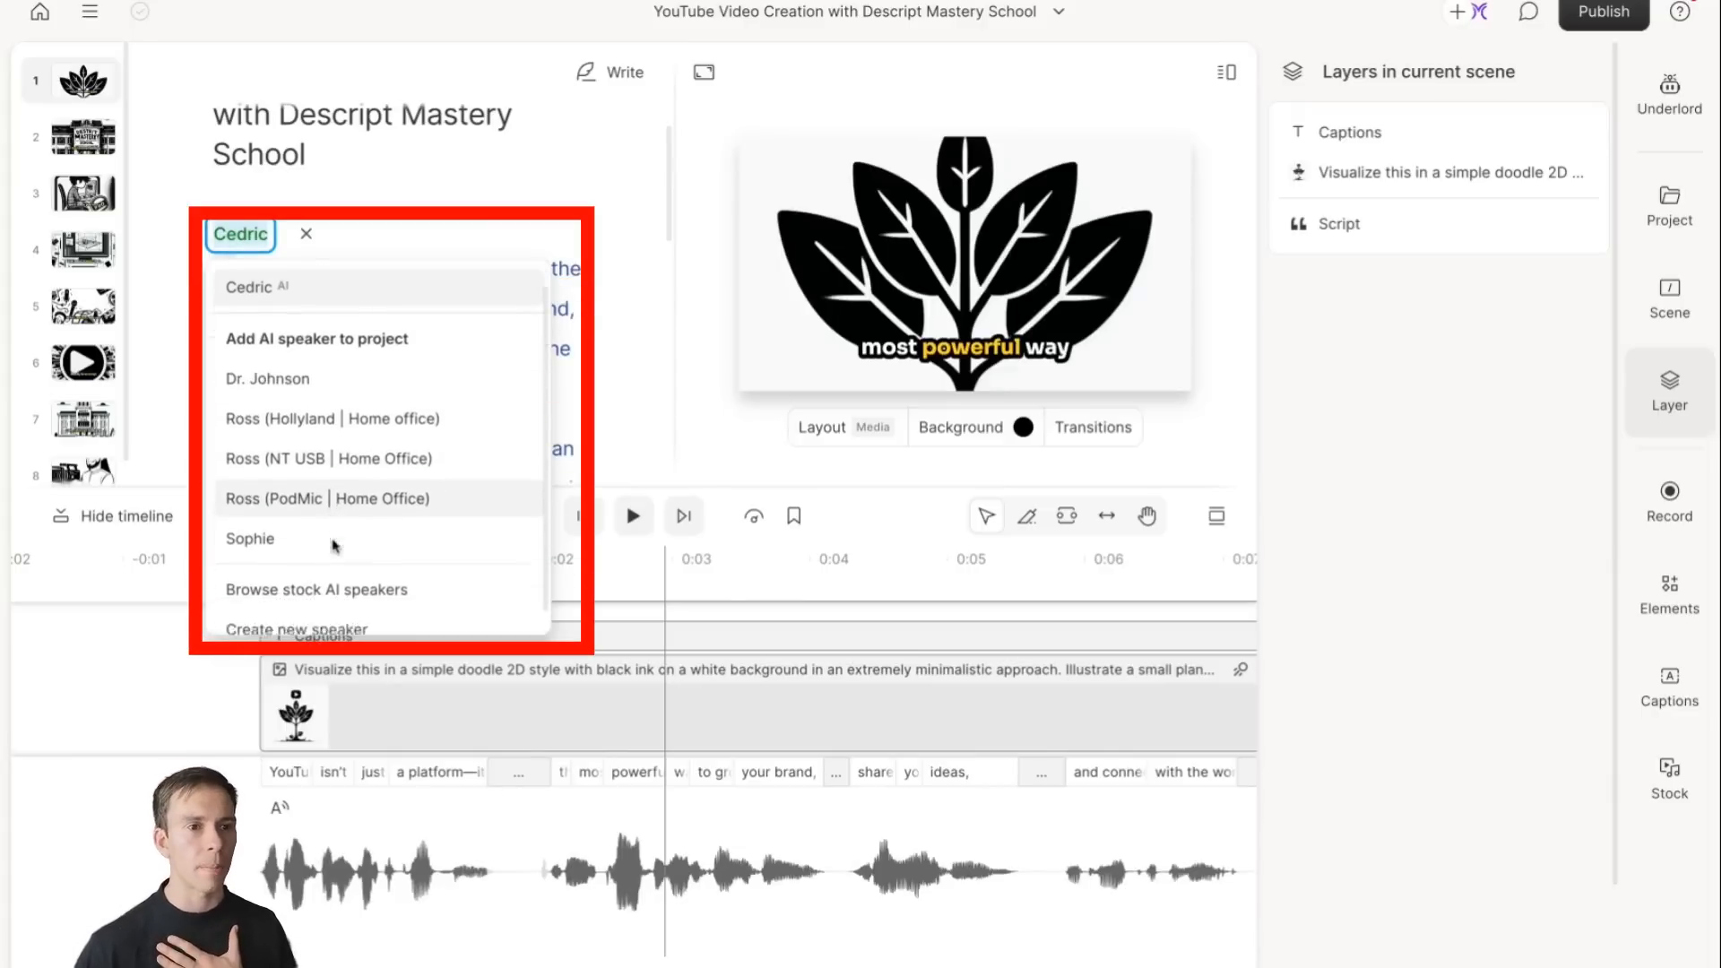
click(315, 590)
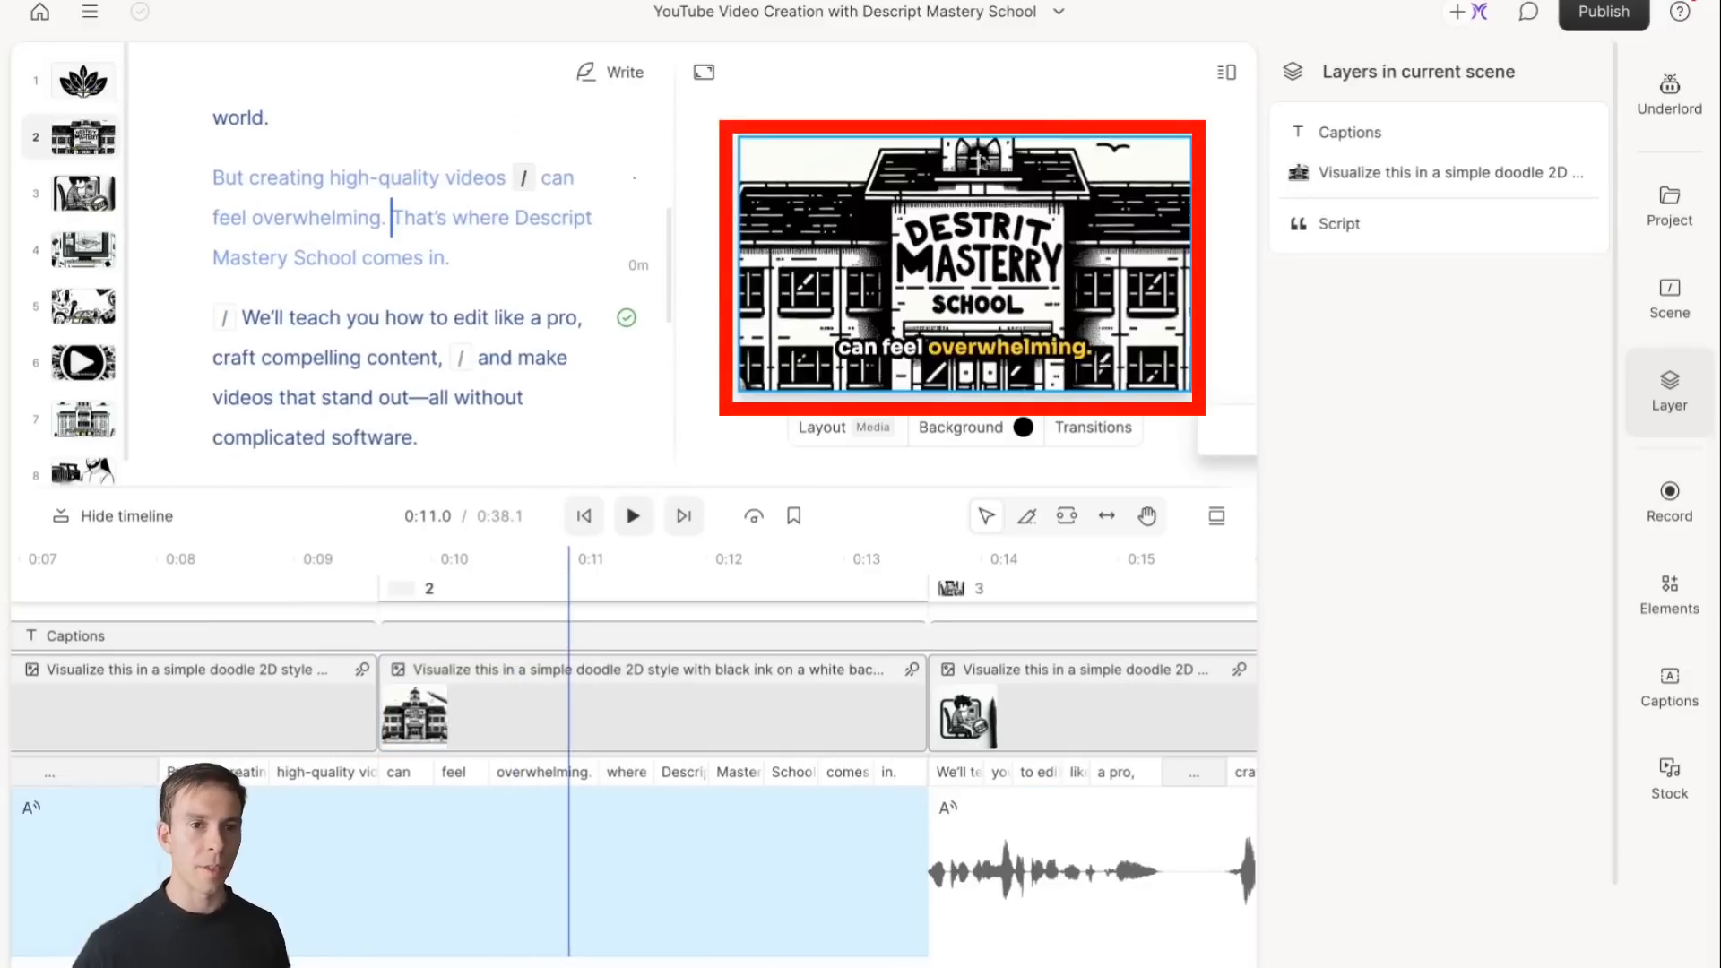
Remove the school doodle image from scene 2 and bring up the stock media library.
click(556, 559)
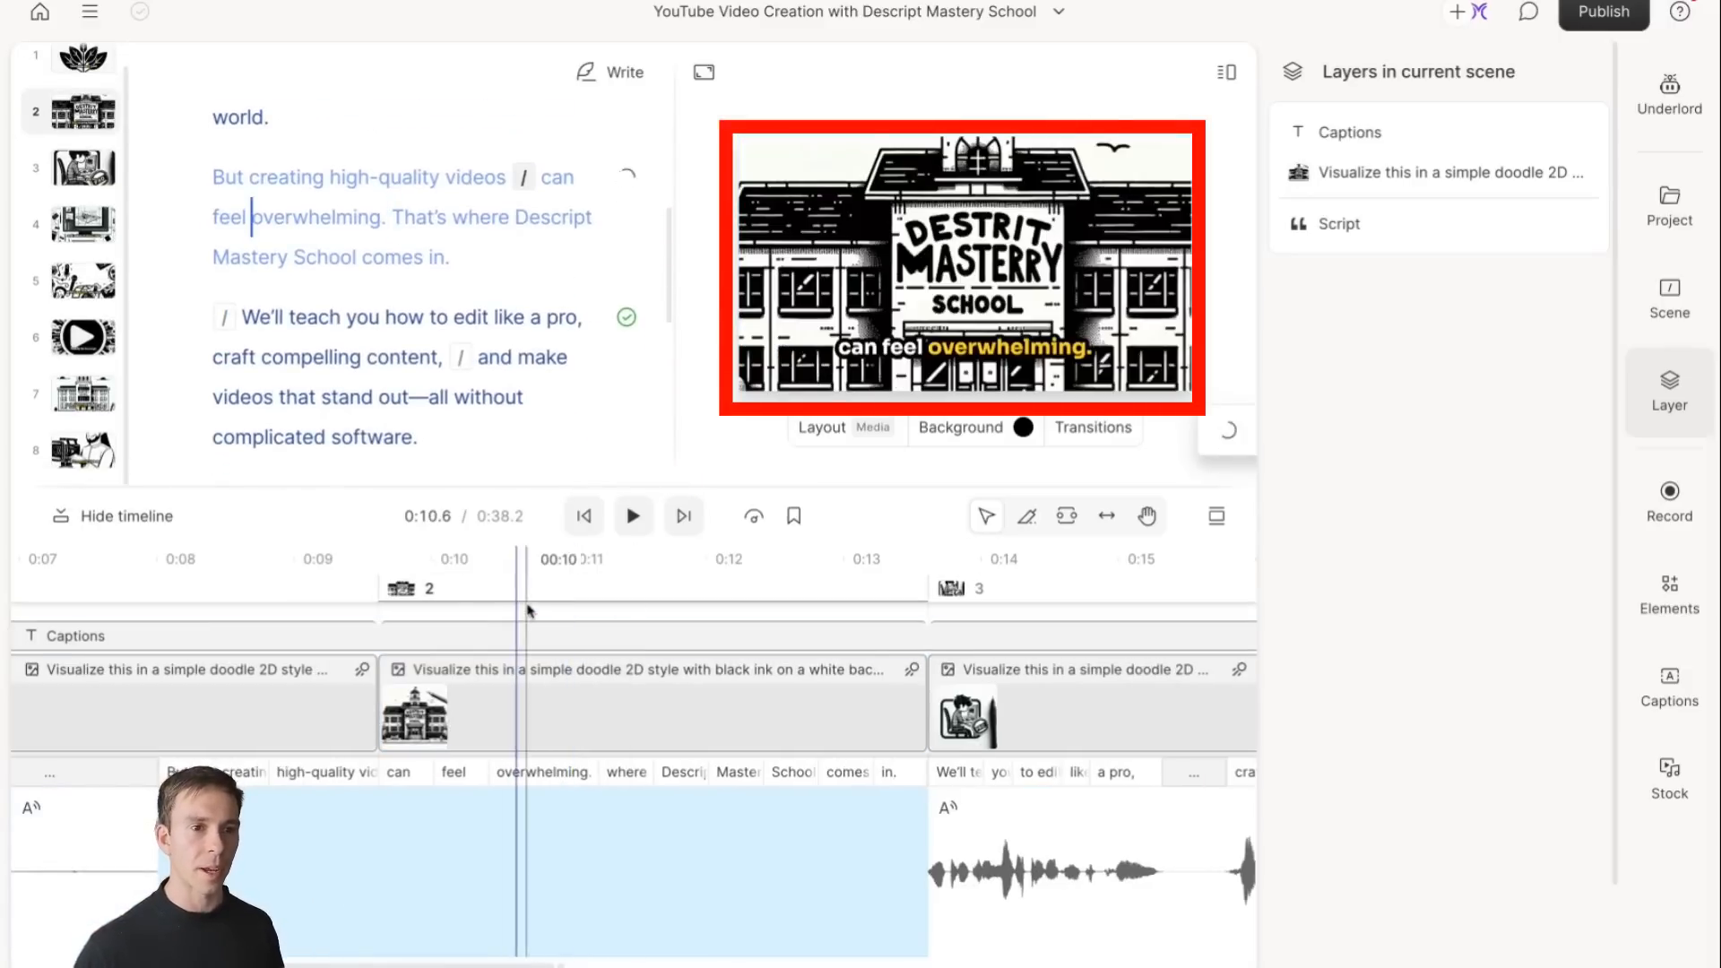
click(647, 703)
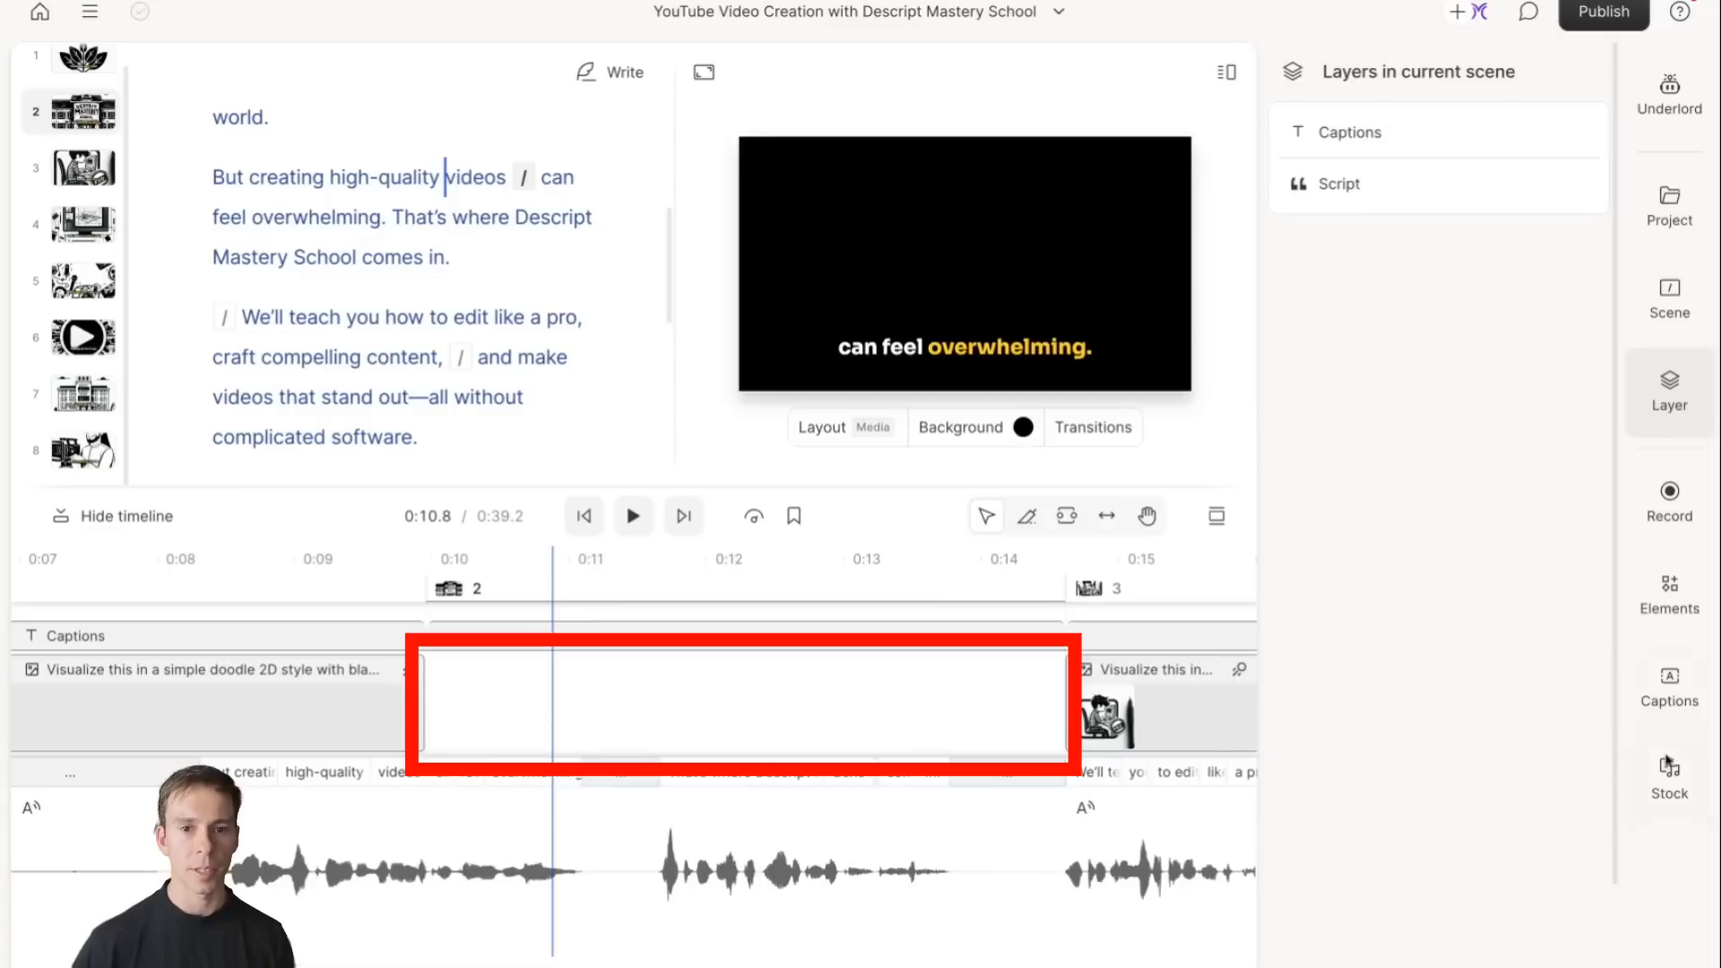
click(1669, 775)
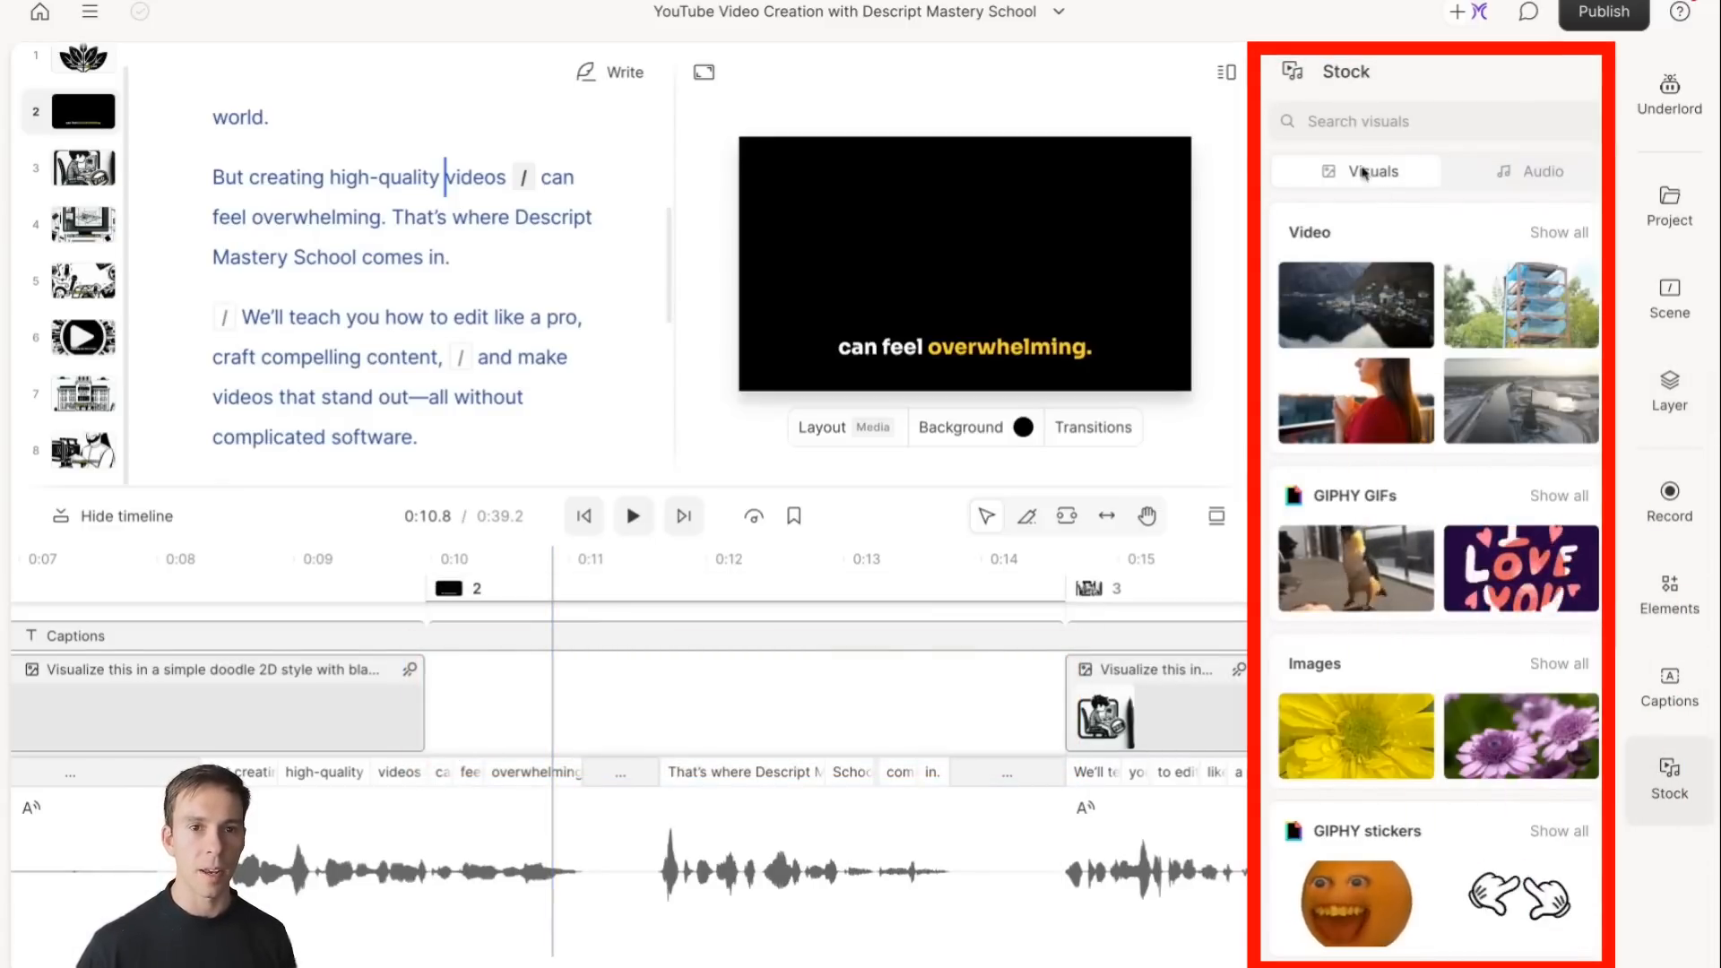
Search stock media for 'school', then switch to the Underlord AI tools list.
text(school)
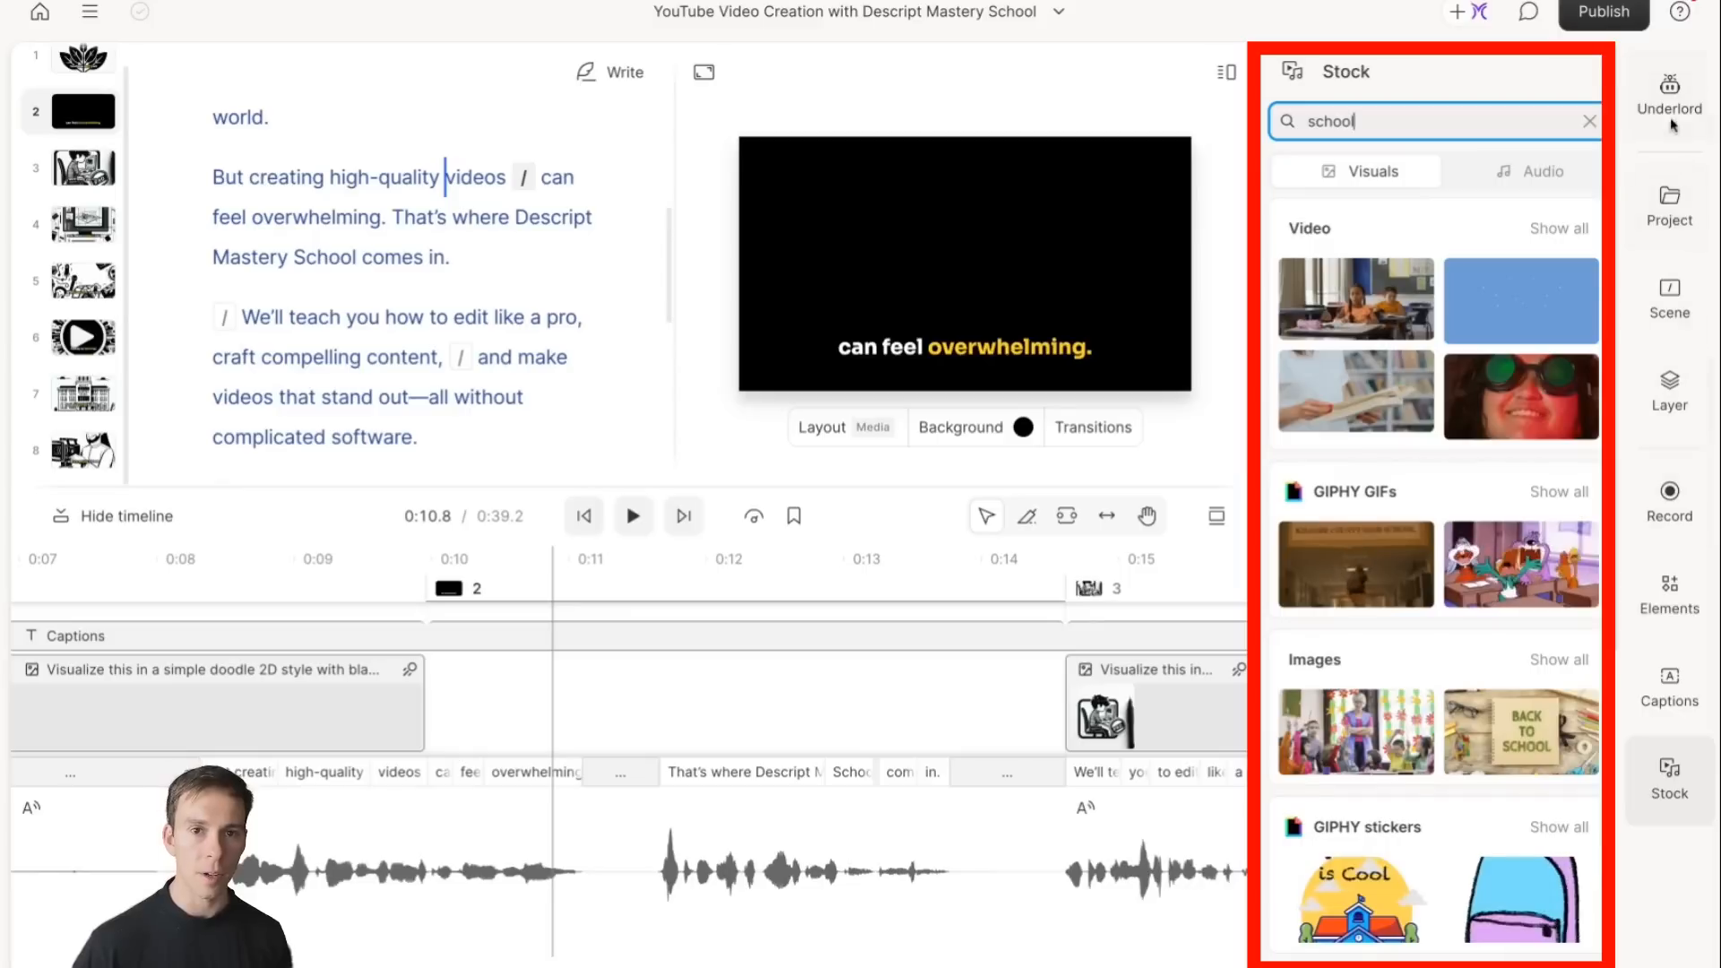
click(1669, 97)
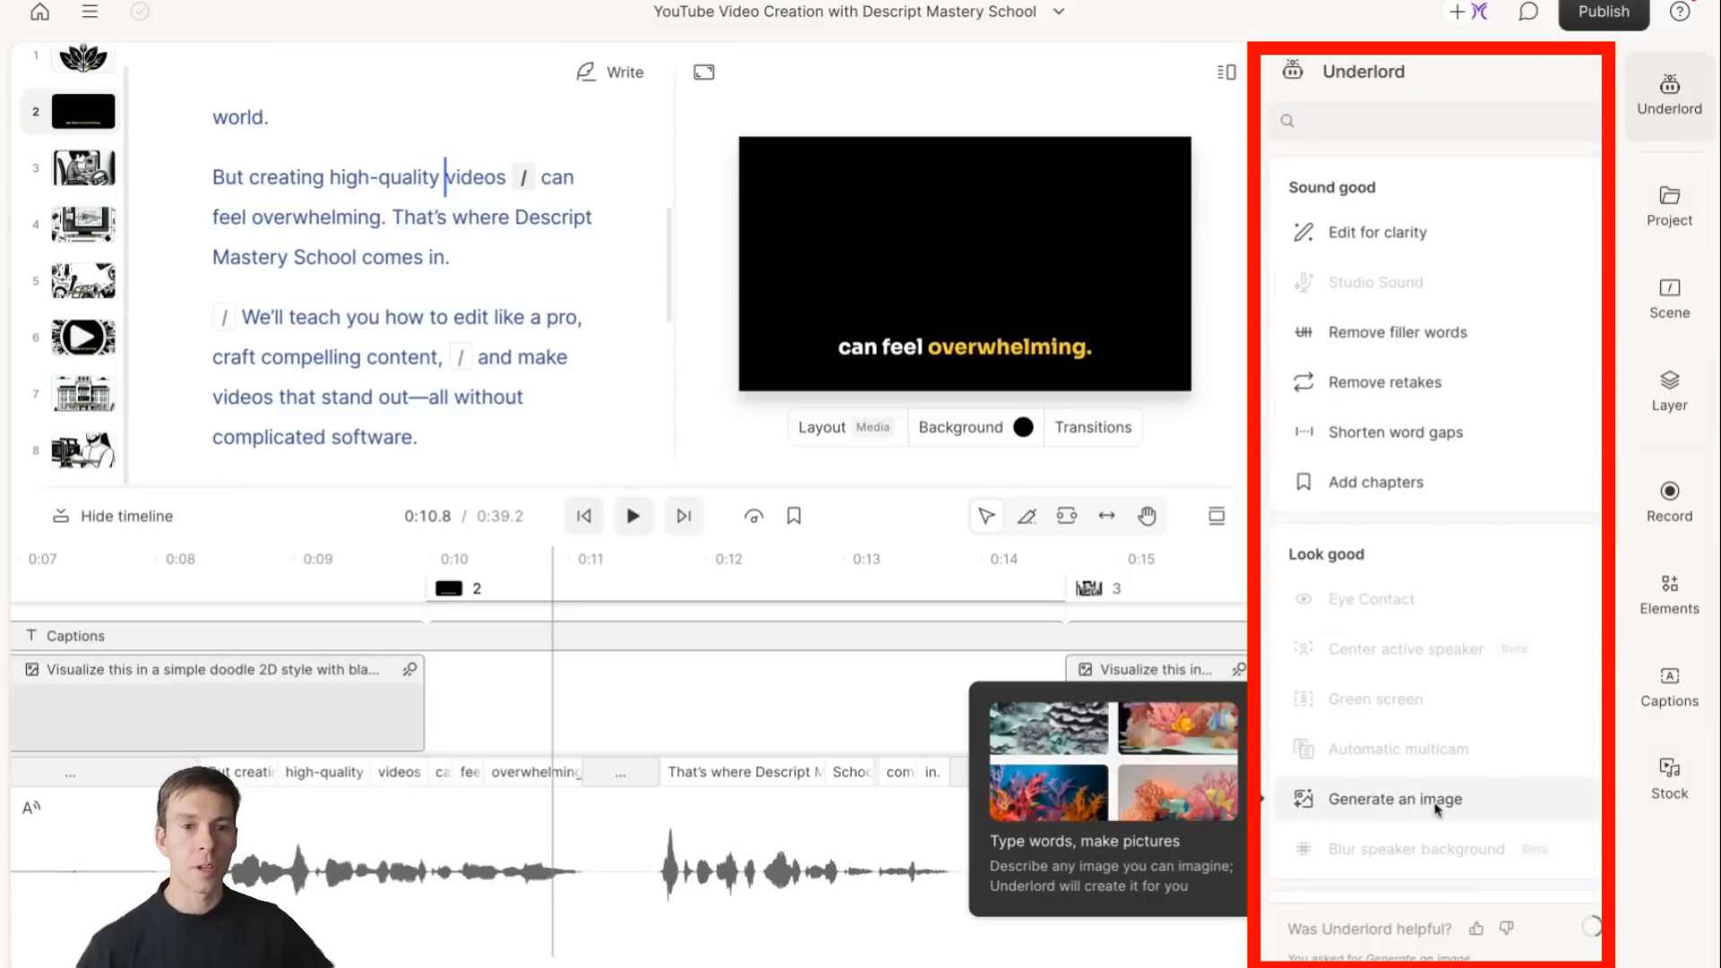
Generate AI images from the prompt 'generate a whiteboard doodle of a school'.
click(1397, 800)
text(generate a whiteboard doodle of a school)
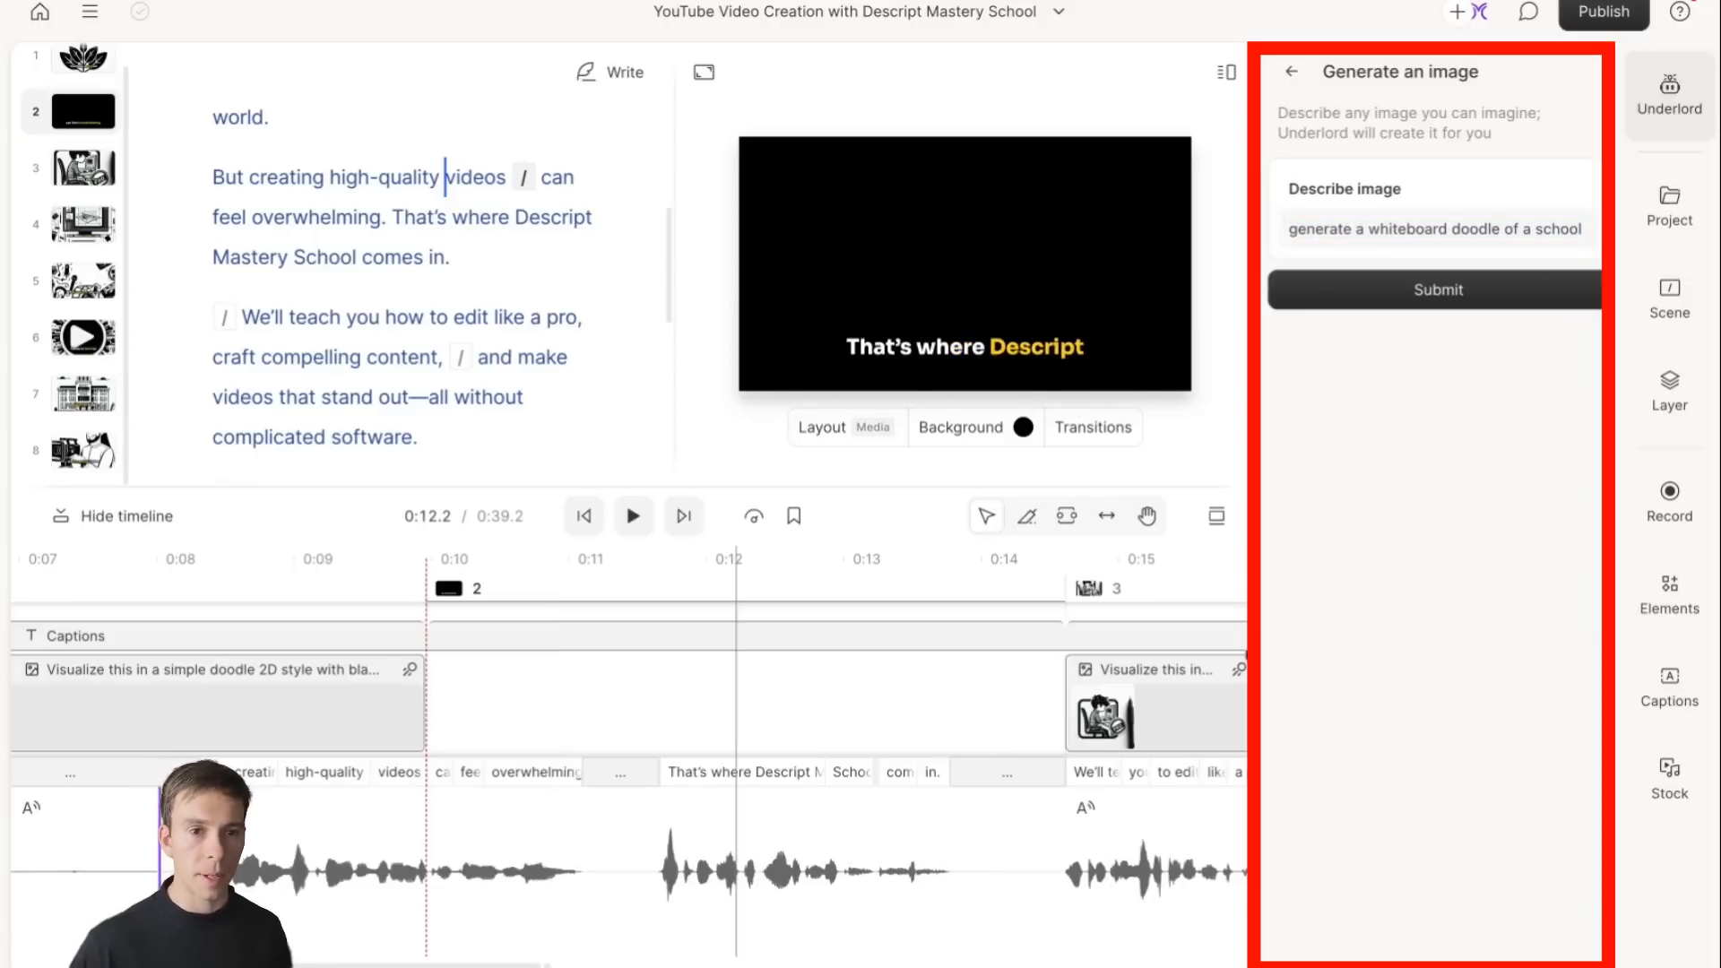
click(1669, 206)
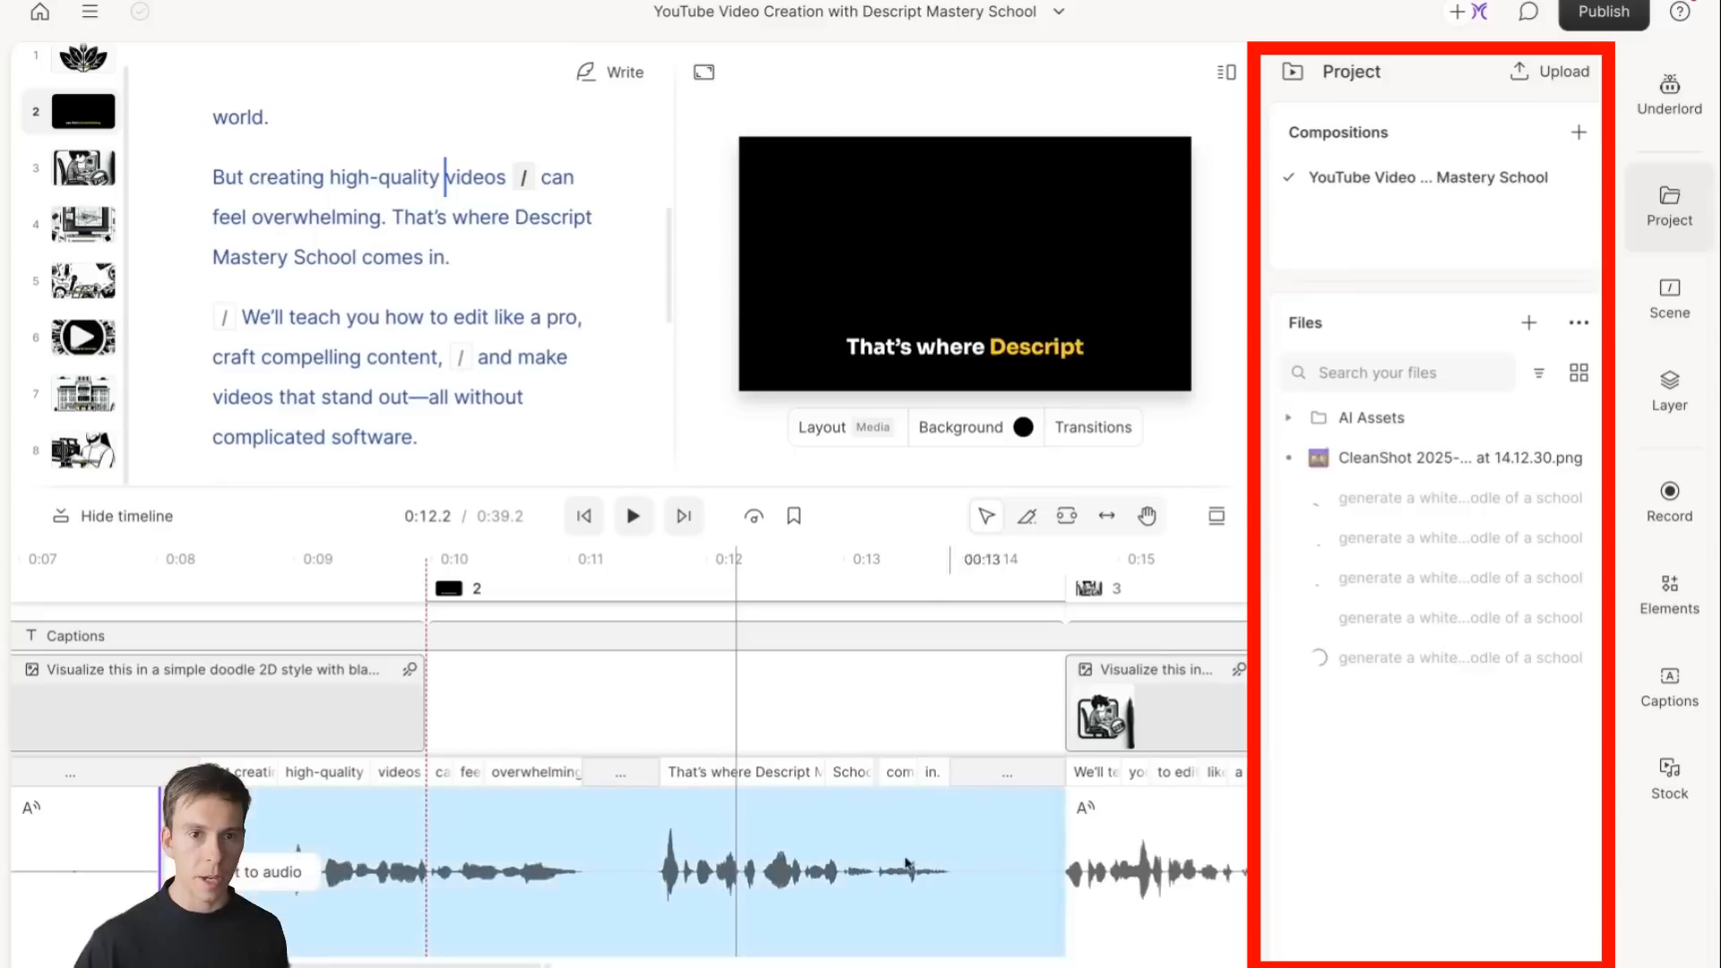
Place the CleanShot website screenshot into scene 2 and preview its playback briefly.
click(1549, 72)
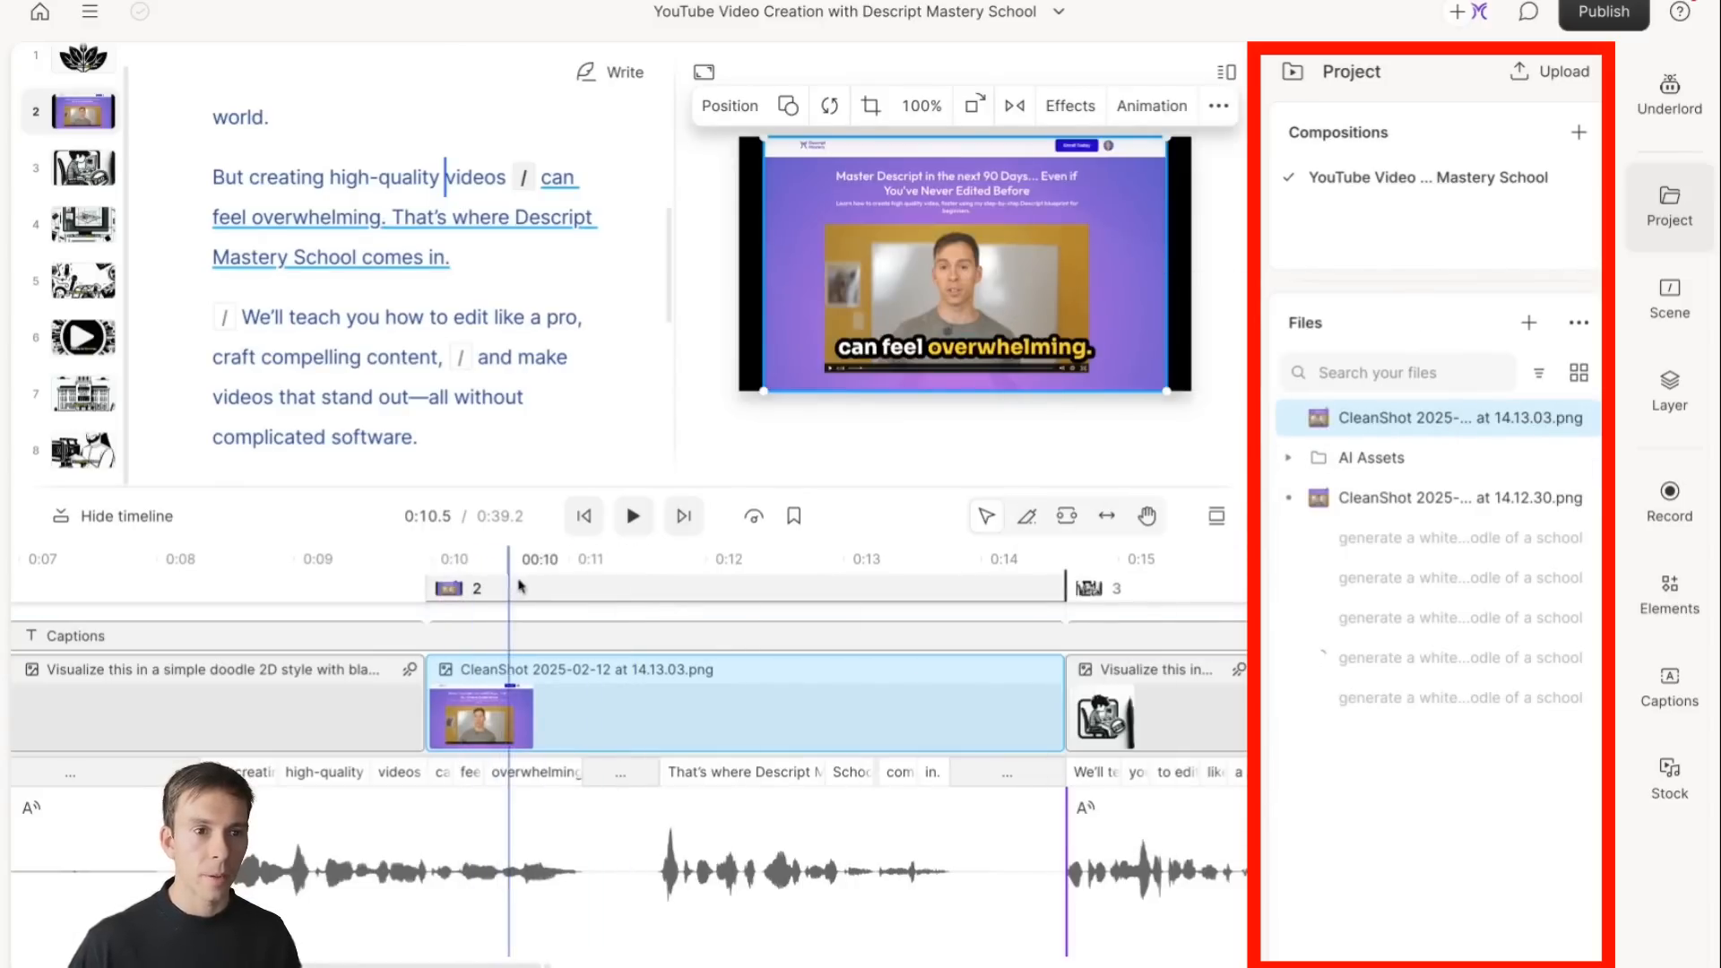
click(633, 516)
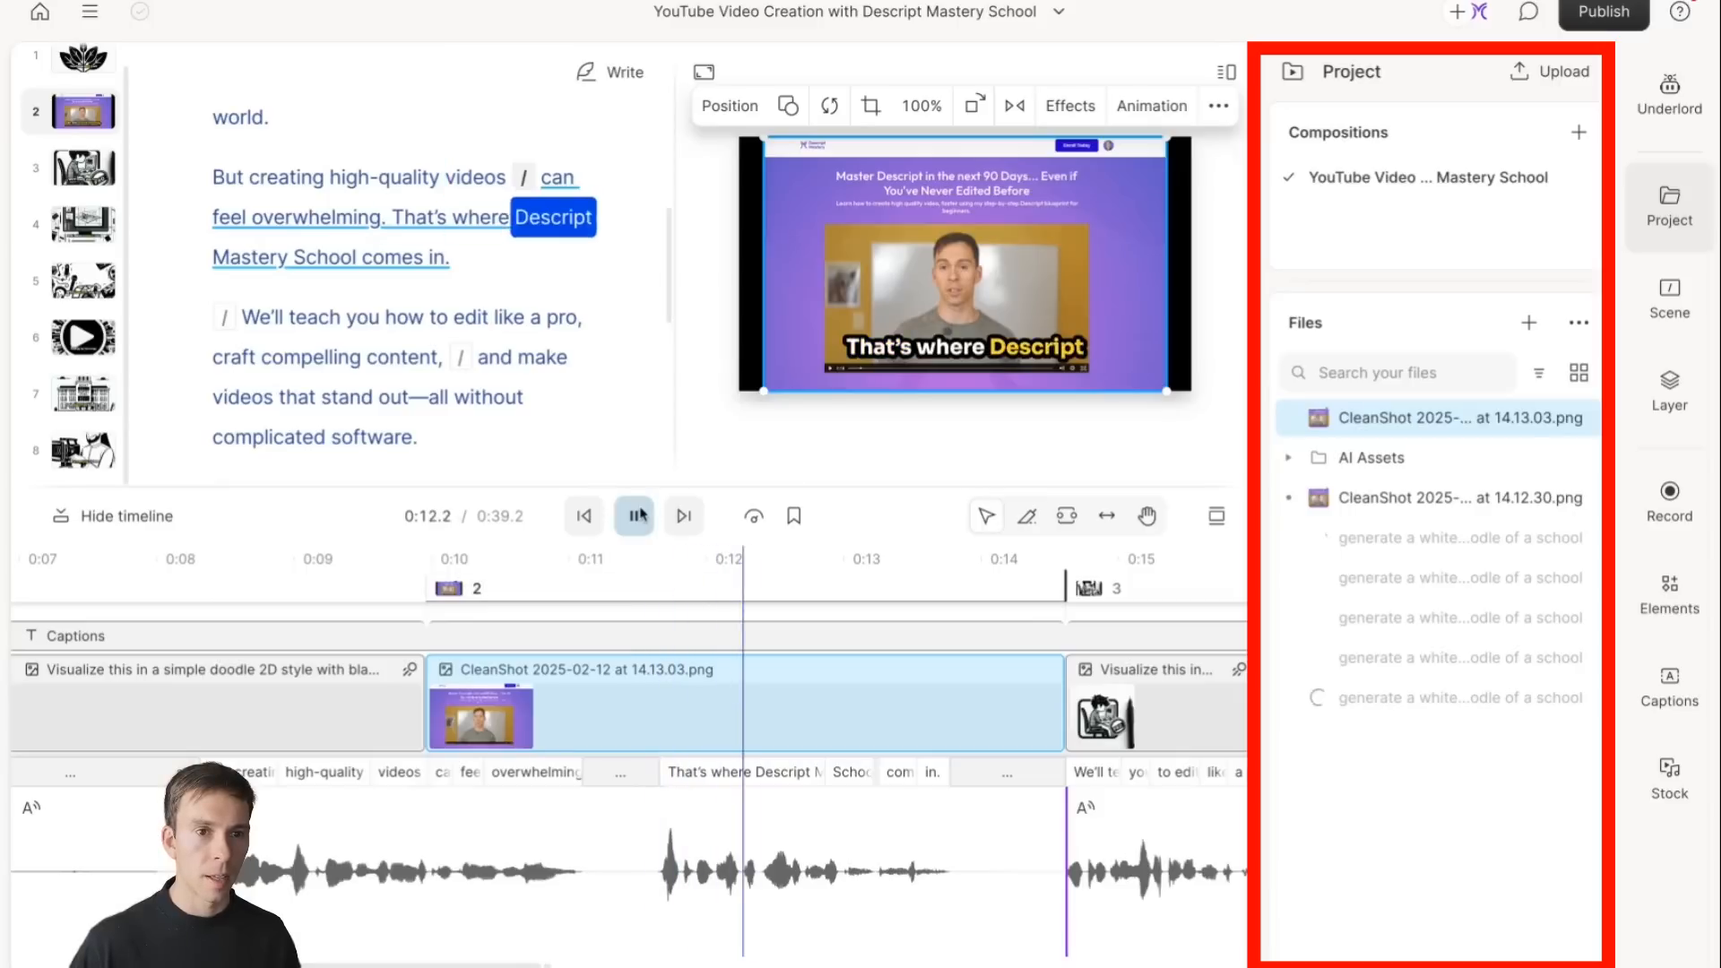
click(633, 516)
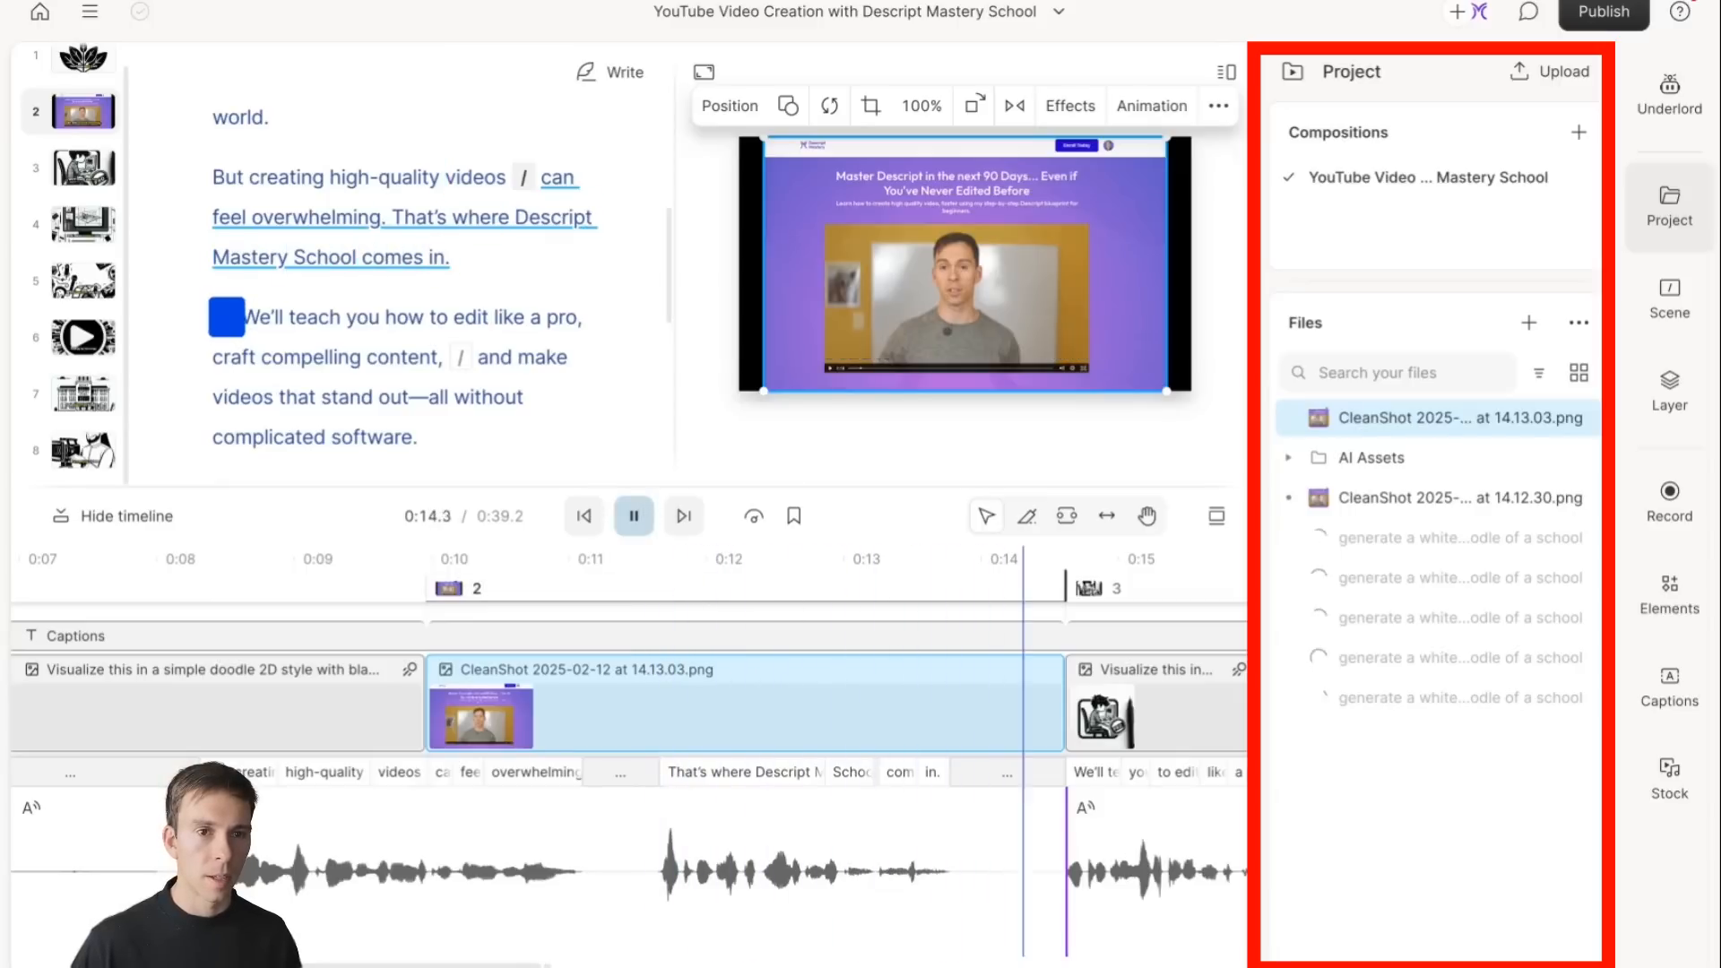
click(632, 517)
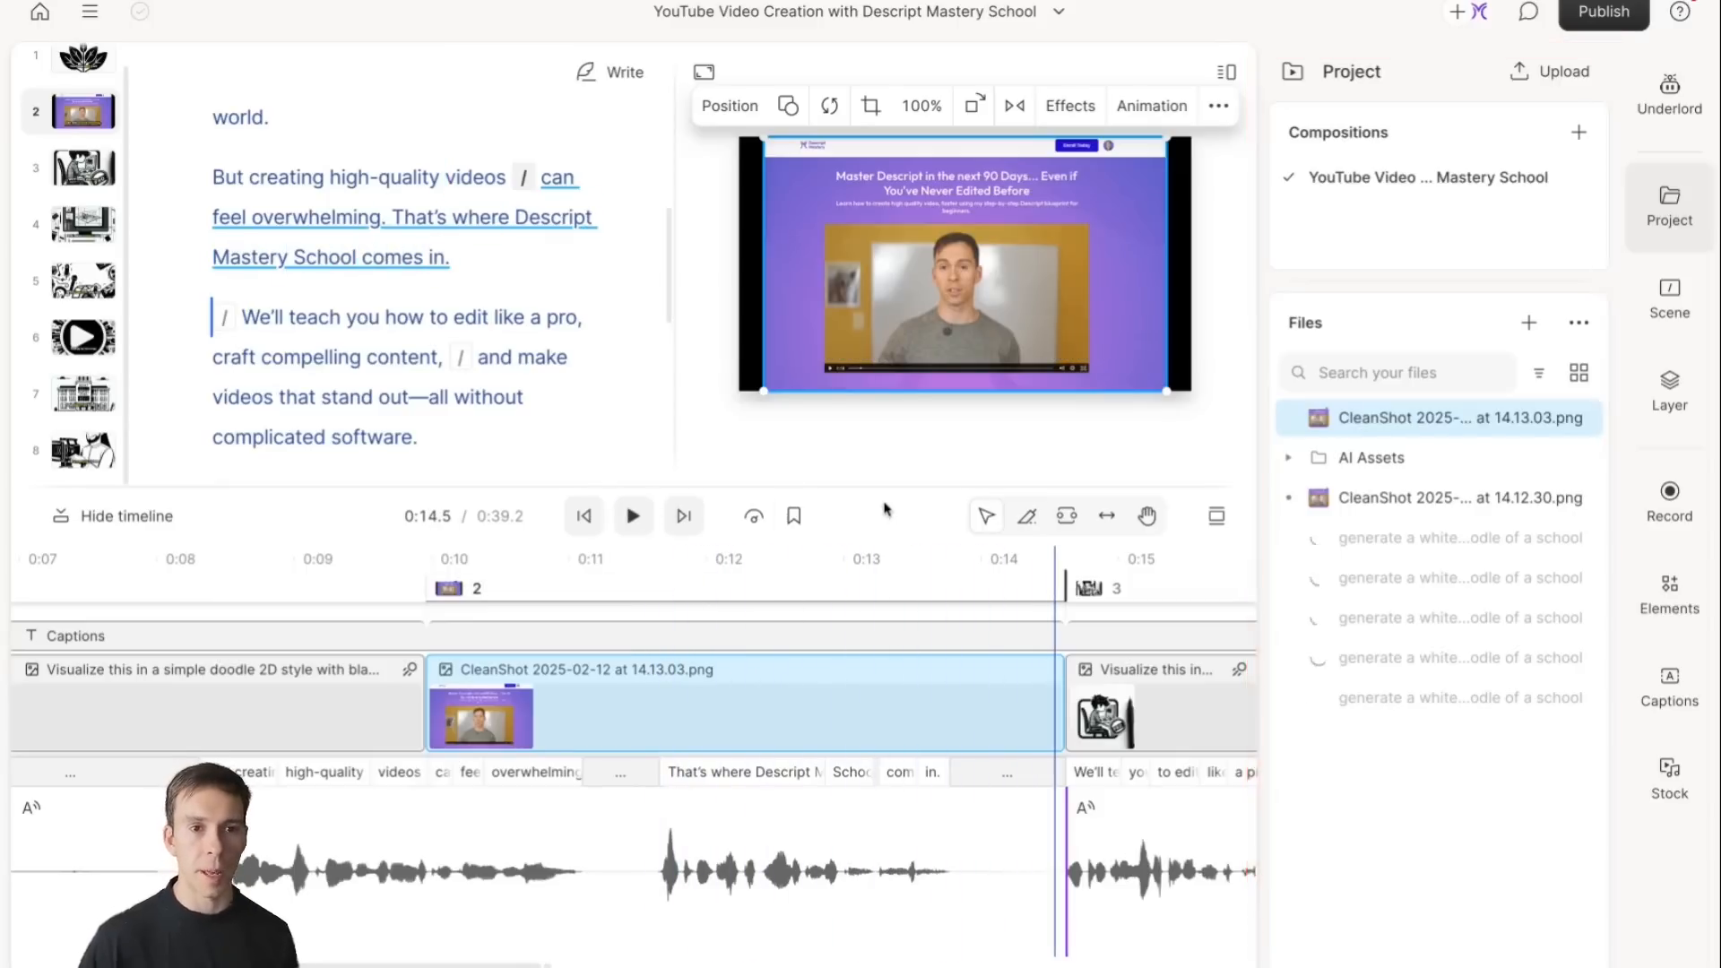